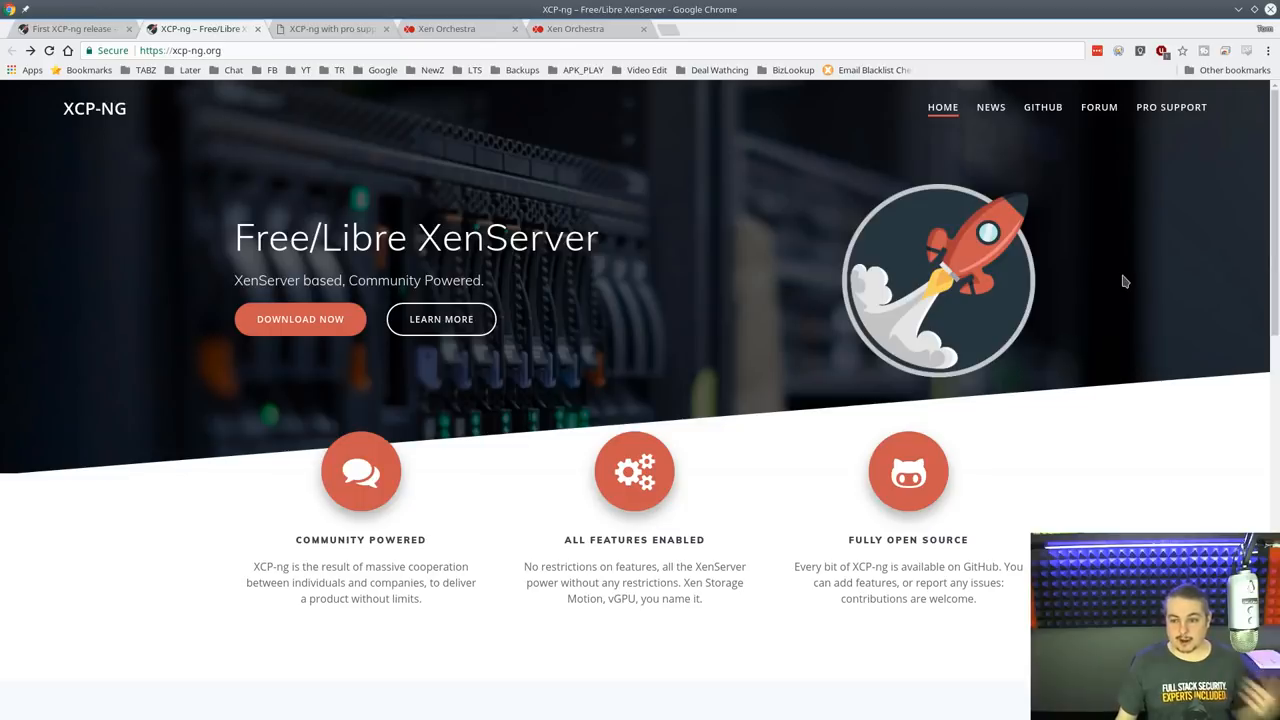
{"action": "mouse_move", "coordinate": [1122, 480]}
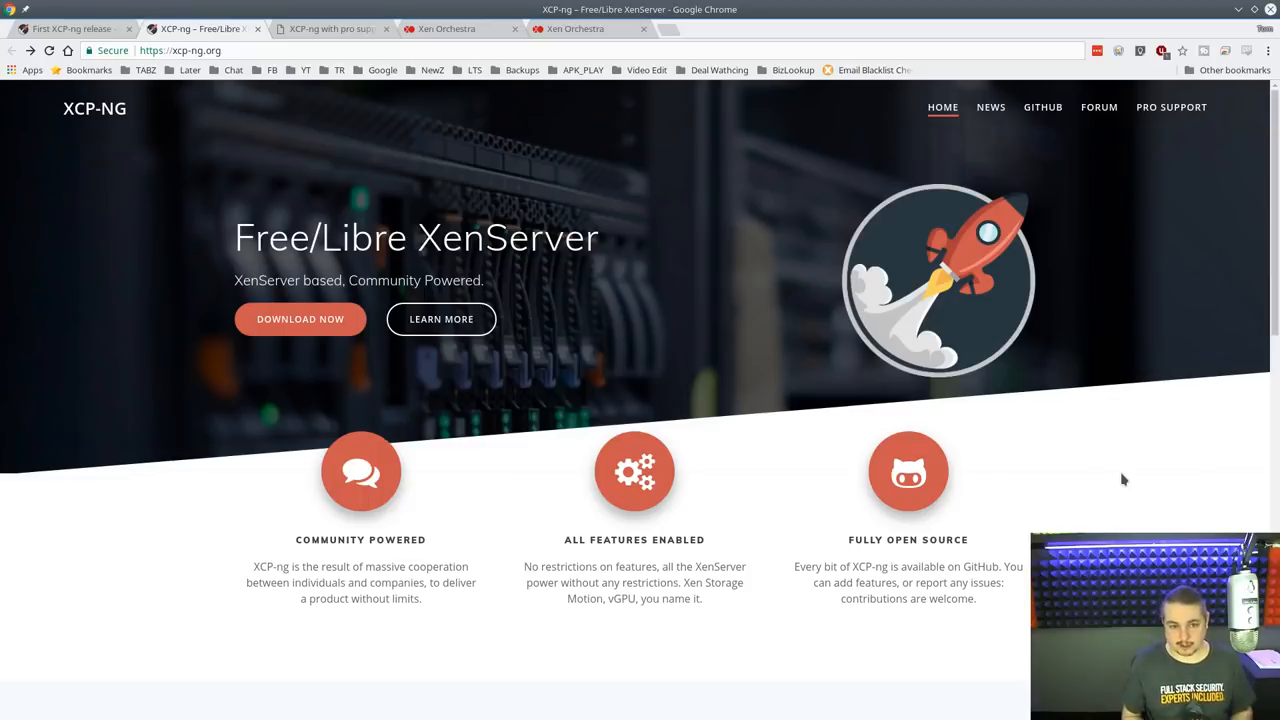
{"action": "mouse_move", "coordinate": [712, 232]}
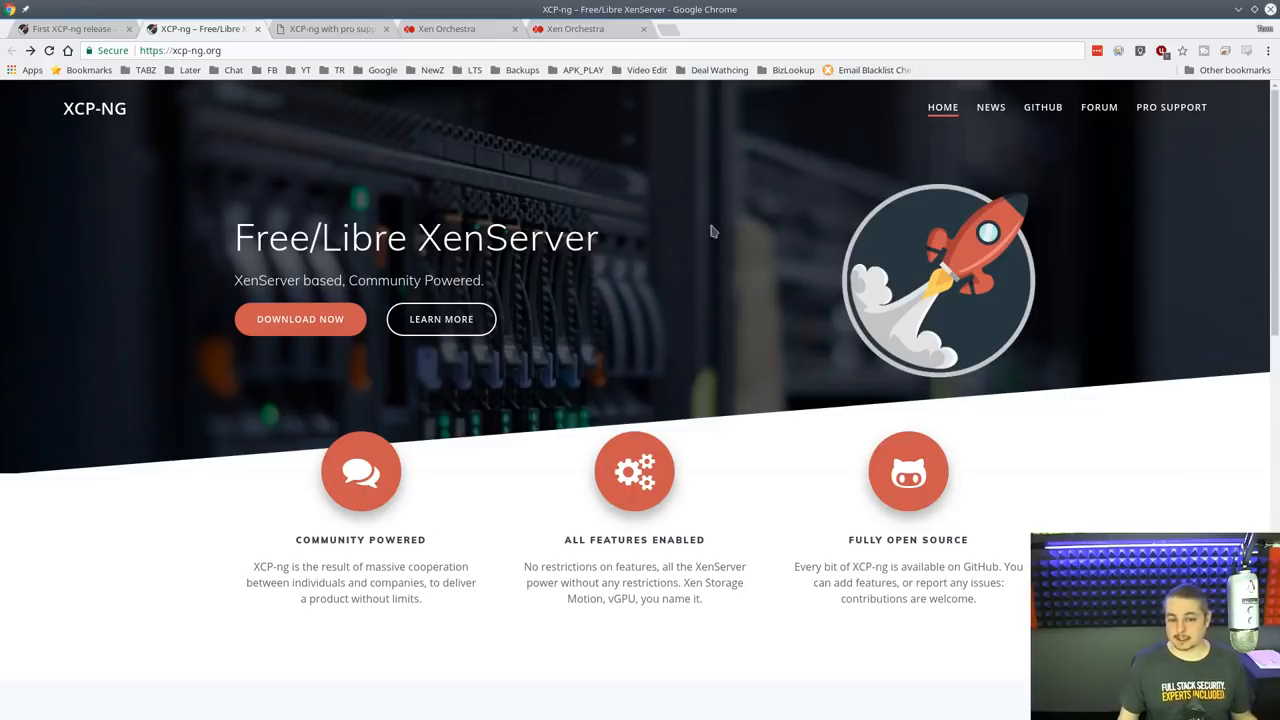
{"action": "mouse_move", "coordinate": [536, 272]}
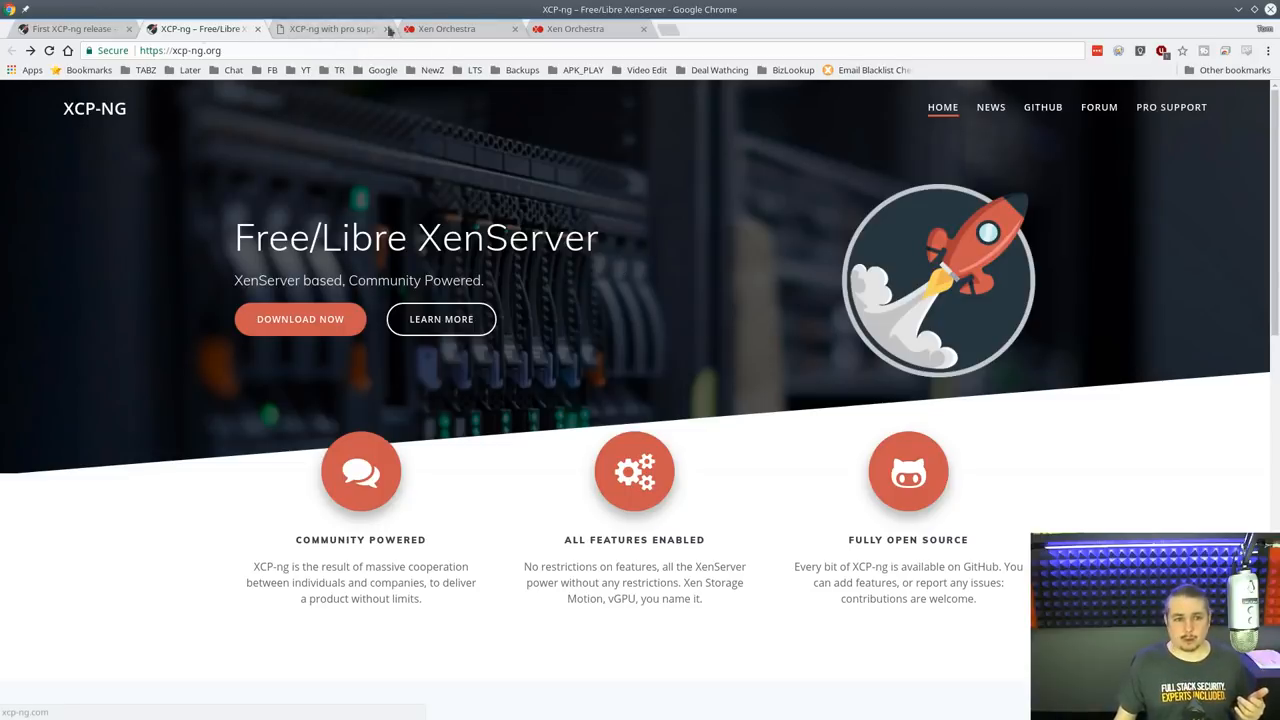
Flip between the XCP-ng homepage and pro support page, landing on the release post.
{"action": "left_click", "coordinate": [330, 28]}
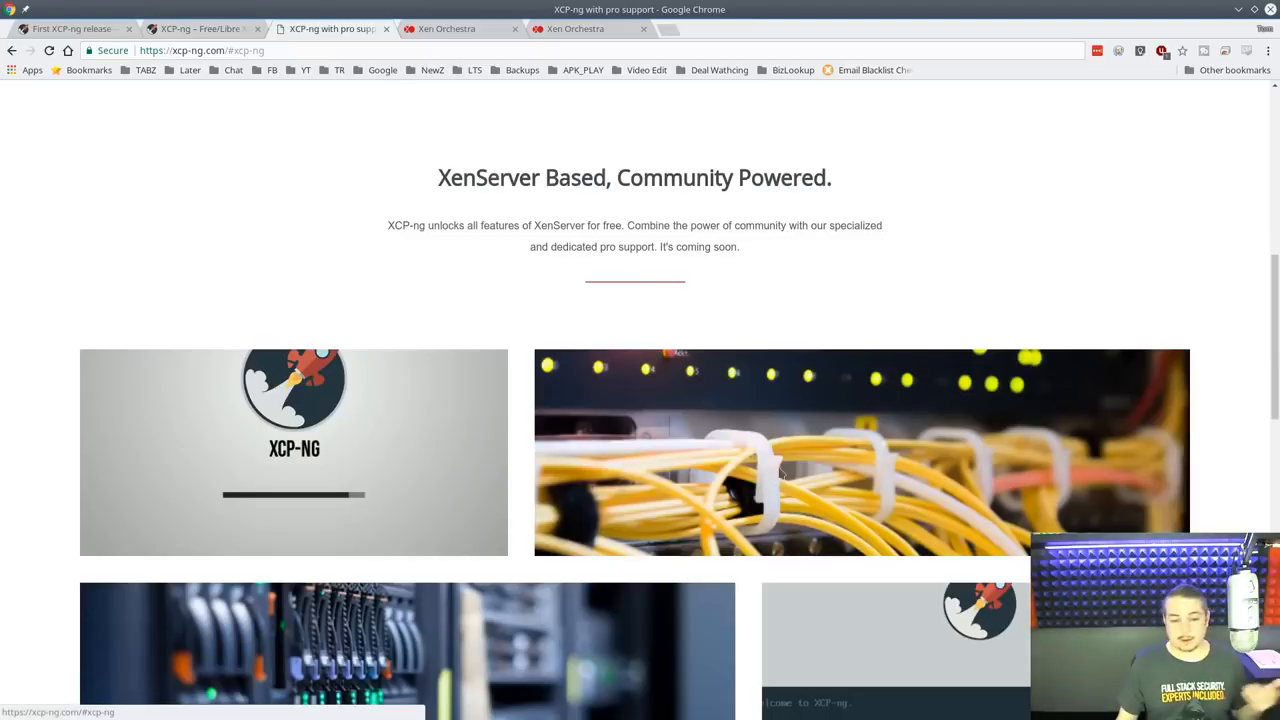
{"action": "left_click", "coordinate": [200, 28]}
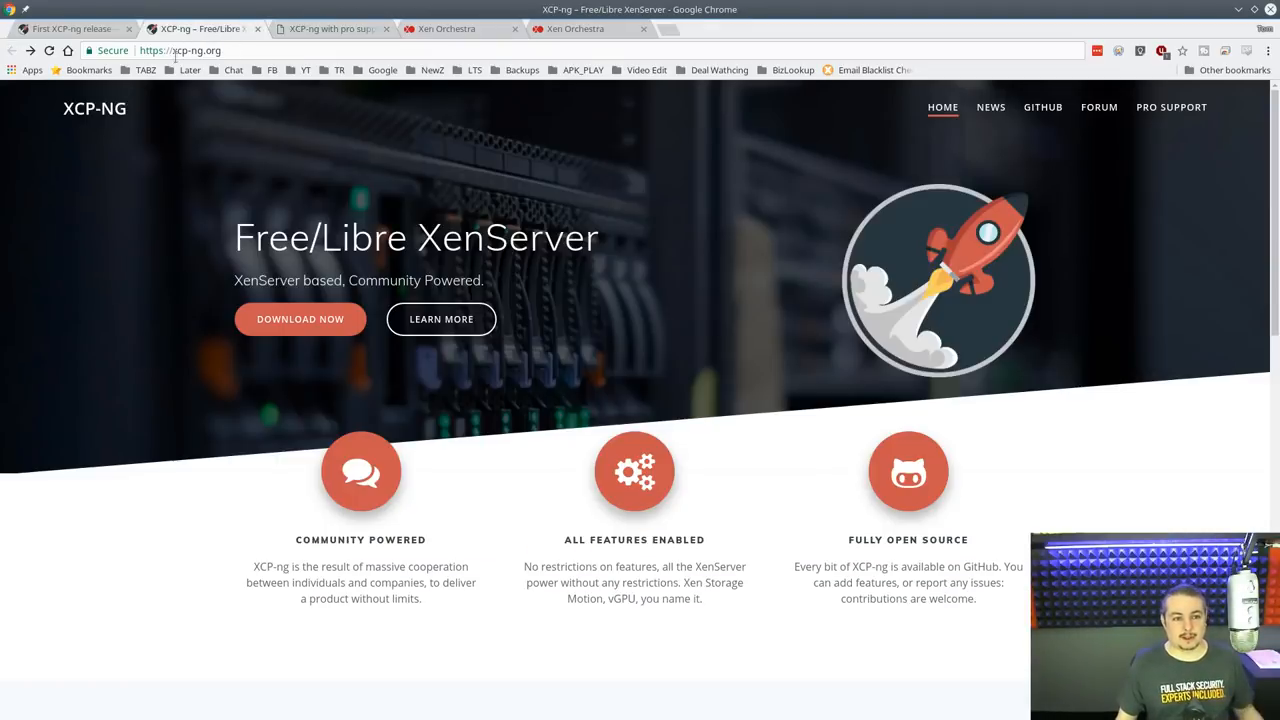
{"action": "left_click", "coordinate": [330, 28]}
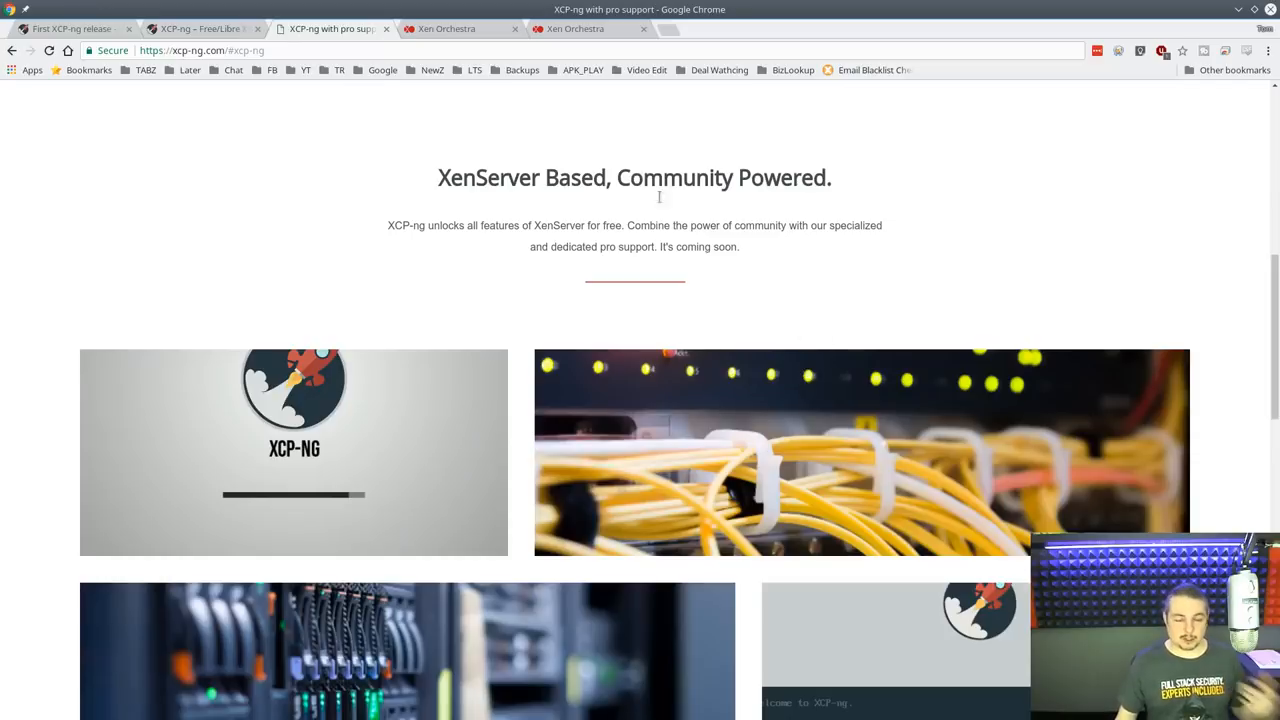
{"action": "scroll", "scroll_direction": "down", "scroll_amount": 3}
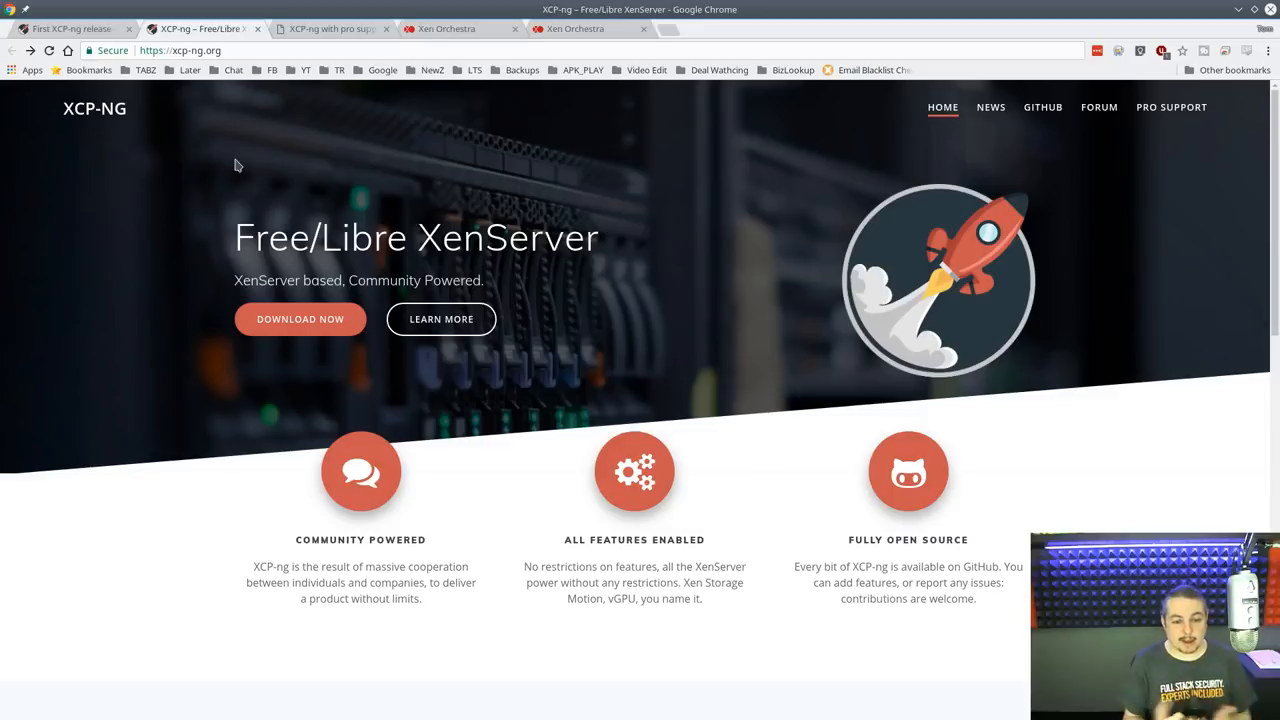
{"action": "mouse_move", "coordinate": [90, 12]}
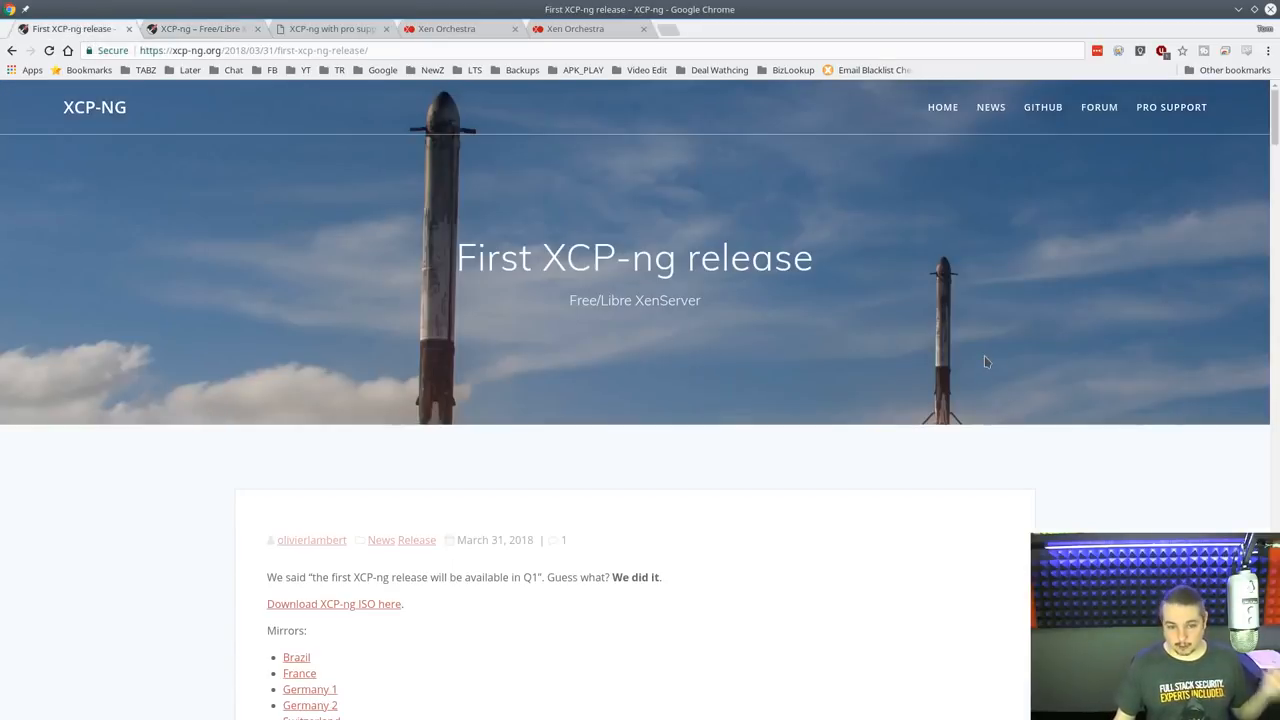
{"action": "mouse_move", "coordinate": [1108, 392]}
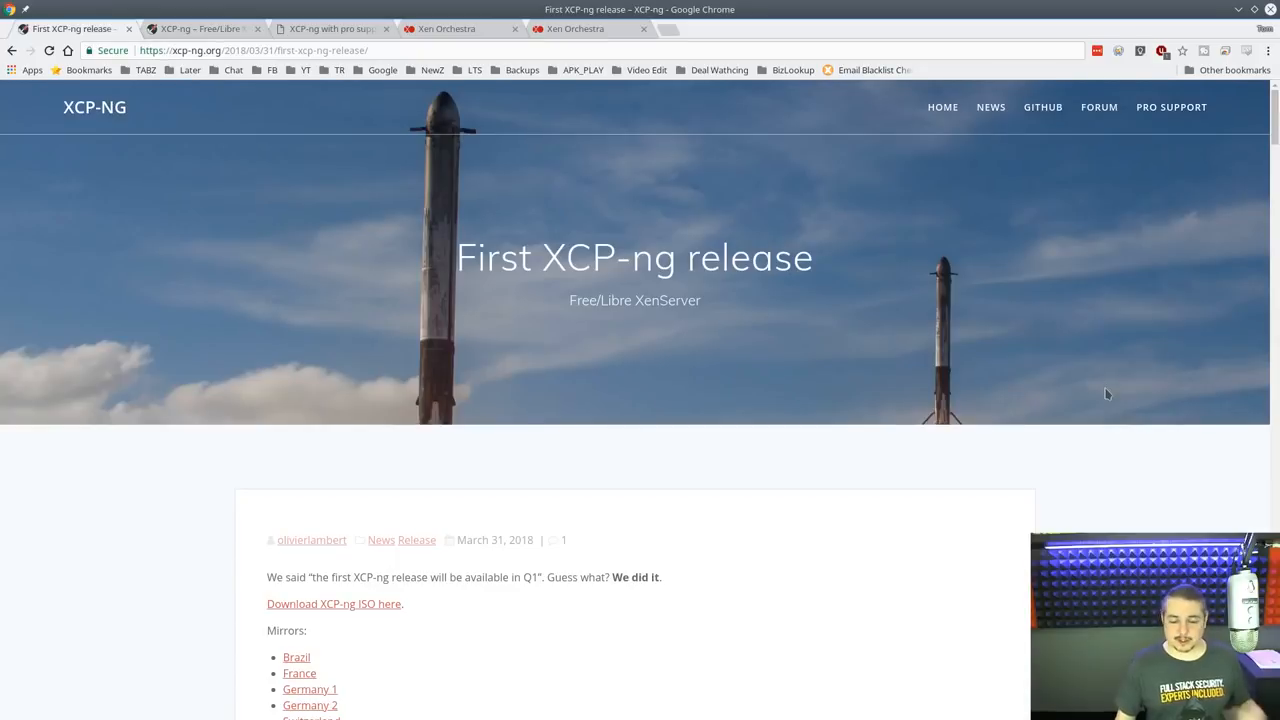
{"action": "mouse_move", "coordinate": [1088, 420]}
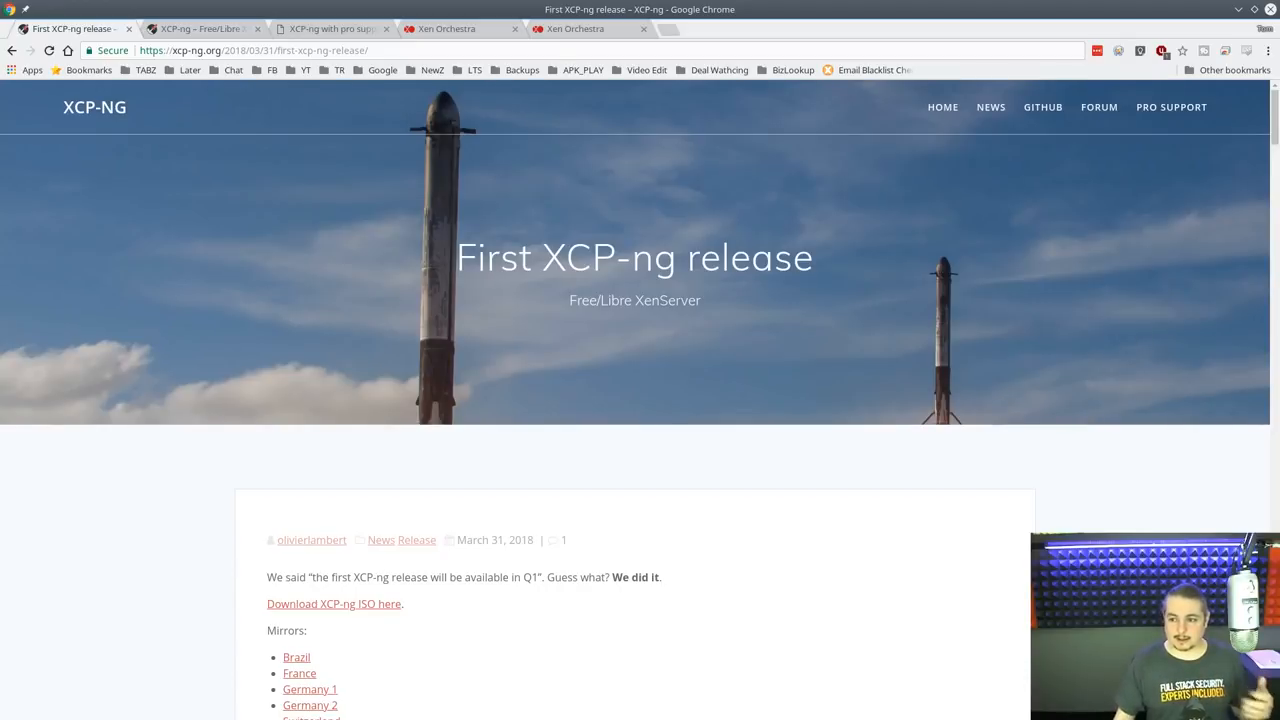
Read down past the mirrors and 'What's in it' to the Xen Orchestra host view screenshot.
{"action": "scroll", "scroll_direction": "down", "scroll_amount": 3}
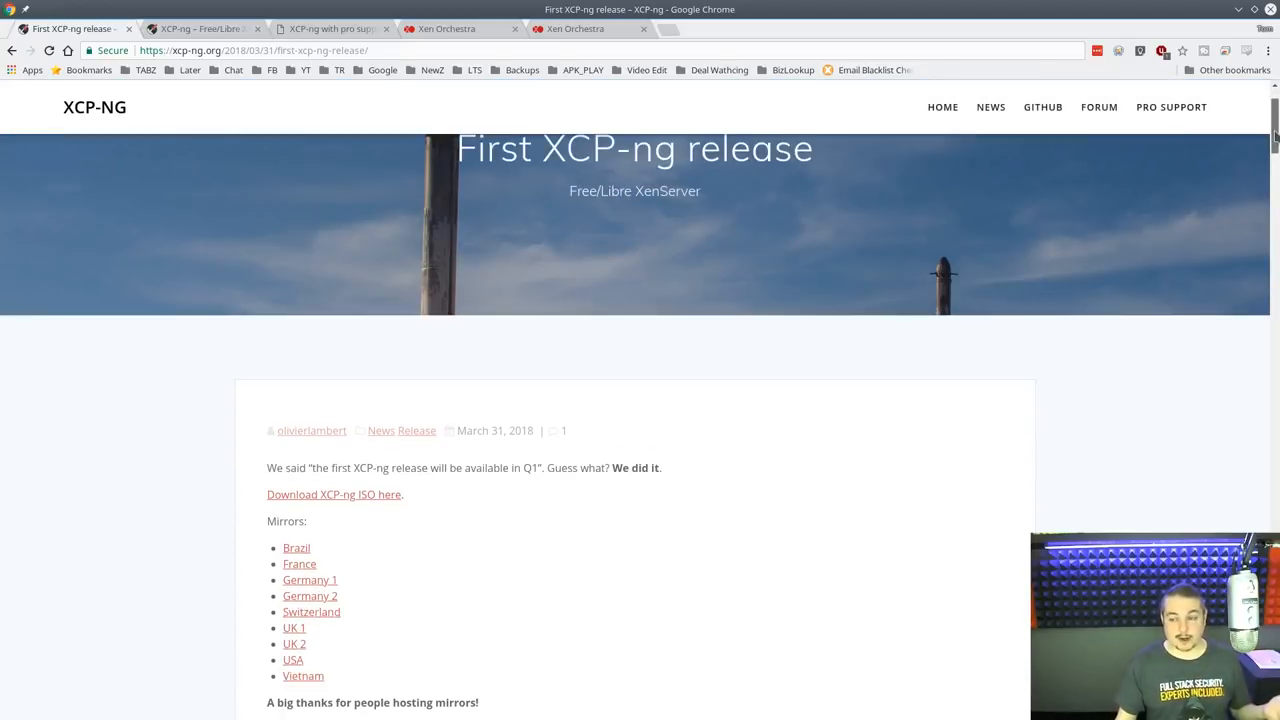
{"action": "scroll", "scroll_direction": "down", "scroll_amount": 3}
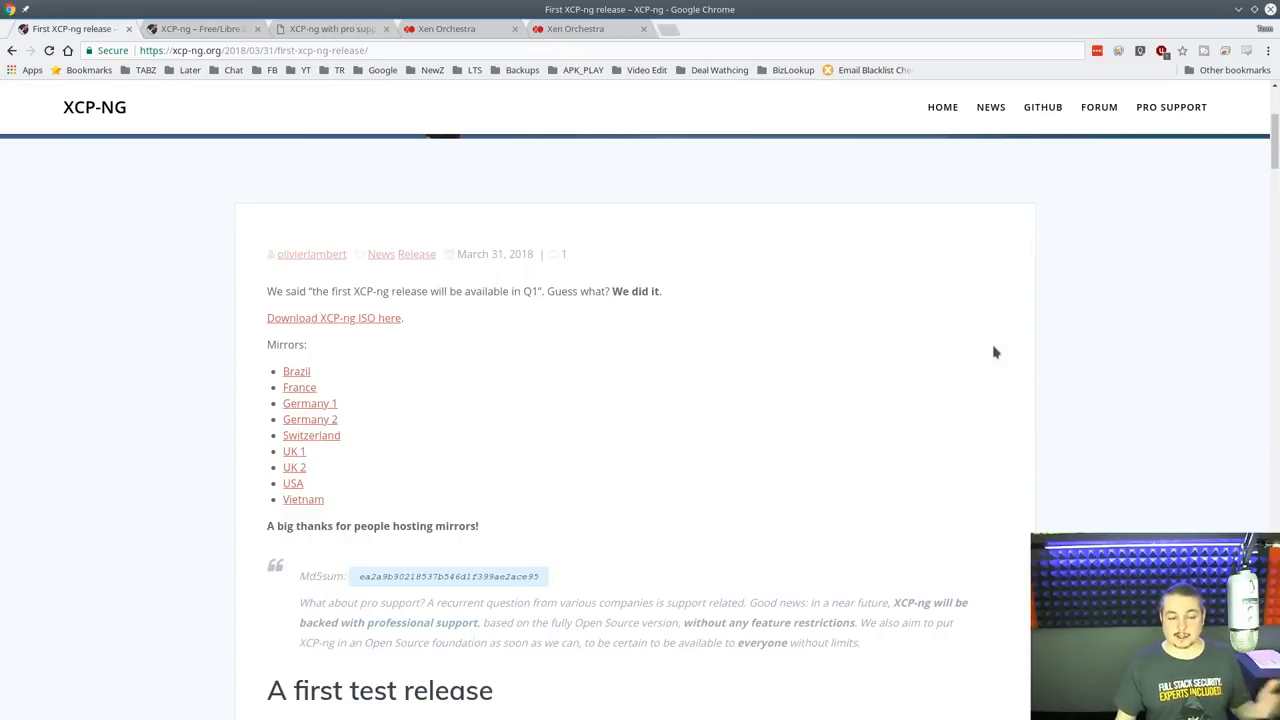
{"action": "scroll", "scroll_direction": "down", "scroll_amount": 3}
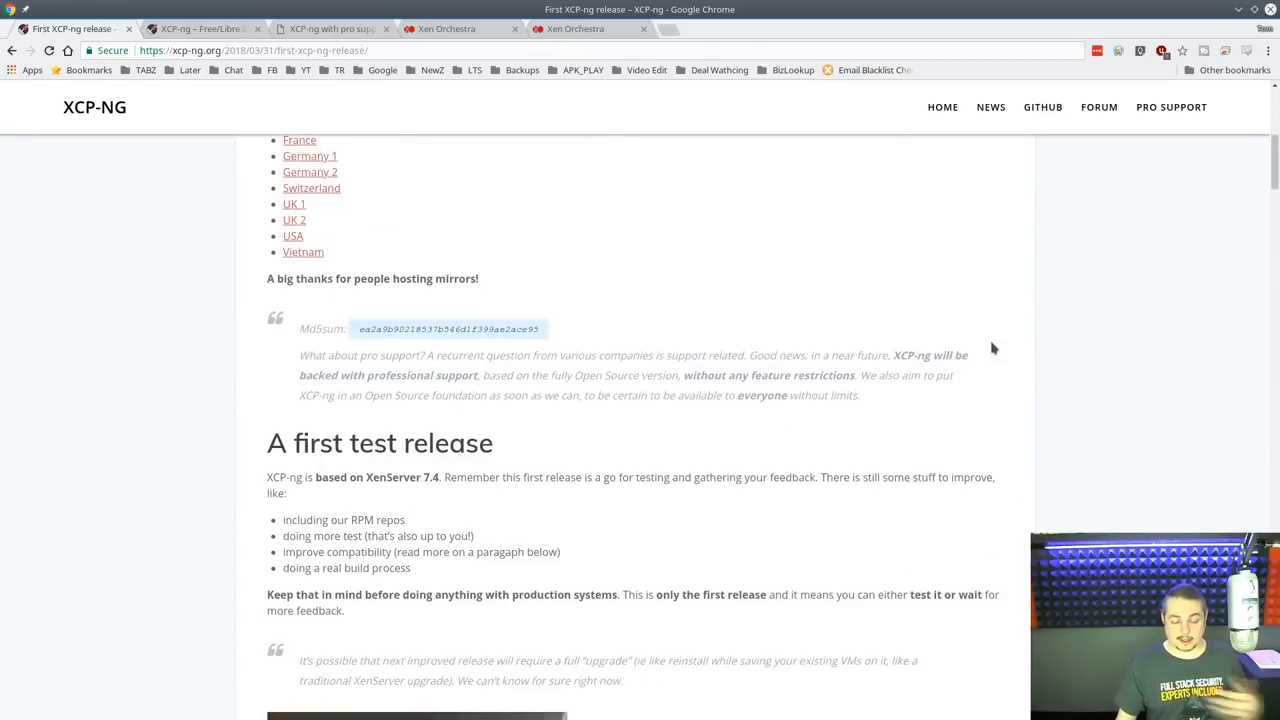
{"action": "scroll", "scroll_direction": "down", "scroll_amount": 3}
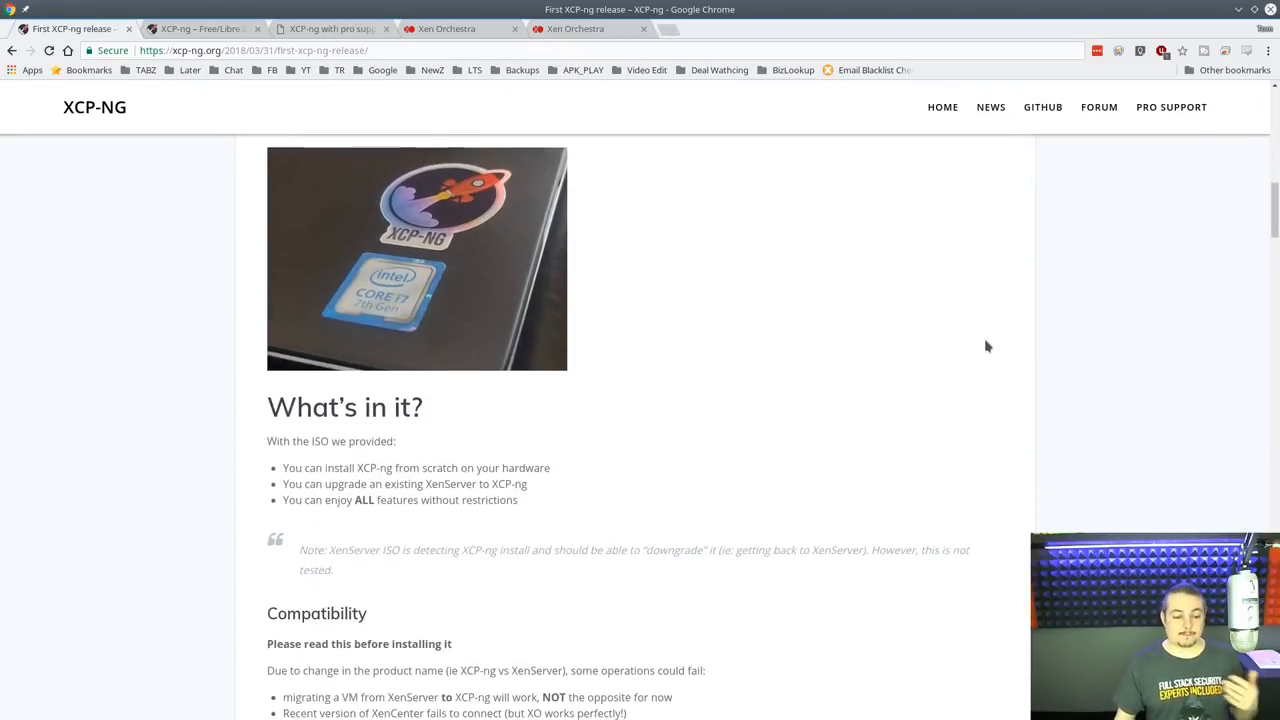
{"action": "scroll", "scroll_direction": "down", "scroll_amount": 3}
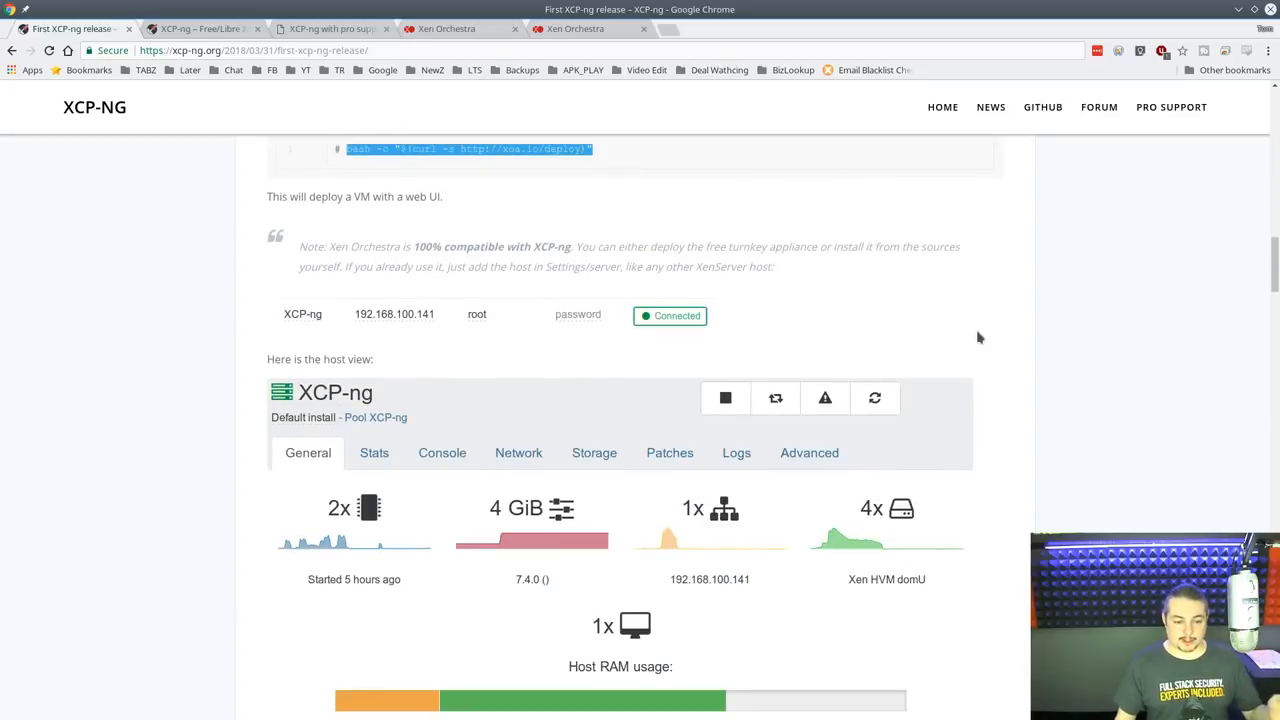
Scroll to the Install procedure section with the installer boot and keymap selection screenshots.
{"action": "scroll", "scroll_direction": "up", "scroll_amount": 3}
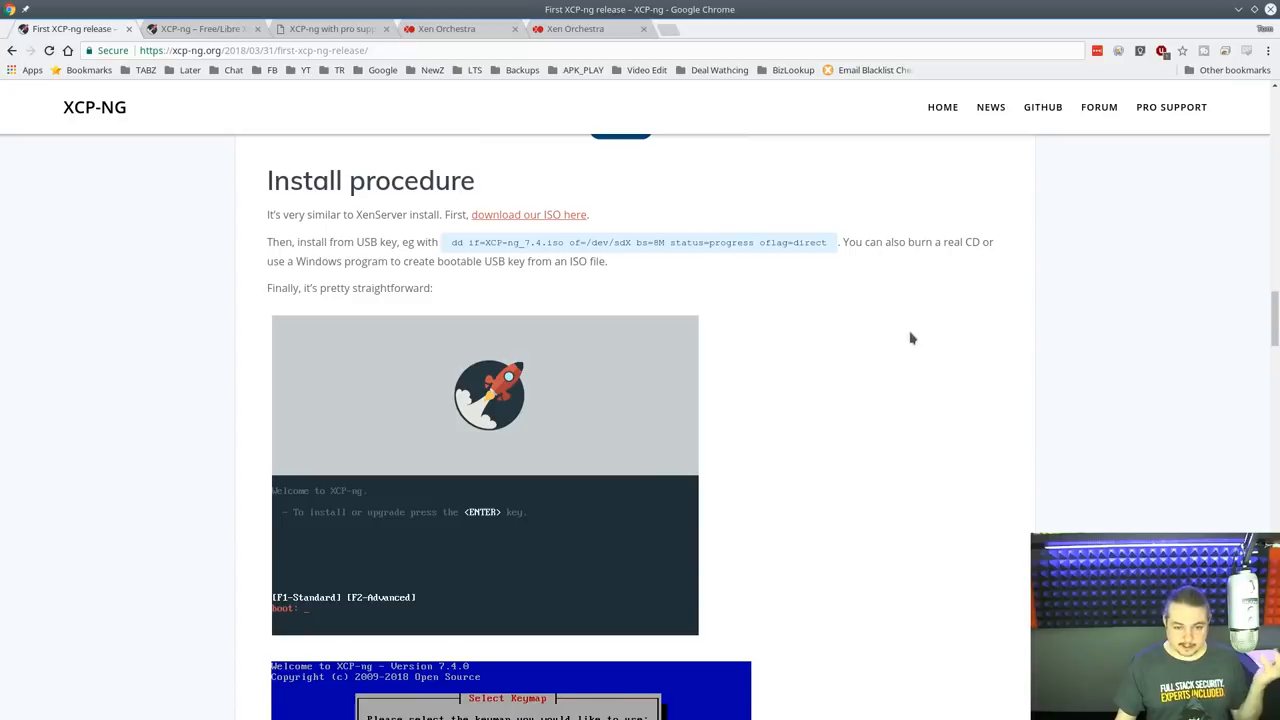
{"action": "mouse_move", "coordinate": [928, 362]}
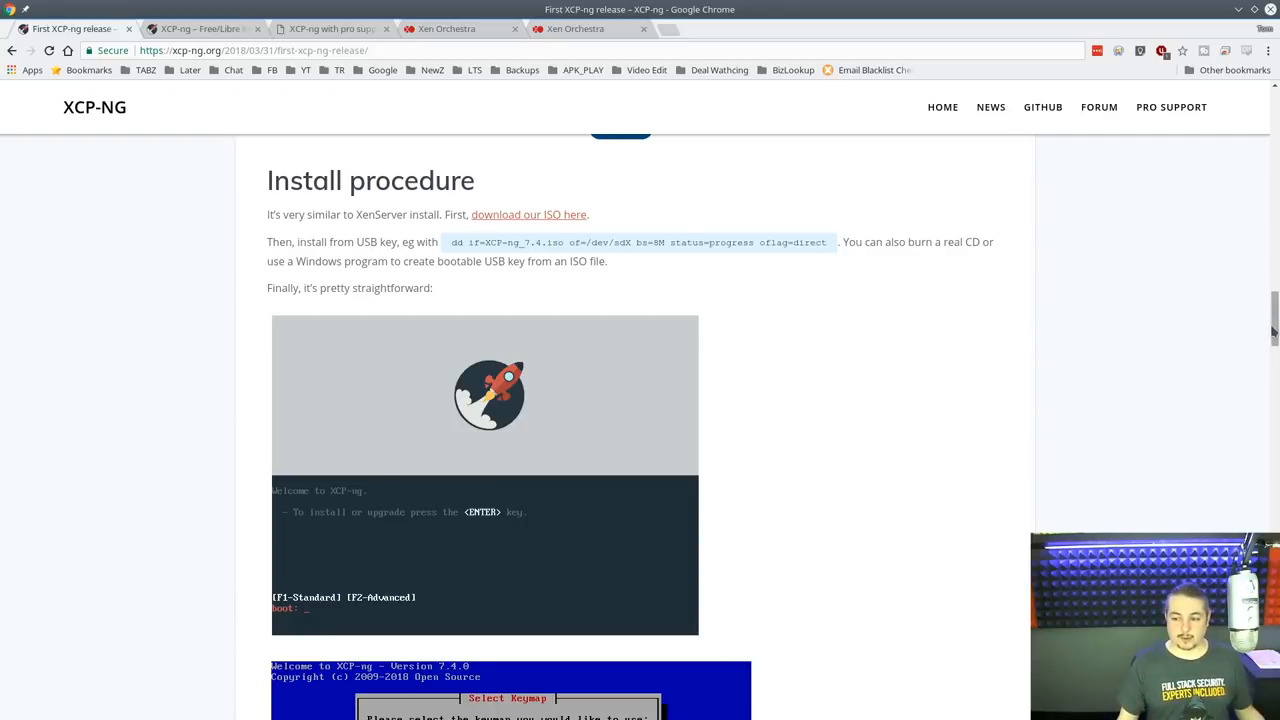
{"action": "scroll", "scroll_direction": "down", "scroll_amount": 3}
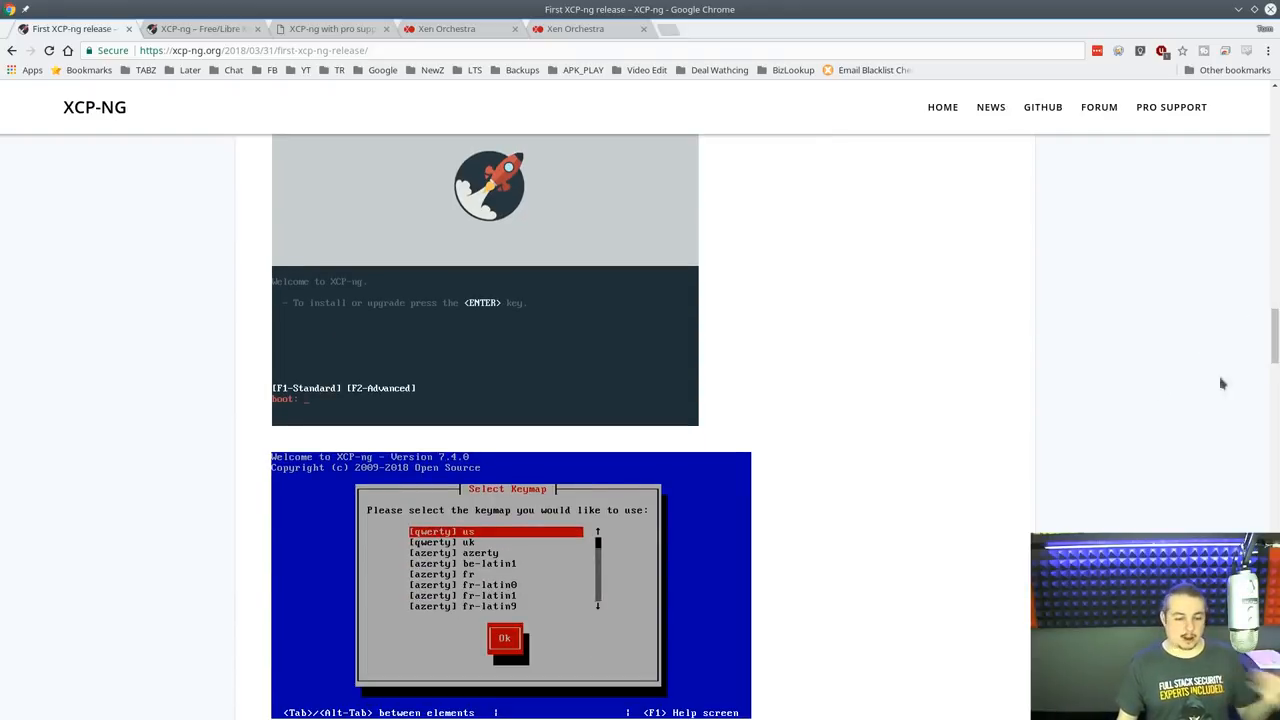
{"action": "mouse_move", "coordinate": [1156, 392]}
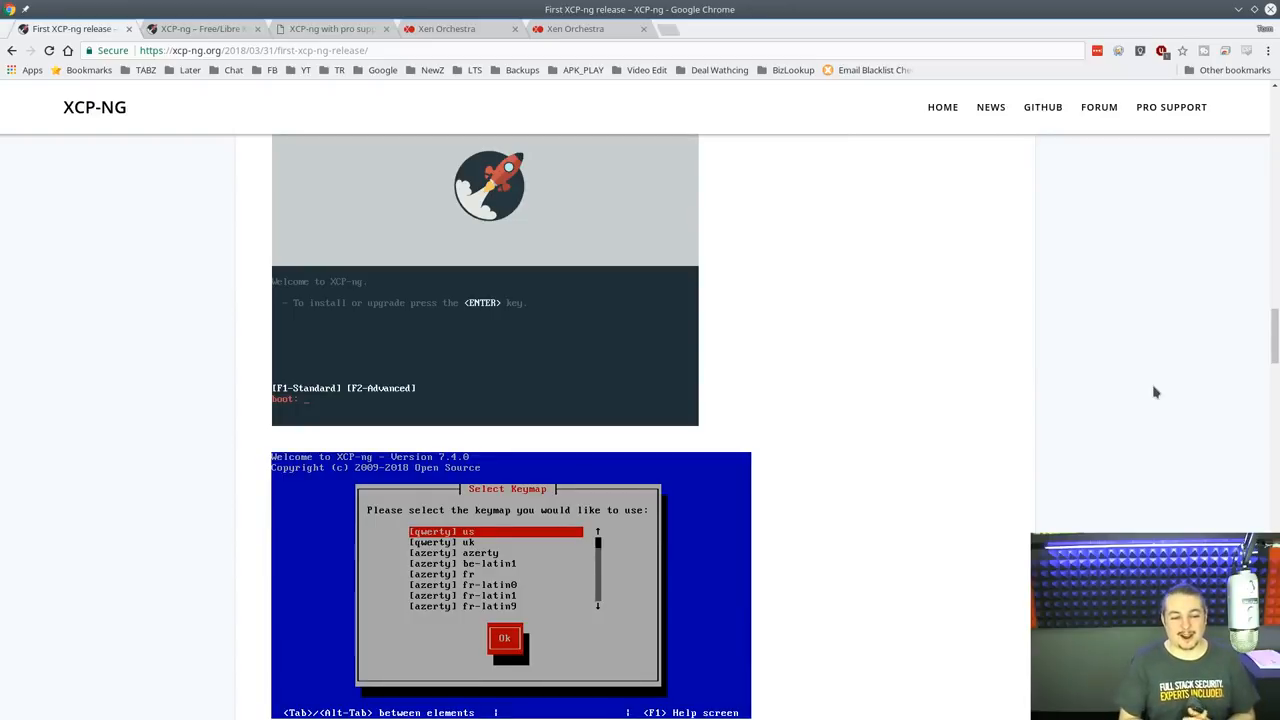
{"action": "mouse_move", "coordinate": [1164, 392]}
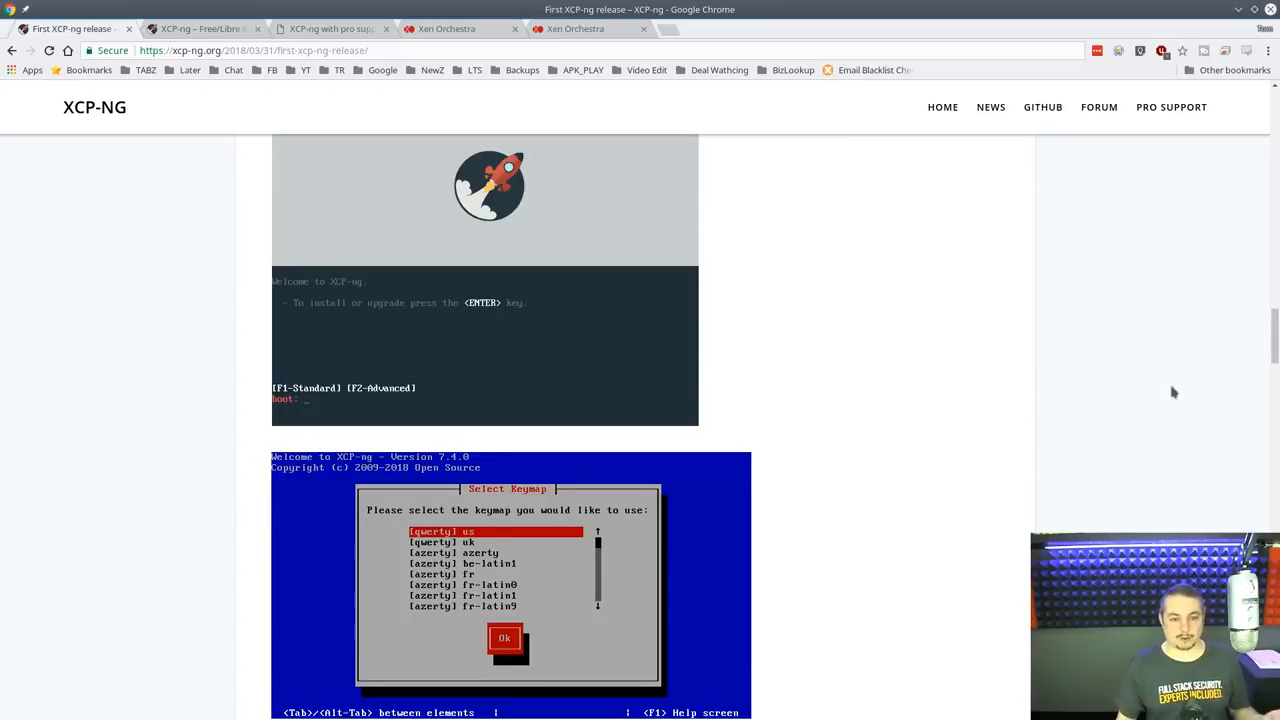
{"action": "mouse_move", "coordinate": [1254, 344]}
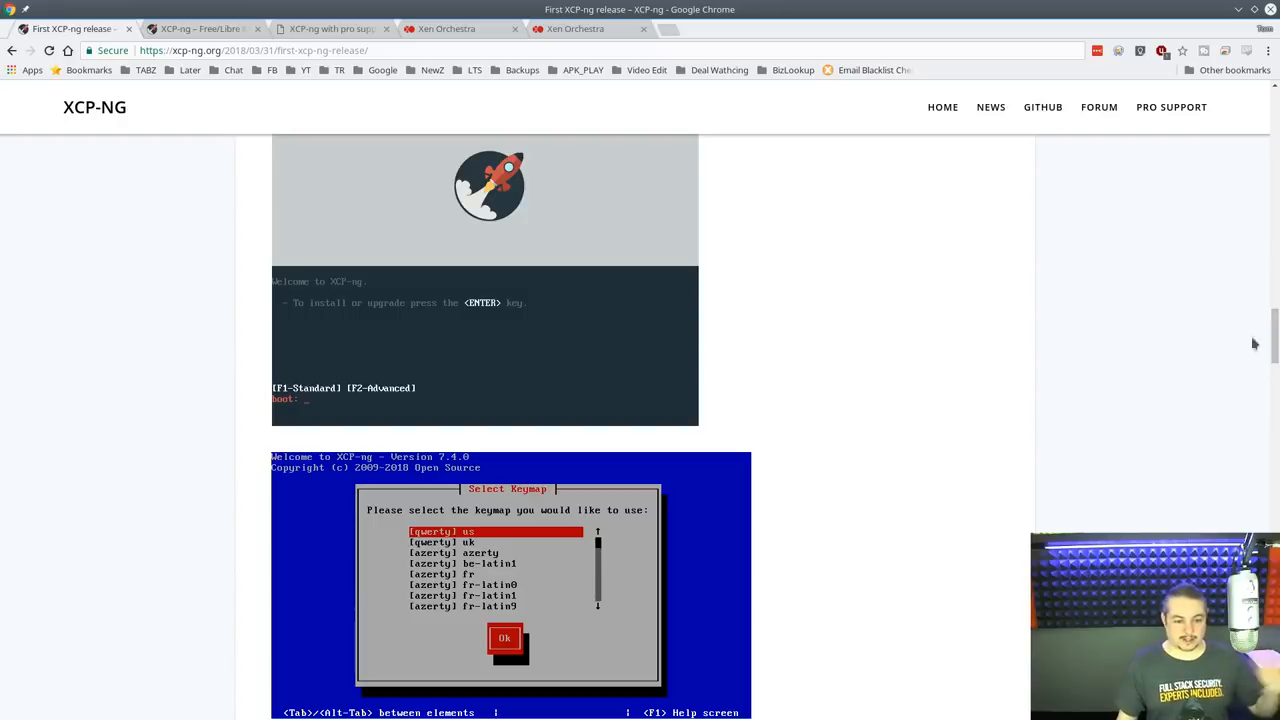
{"action": "scroll", "scroll_direction": "down", "scroll_amount": 3}
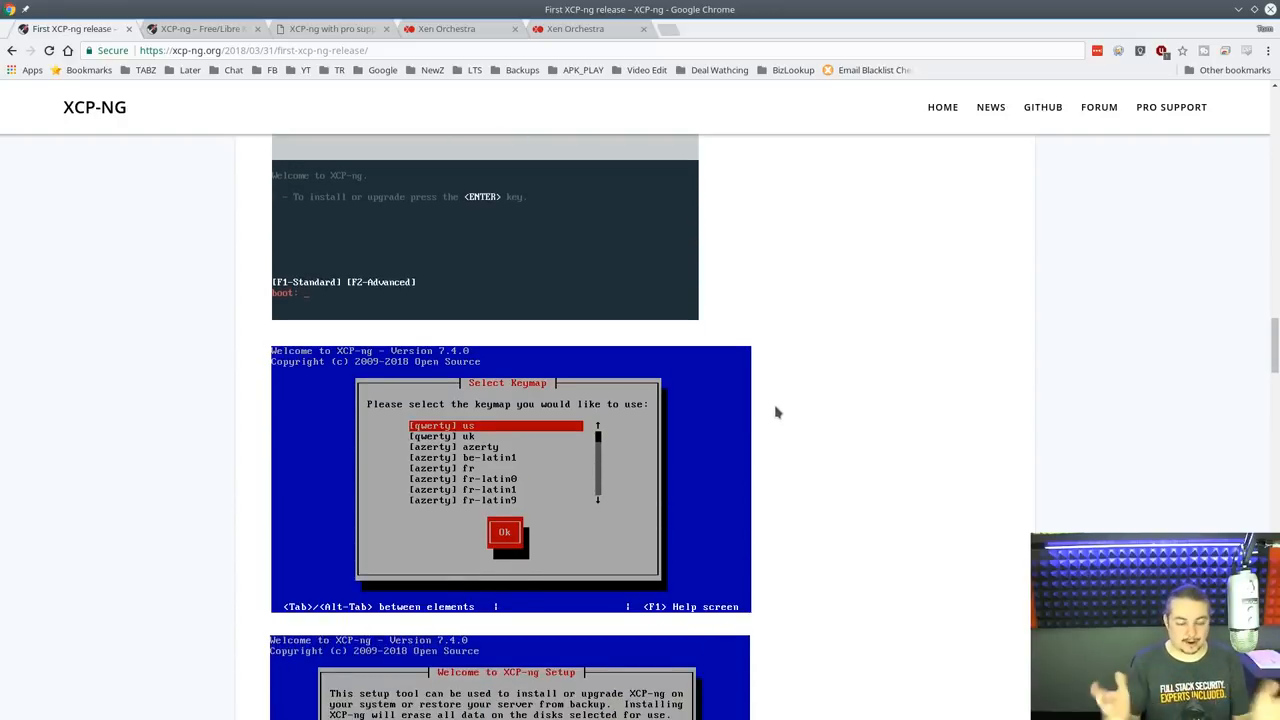
{"action": "mouse_move", "coordinate": [1110, 404]}
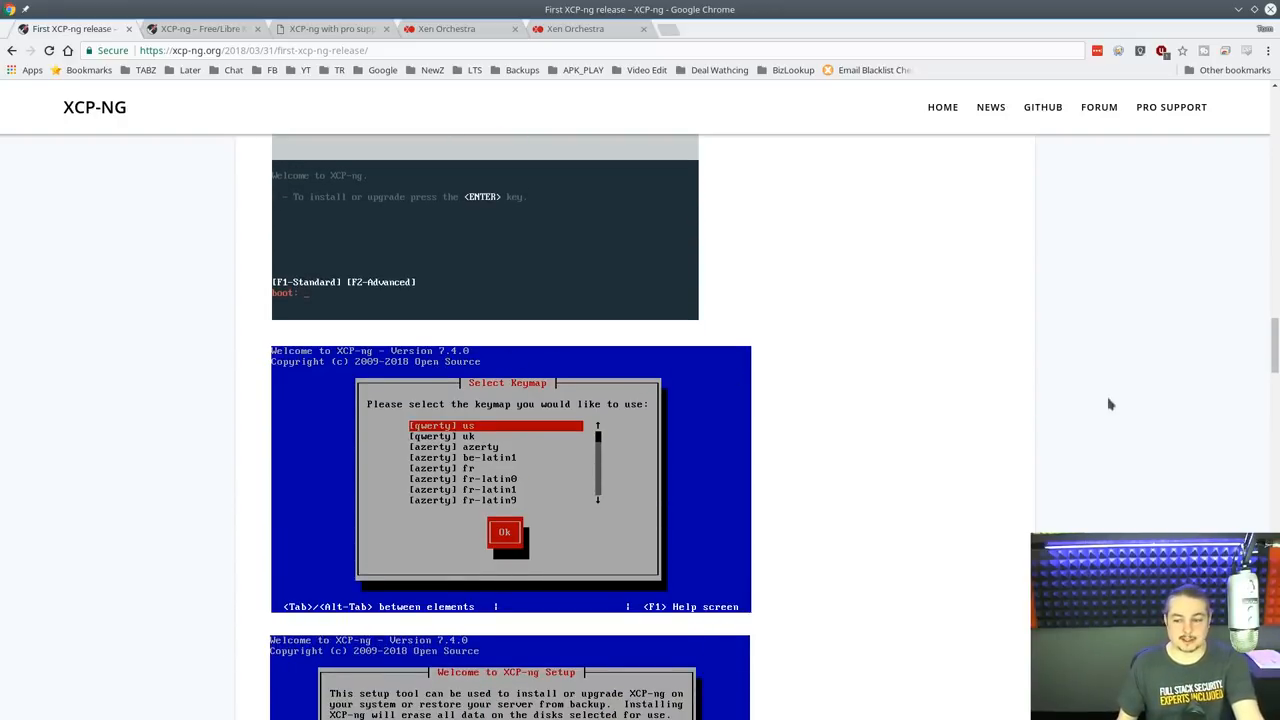
{"action": "mouse_move", "coordinate": [1148, 380]}
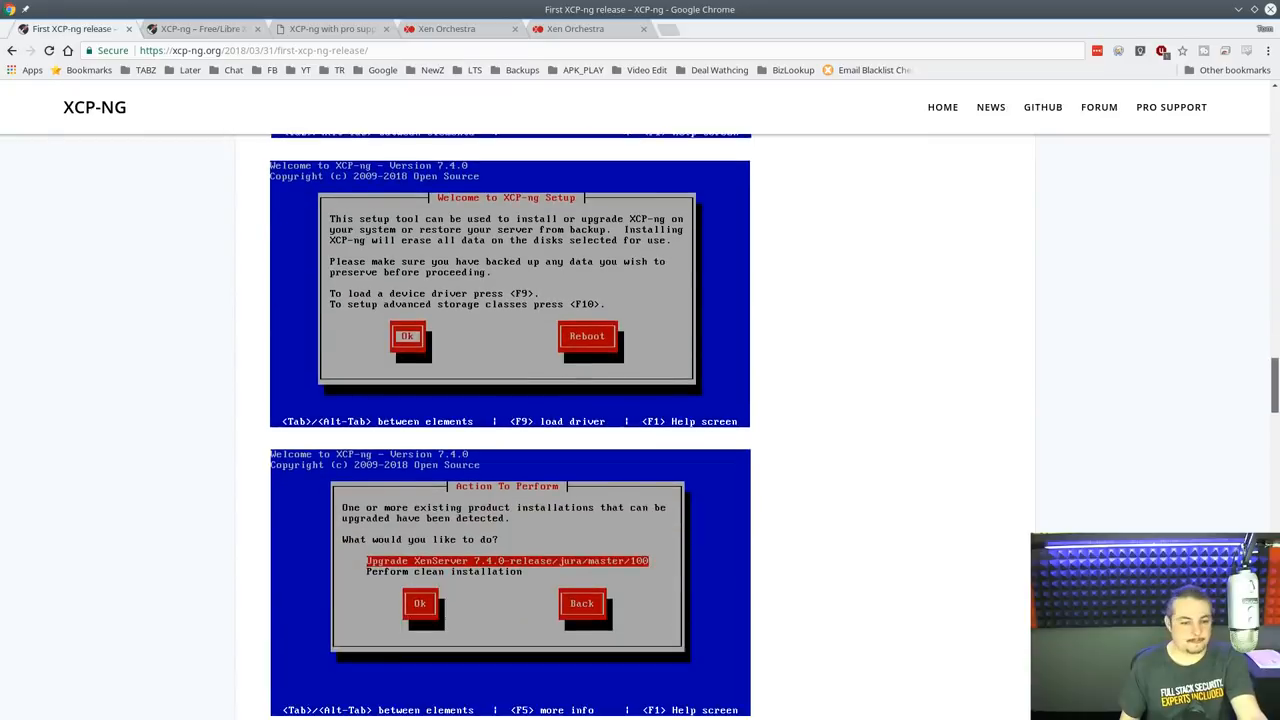
Scroll through the installer screenshots to installation progress and the Installation Complete screen.
{"action": "scroll", "scroll_direction": "down", "scroll_amount": 3}
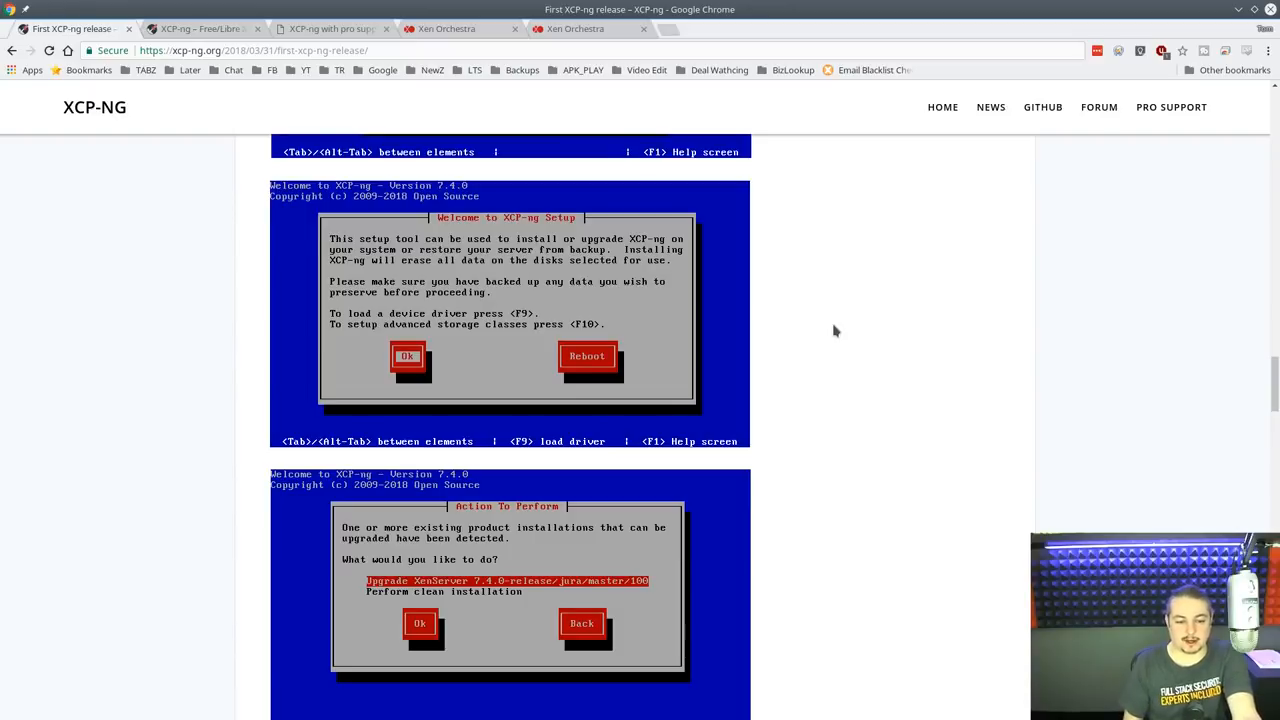
{"action": "scroll", "scroll_direction": "down", "scroll_amount": 3}
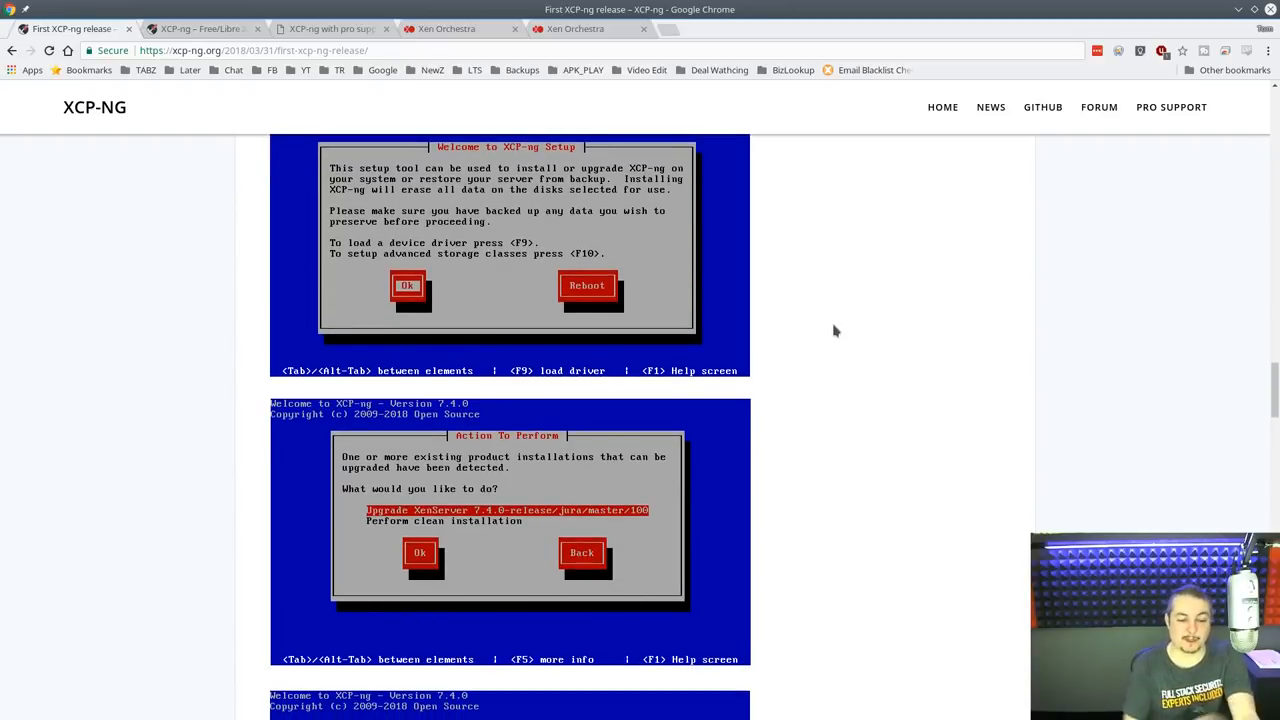
{"action": "scroll", "scroll_direction": "down", "scroll_amount": 3}
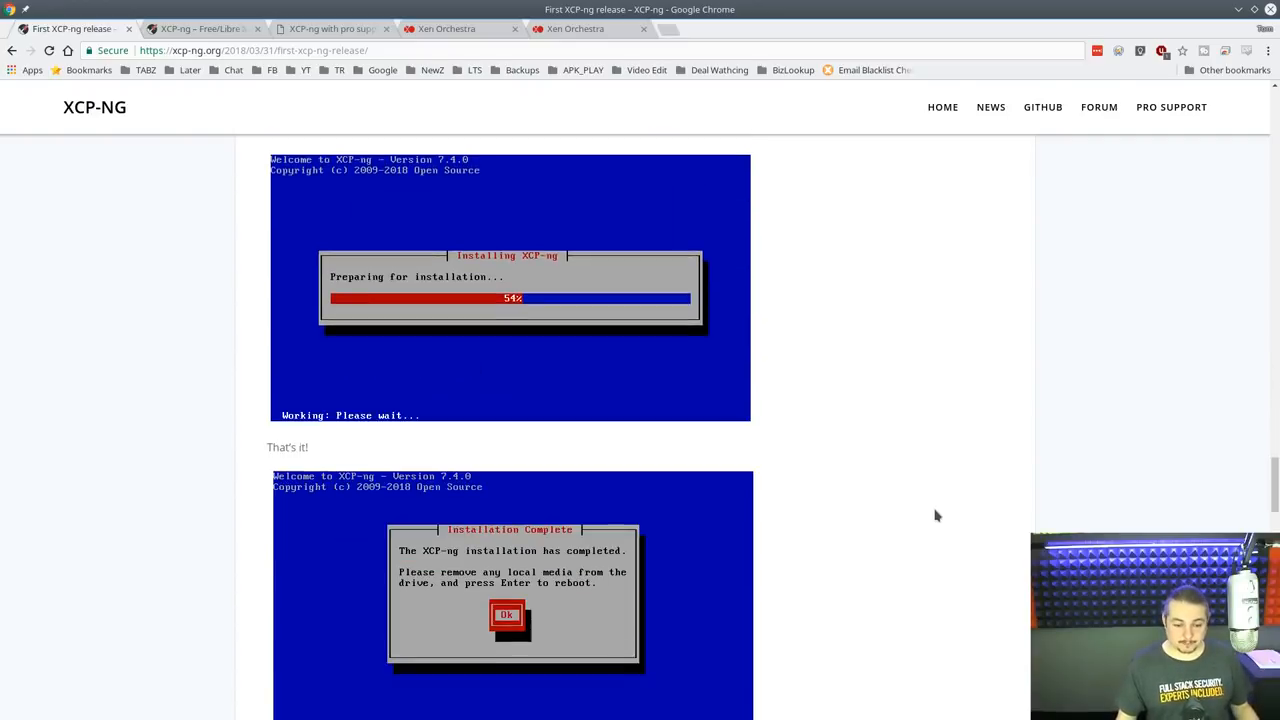
Scroll past the boot menu and console screenshots down to the 'What's next?' heading.
{"action": "scroll", "scroll_direction": "down", "scroll_amount": 3}
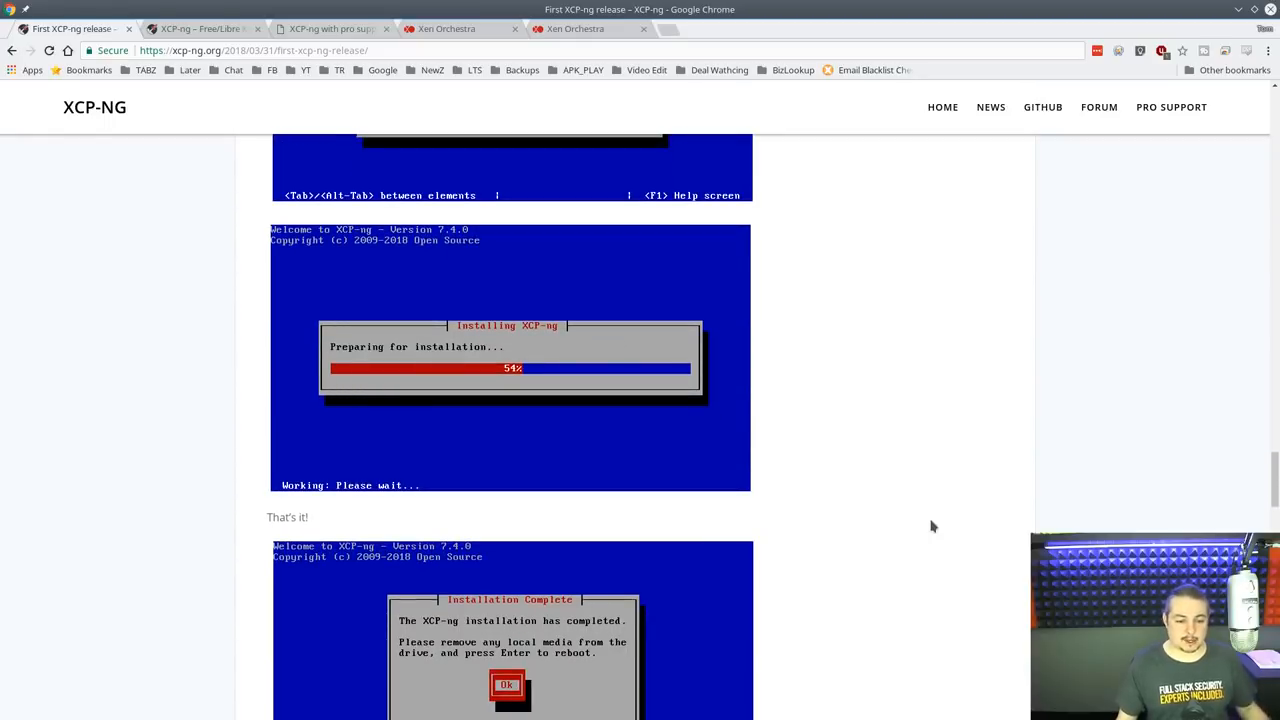
{"action": "scroll", "scroll_direction": "down", "scroll_amount": 3}
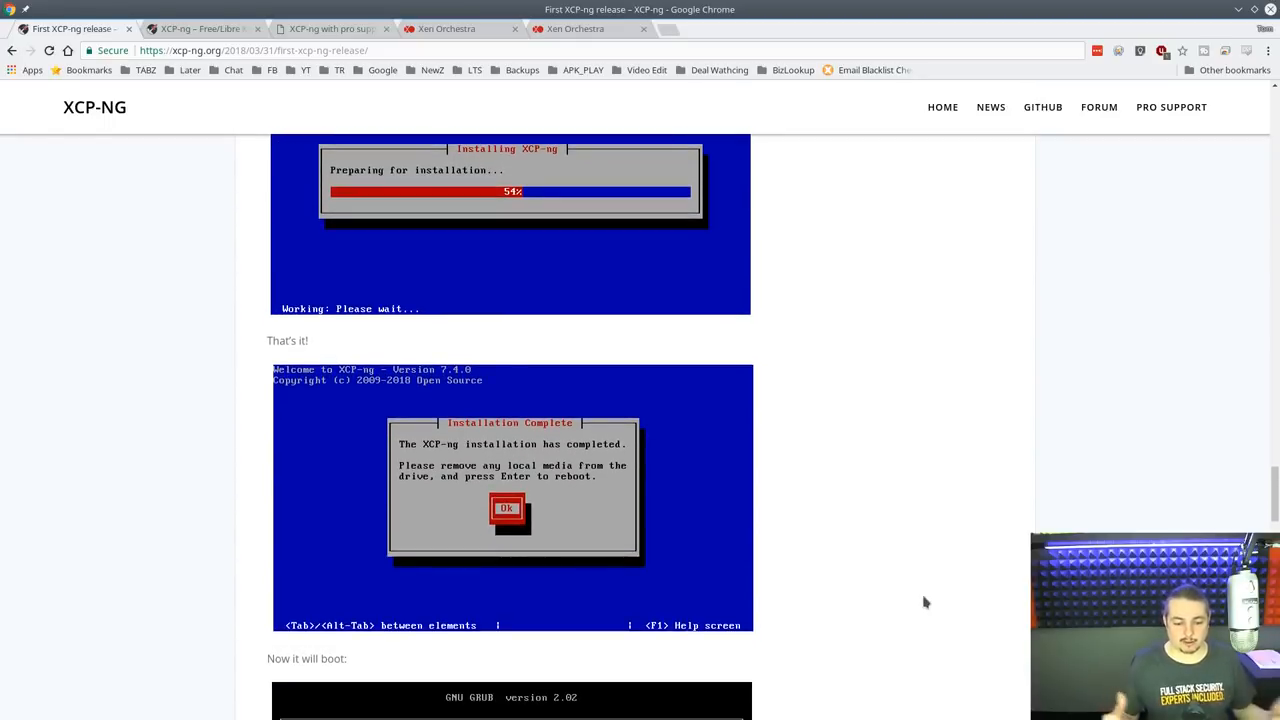
{"action": "mouse_move", "coordinate": [916, 596]}
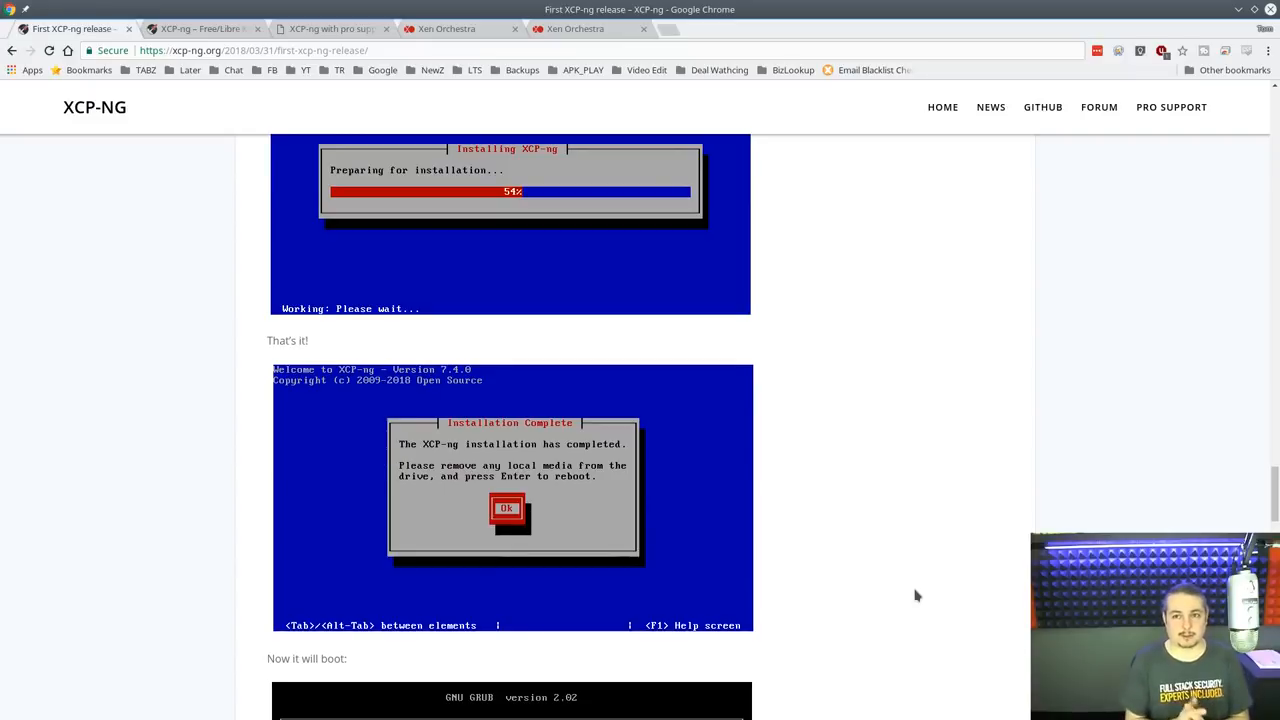
{"action": "scroll", "scroll_direction": "down", "scroll_amount": 3}
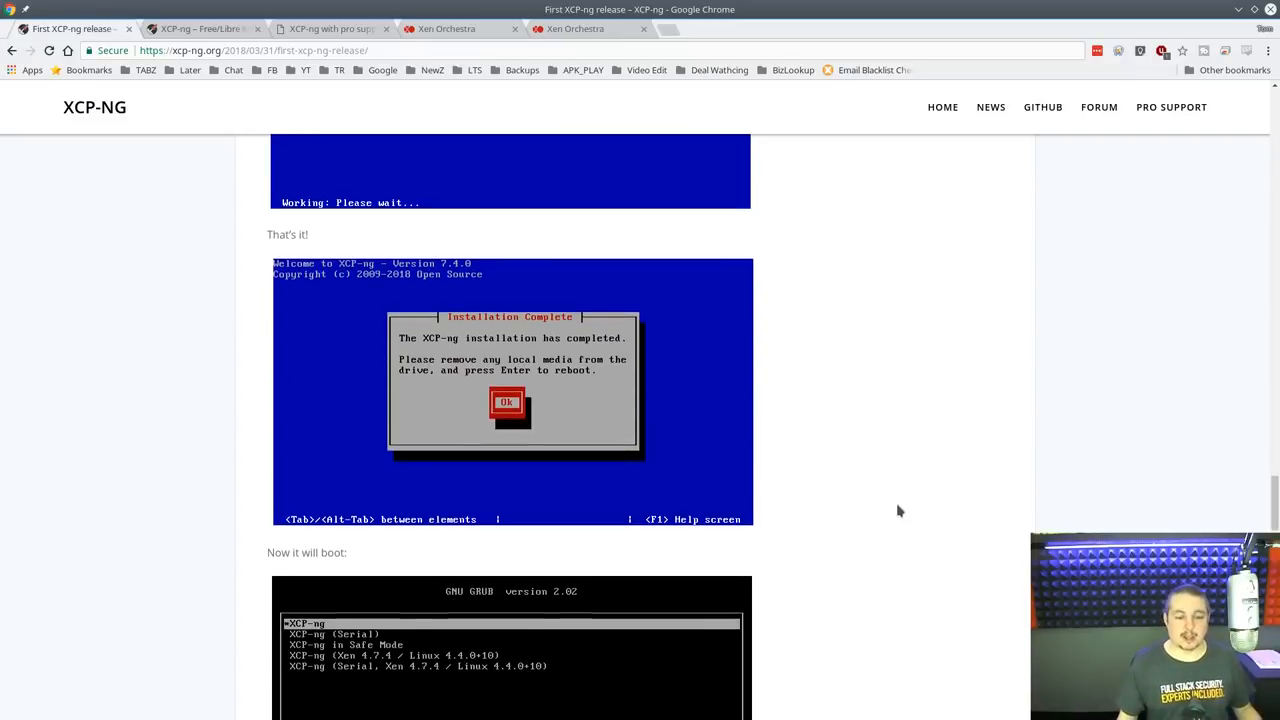
{"action": "scroll", "scroll_direction": "down", "scroll_amount": 3}
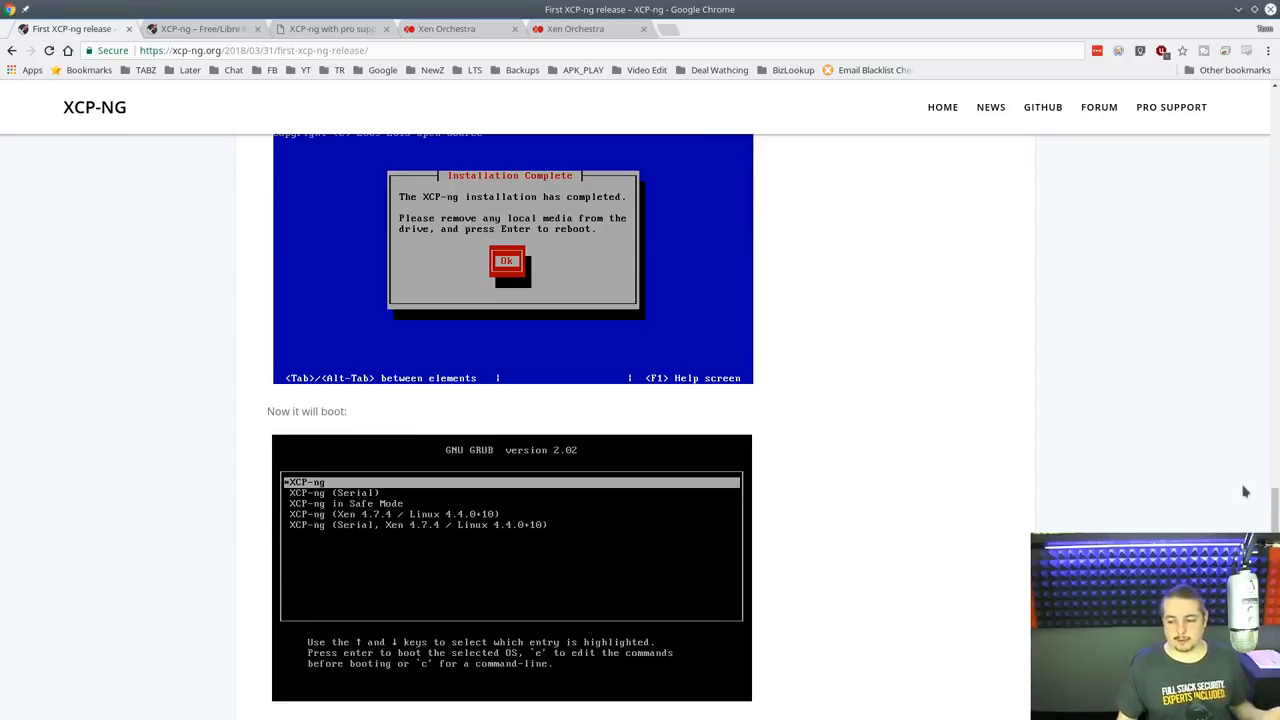
{"action": "scroll", "scroll_direction": "down", "scroll_amount": 3}
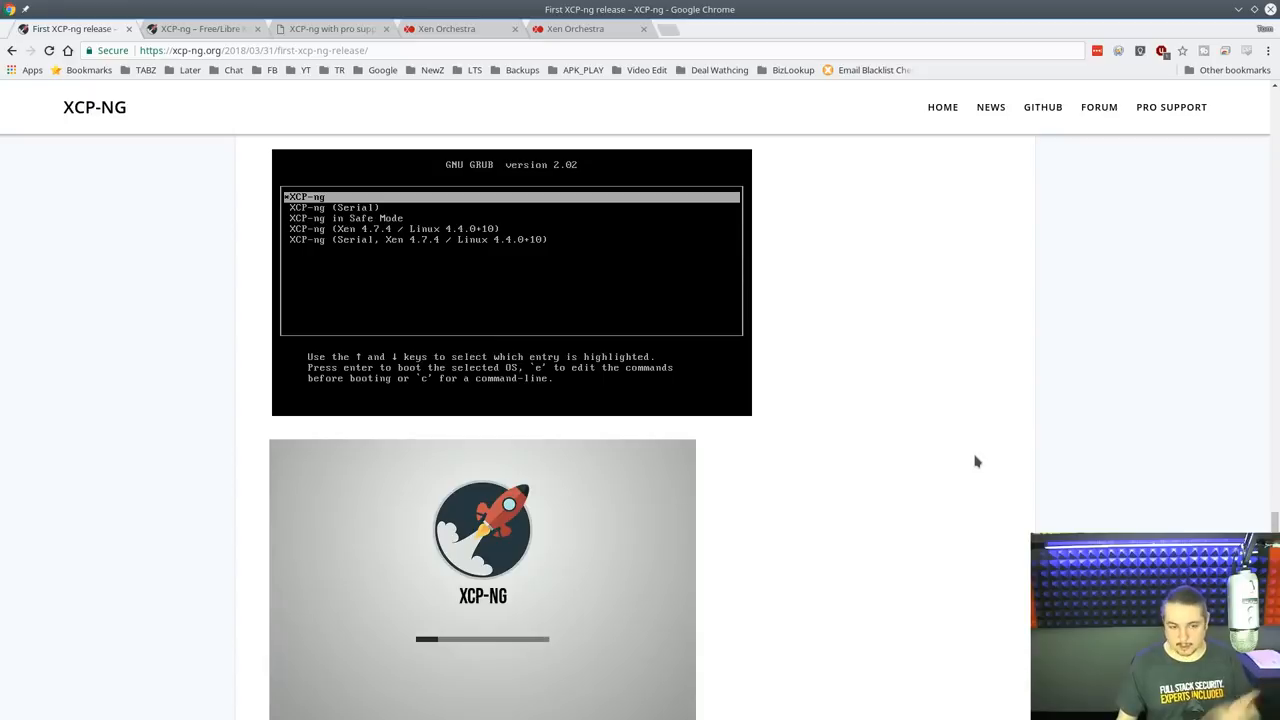
{"action": "mouse_move", "coordinate": [970, 456]}
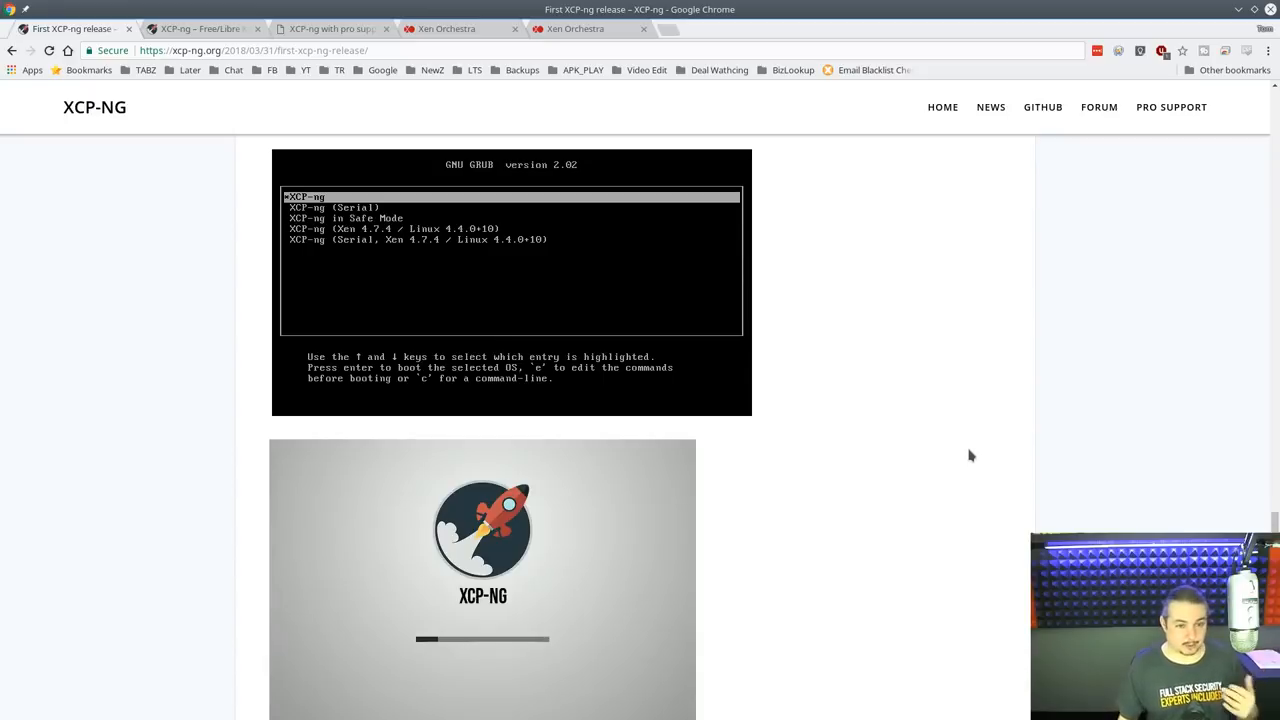
{"action": "scroll", "scroll_direction": "down", "scroll_amount": 3}
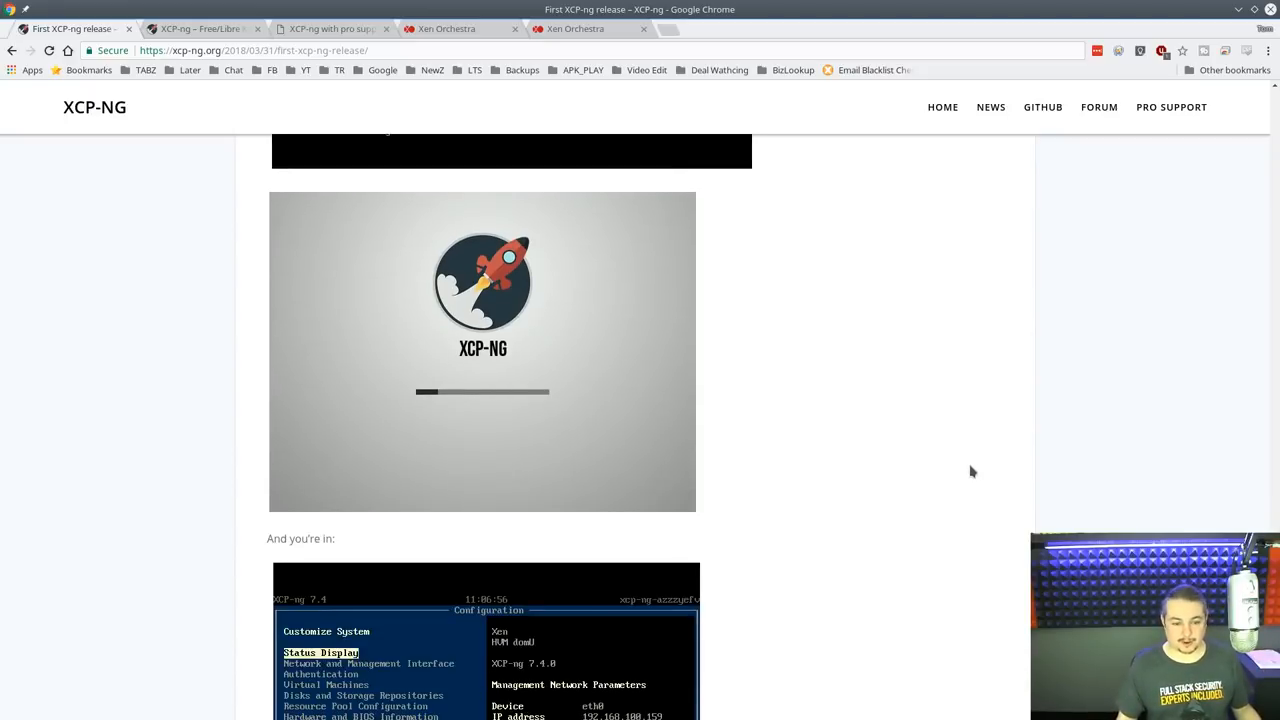
{"action": "mouse_move", "coordinate": [730, 428]}
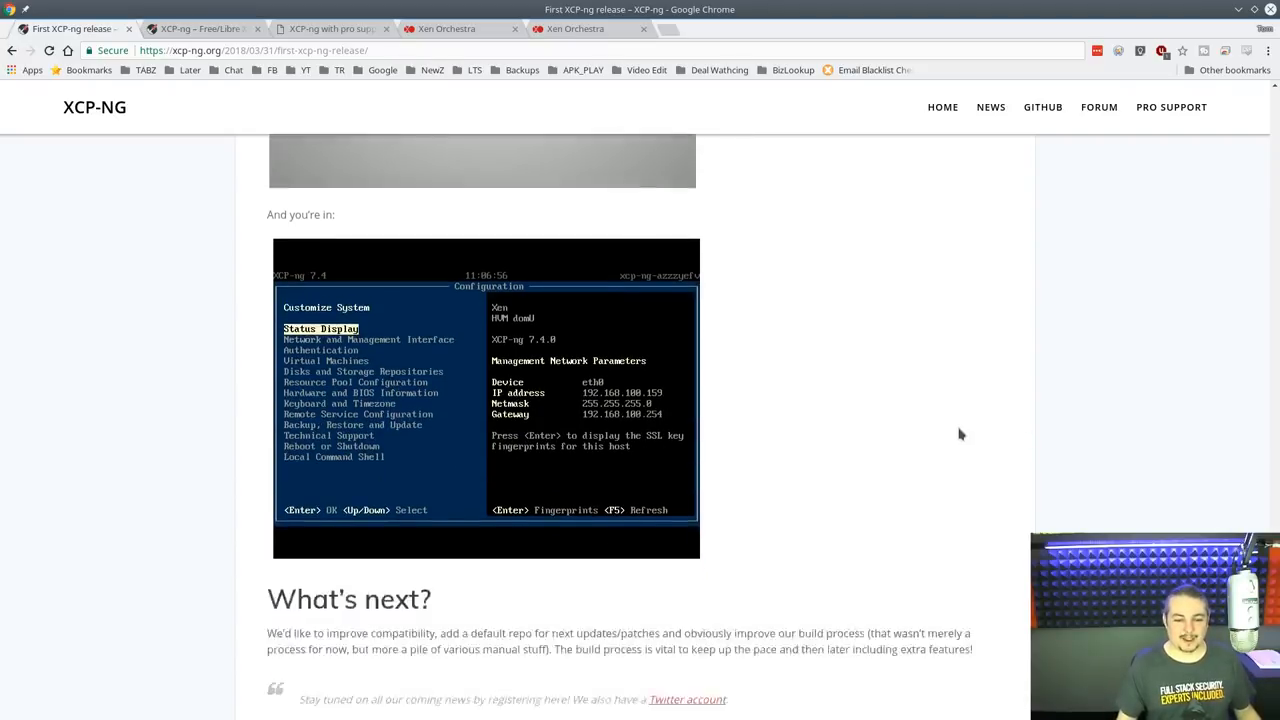
{"action": "scroll", "scroll_direction": "down", "scroll_amount": 3}
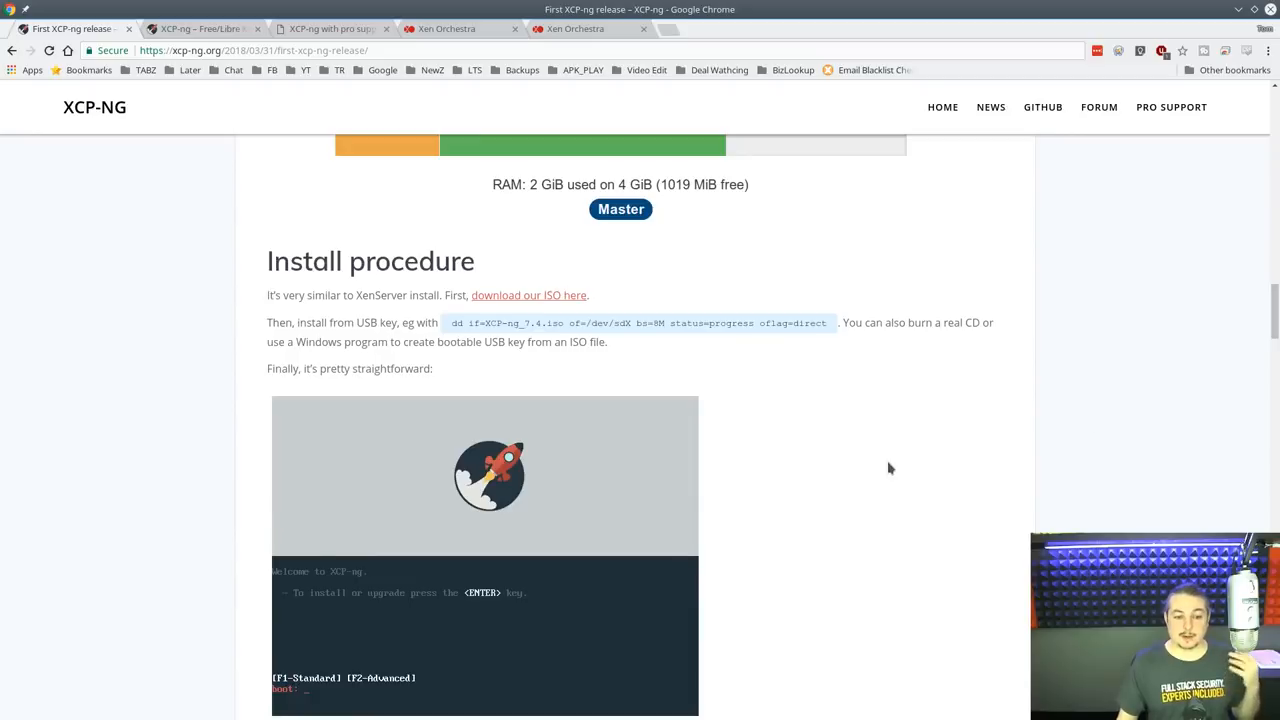
Scroll up to Install procedure and select the curl Xen Orchestra deploy command.
{"action": "scroll", "scroll_direction": "up", "scroll_amount": 3}
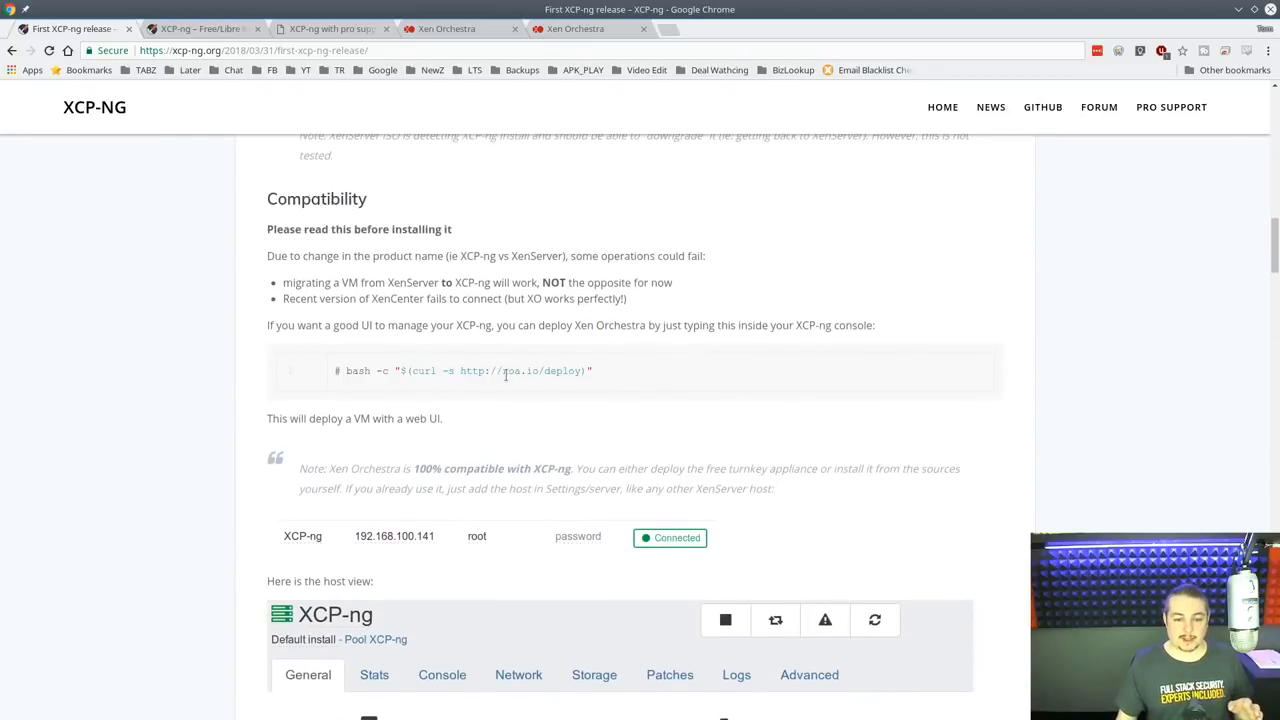
{"action": "triple_click", "coordinate": [464, 370]}
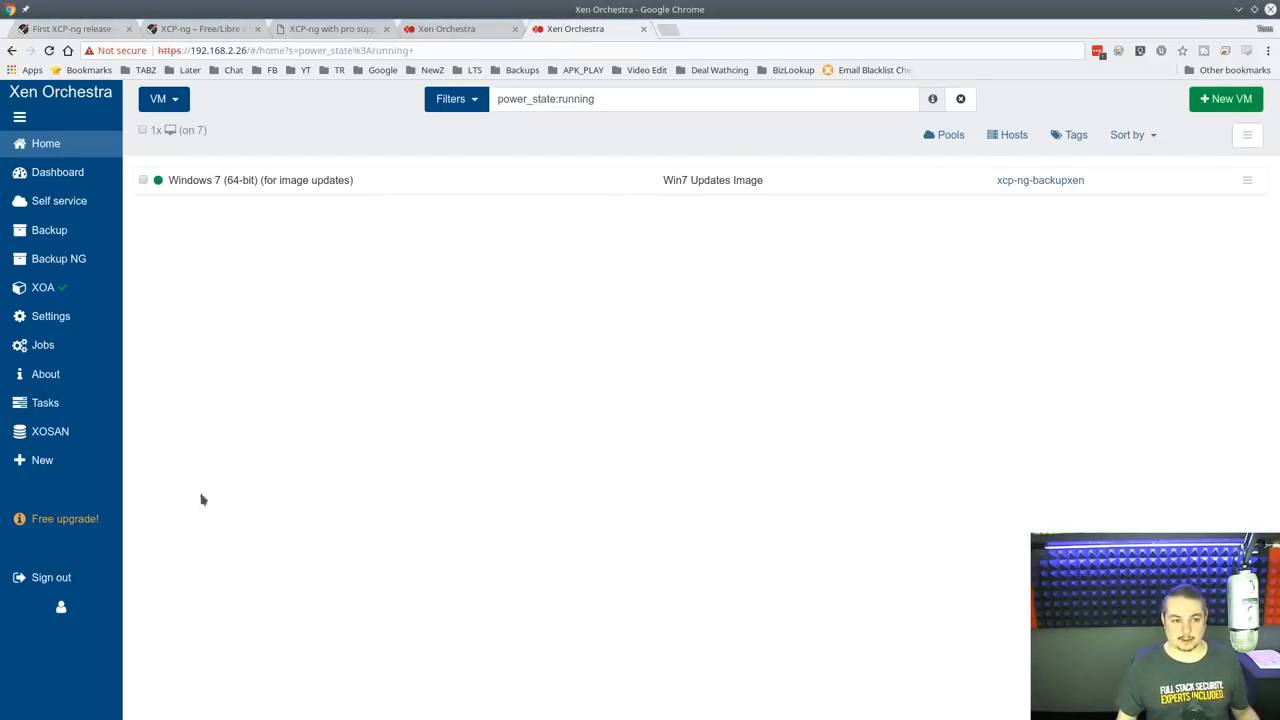
{"action": "mouse_move", "coordinate": [332, 96]}
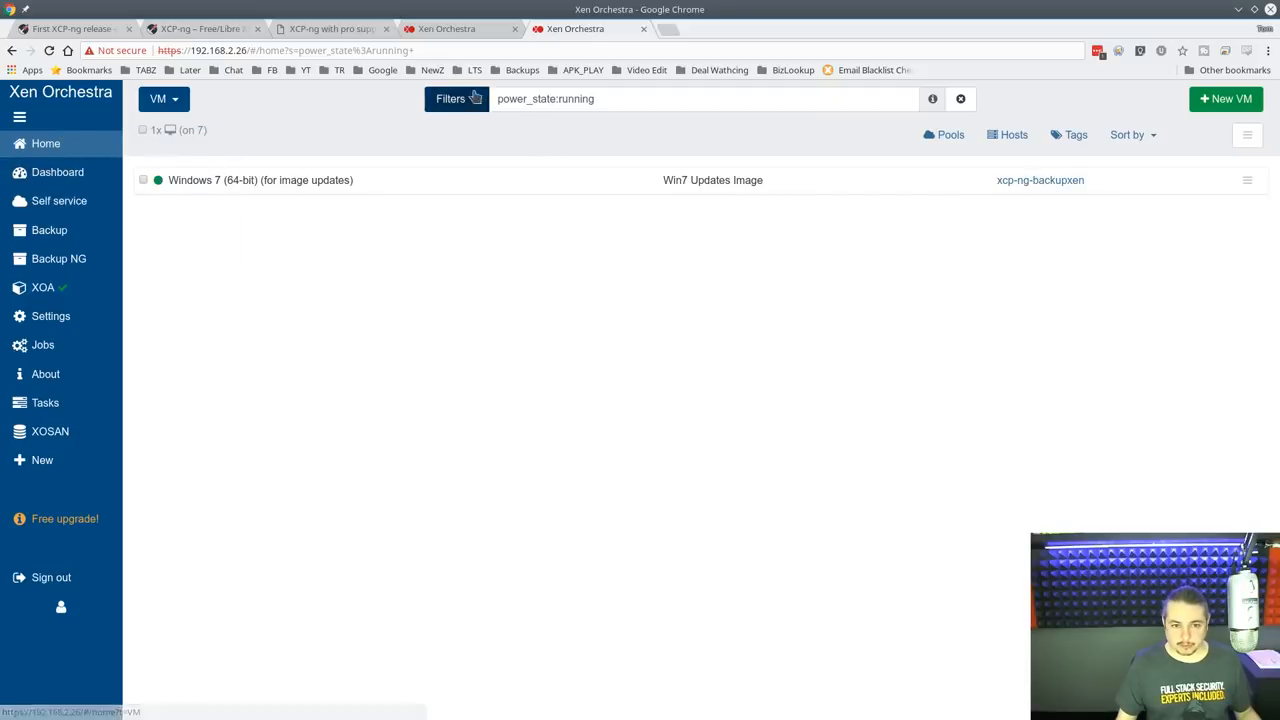
Clear the power_state:running filter so all seven VMs are listed.
{"action": "left_click", "coordinate": [960, 98]}
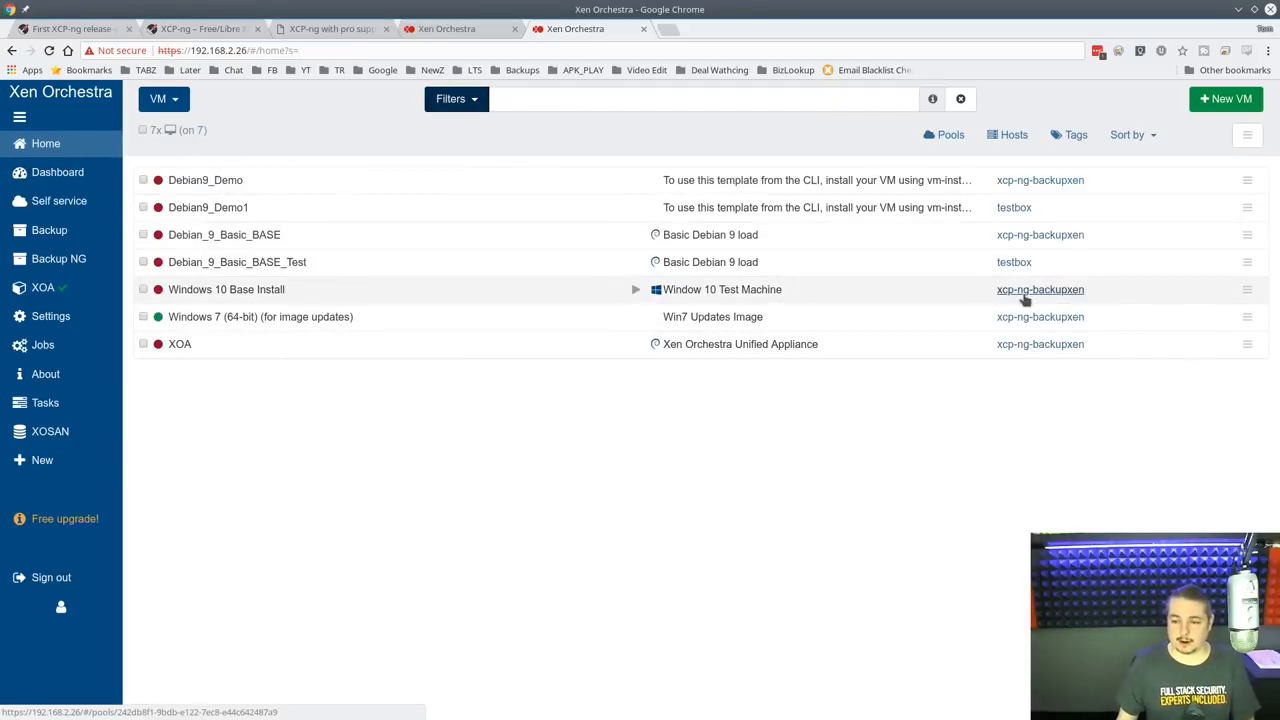
{"action": "mouse_move", "coordinate": [1008, 276]}
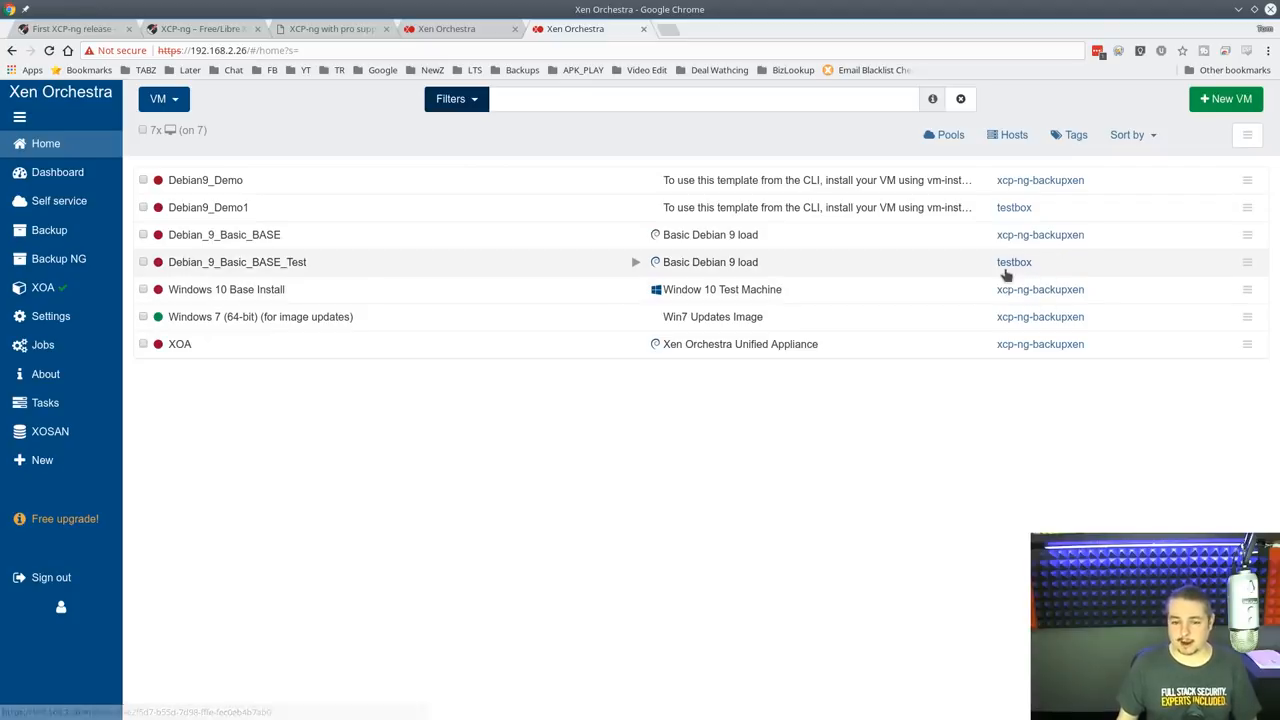
{"action": "mouse_move", "coordinate": [518, 386]}
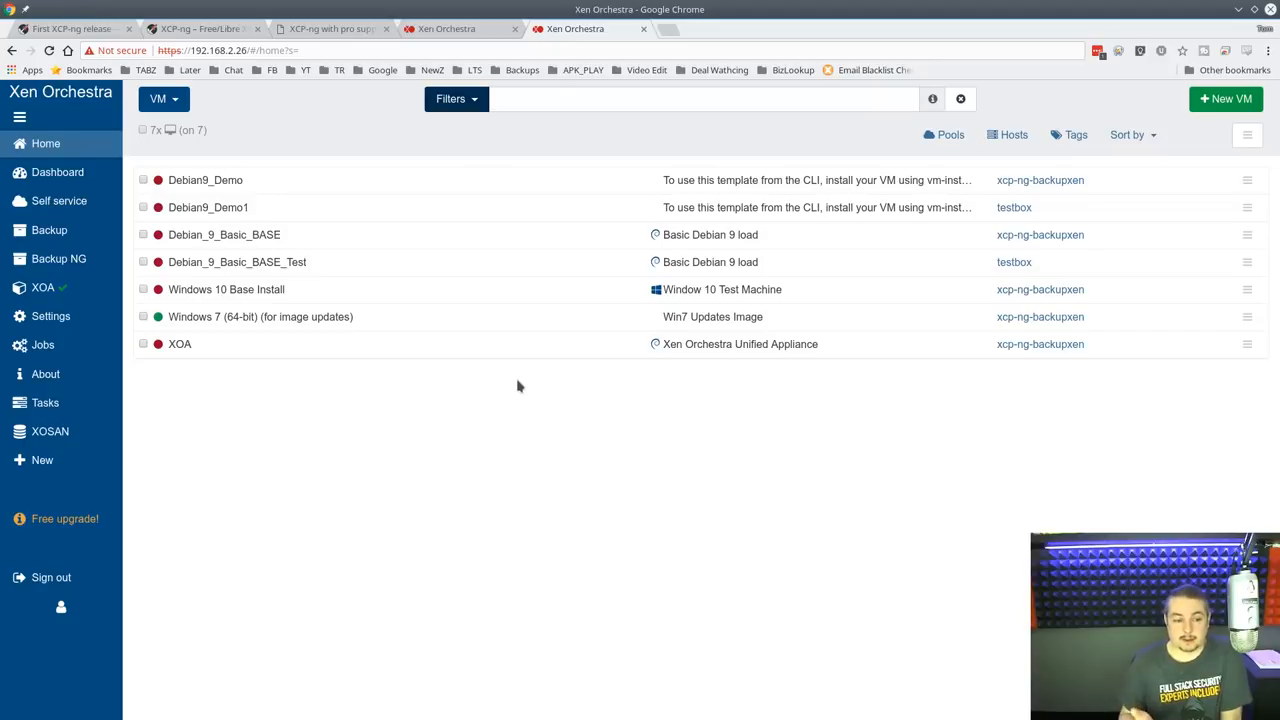
{"action": "mouse_move", "coordinate": [402, 288]}
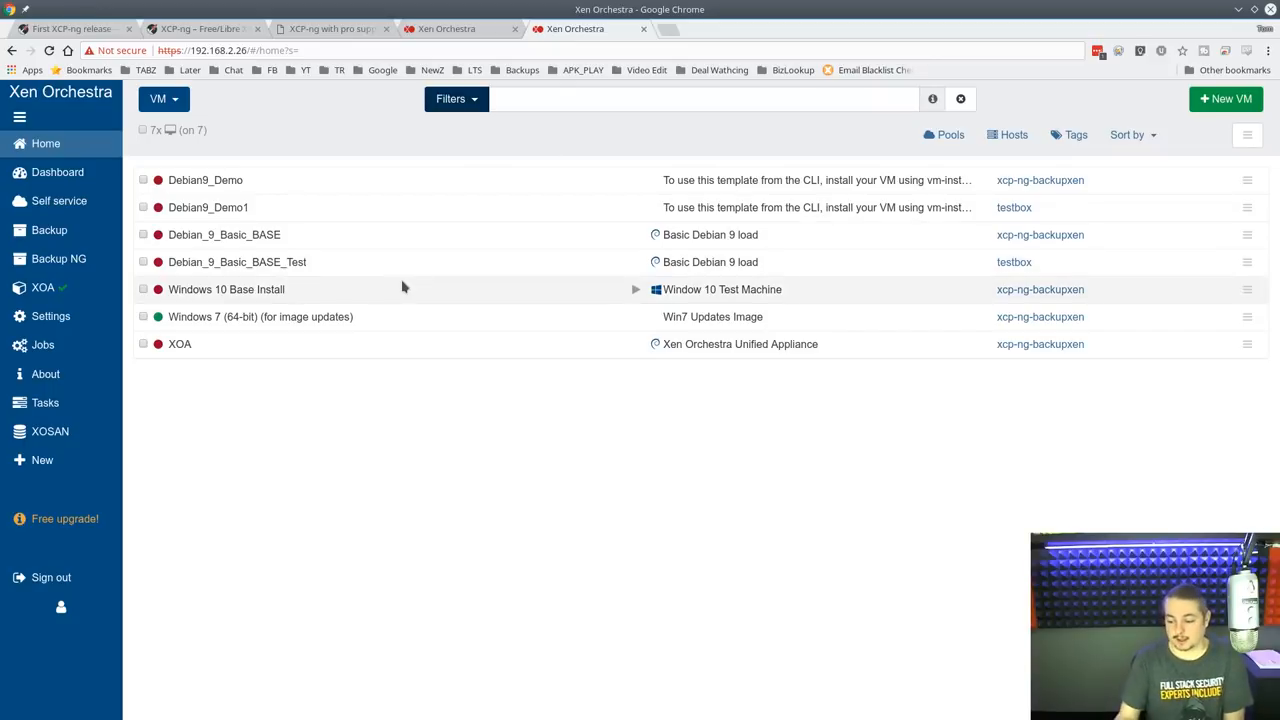
{"action": "mouse_move", "coordinate": [332, 176]}
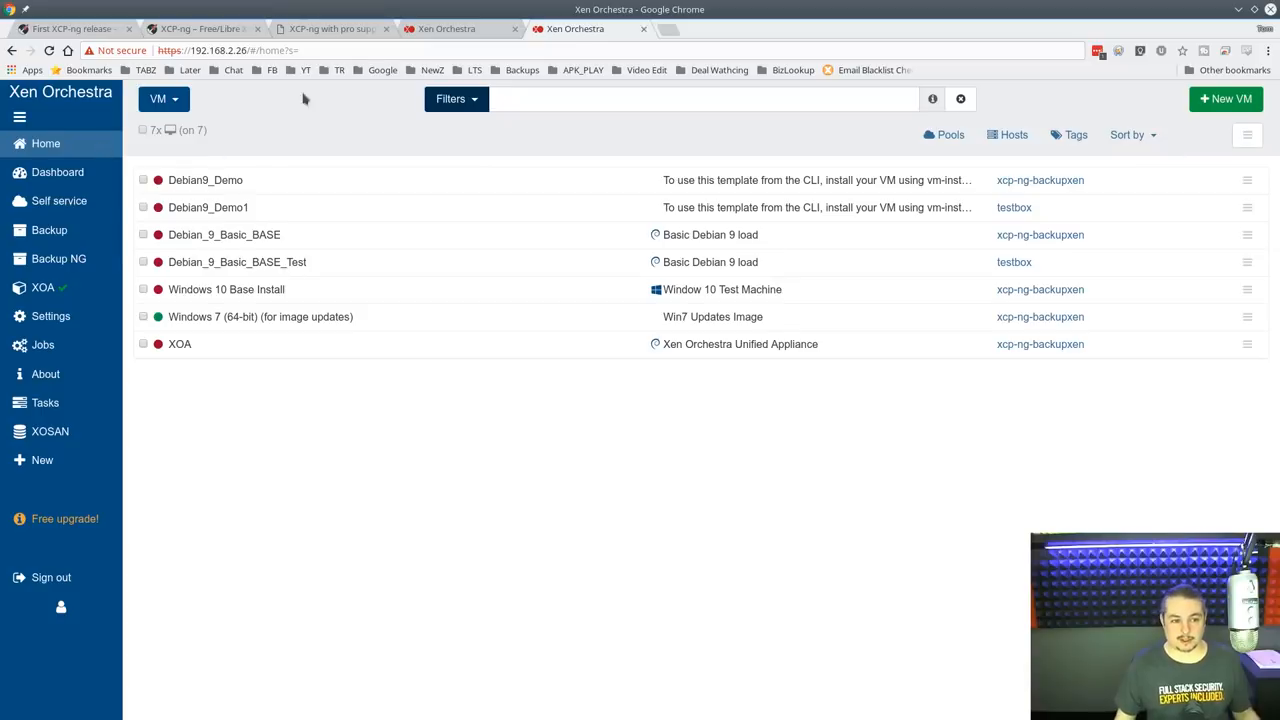
Start a New VM, check the available pools, then return to the Home VM list.
{"action": "left_click", "coordinate": [42, 460]}
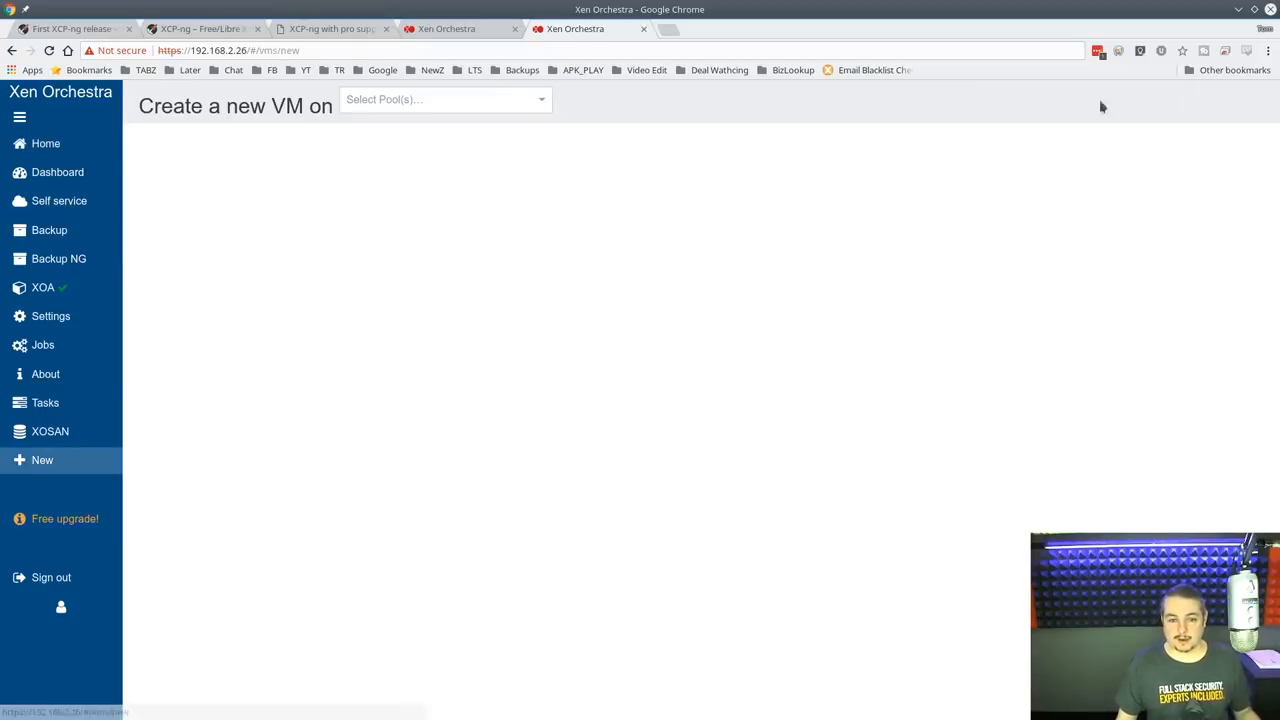
{"action": "left_click", "coordinate": [440, 100]}
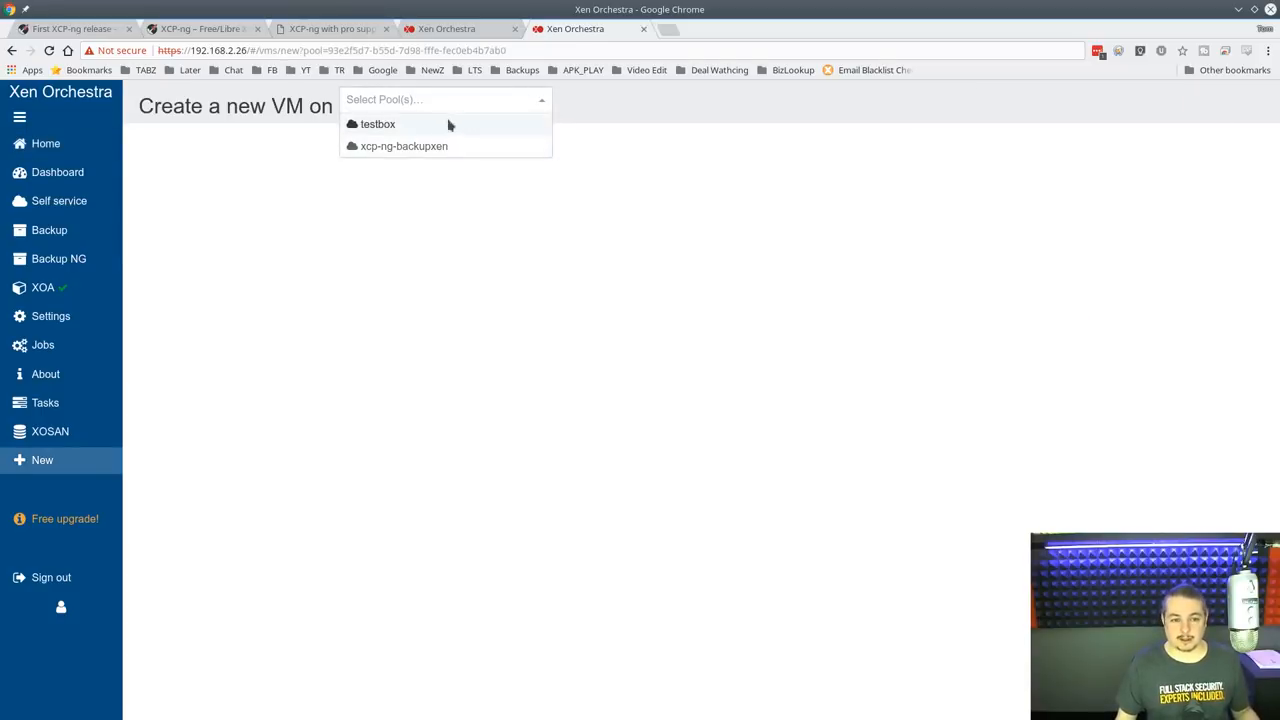
{"action": "left_click", "coordinate": [44, 144]}
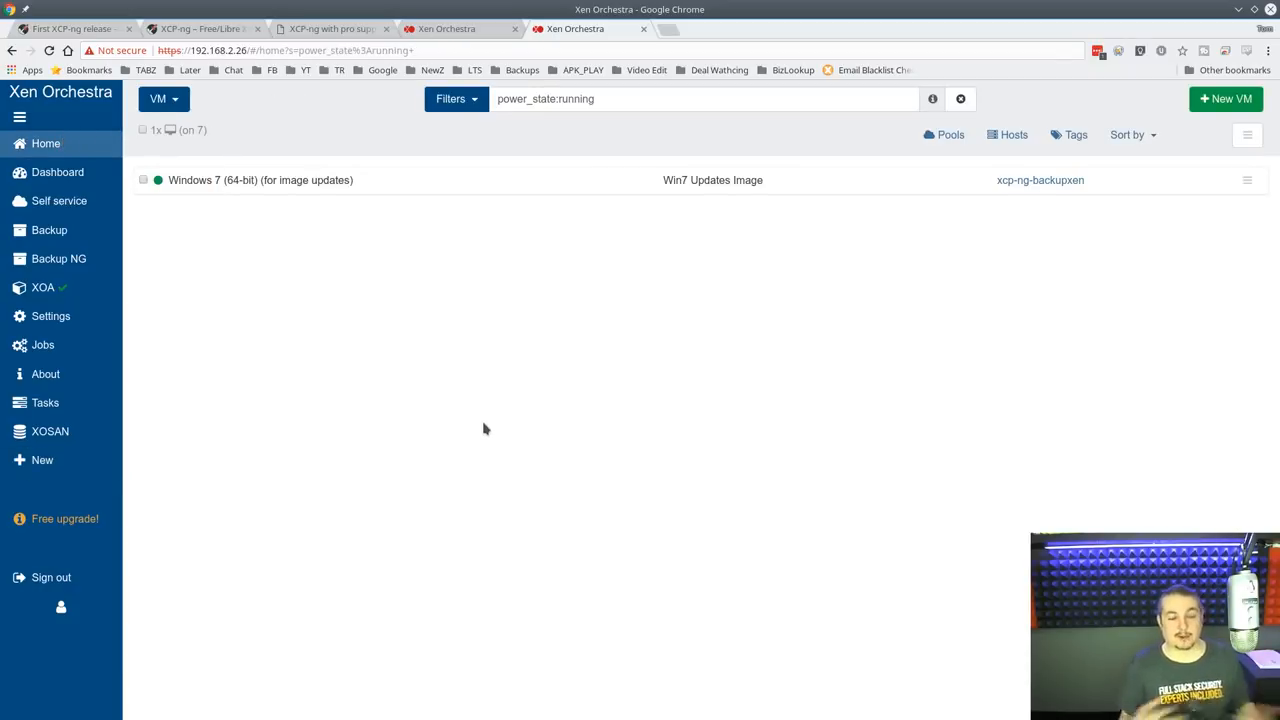
{"action": "mouse_move", "coordinate": [336, 388]}
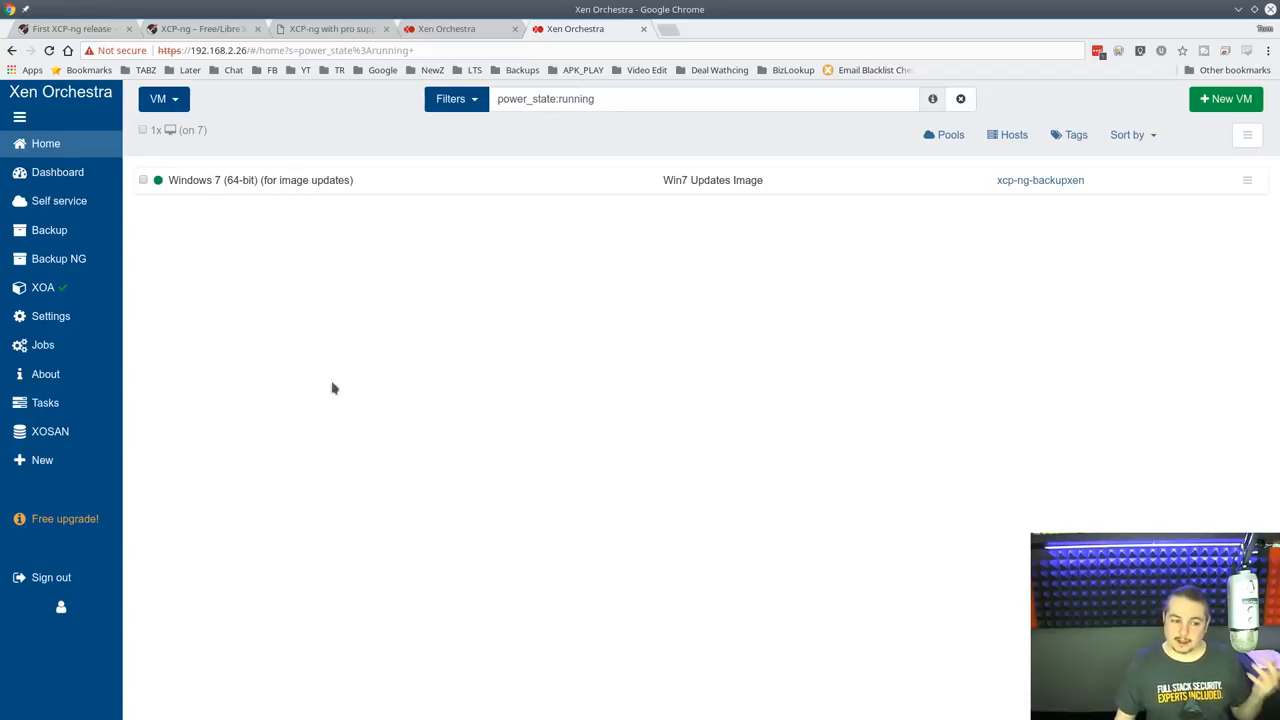
Choose New > Import, reaching the Import page showing 'Upgrade needed'.
{"action": "left_click", "coordinate": [42, 458]}
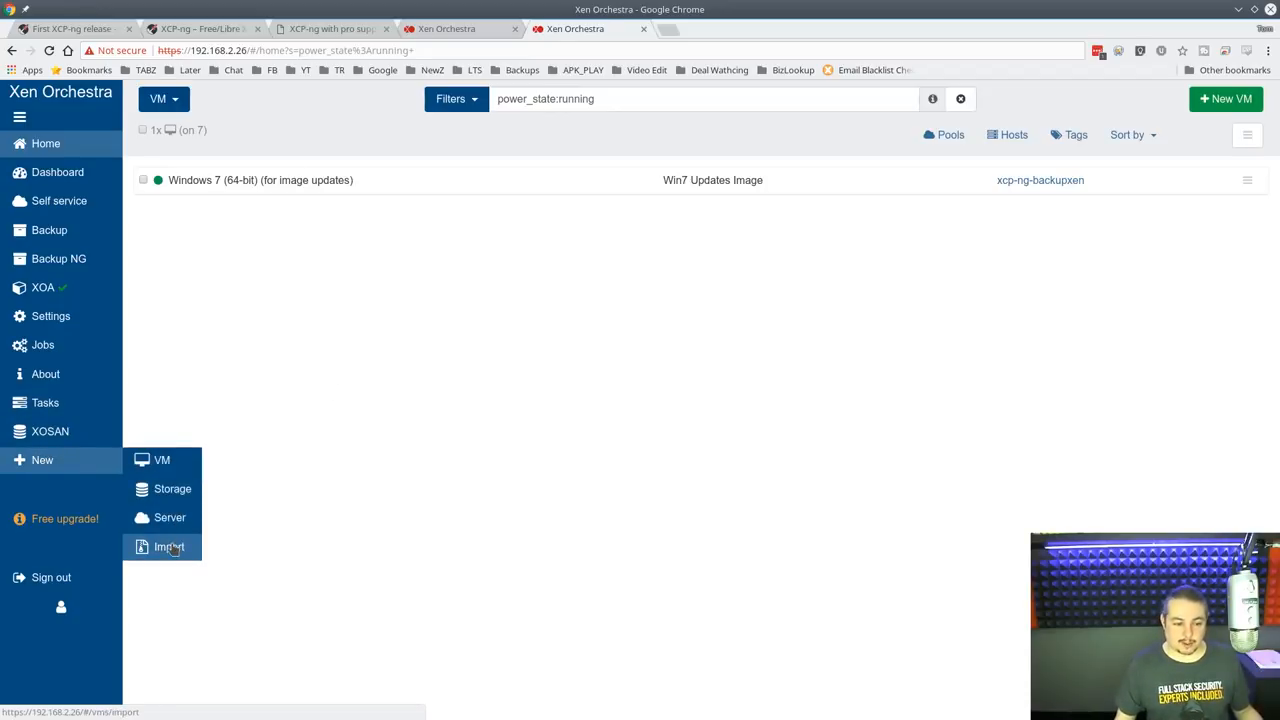
{"action": "left_click", "coordinate": [168, 546]}
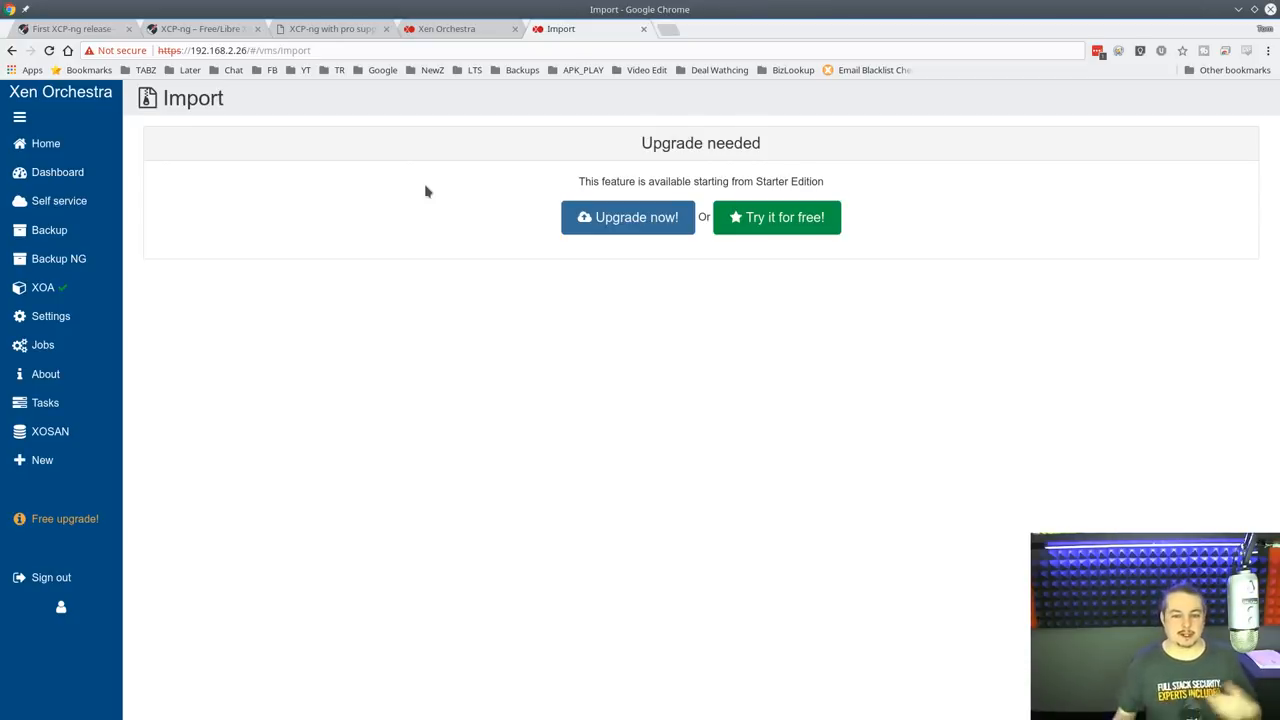
{"action": "mouse_move", "coordinate": [288, 316]}
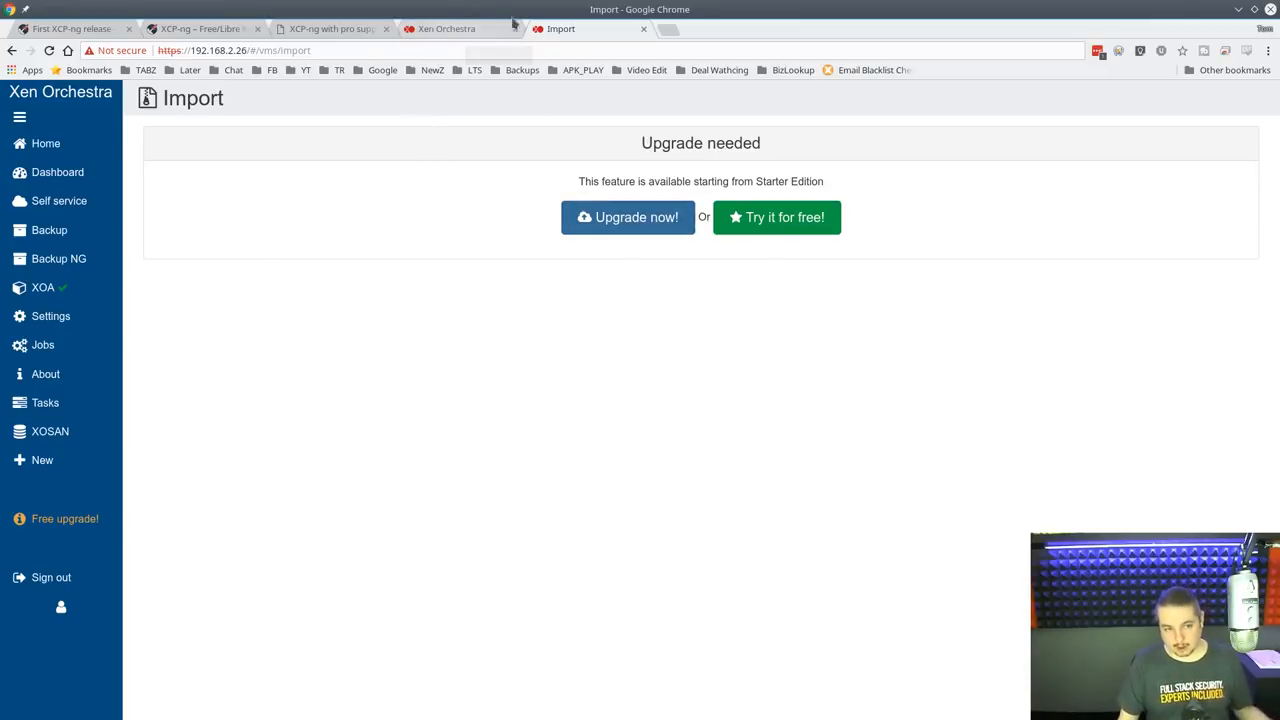
Switch between consoles to the 192.168.2.24 appliance listing its one running VM.
{"action": "left_click", "coordinate": [448, 28]}
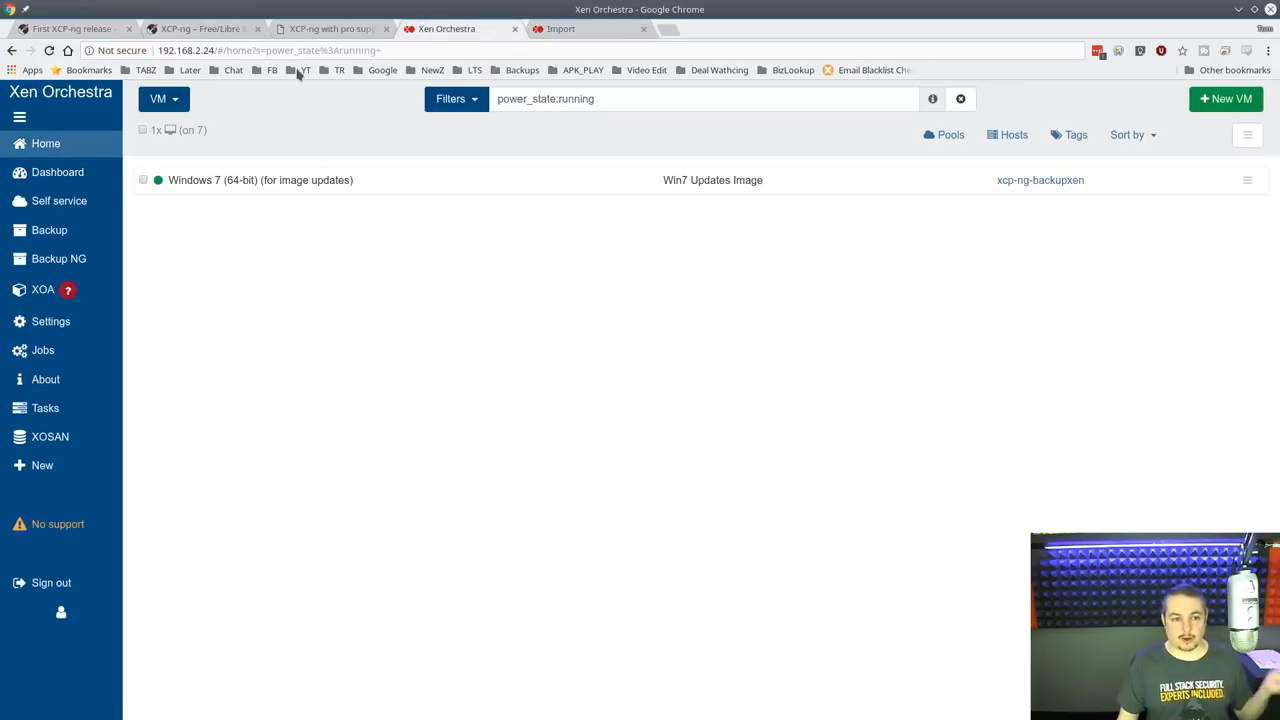
{"action": "mouse_move", "coordinate": [406, 148]}
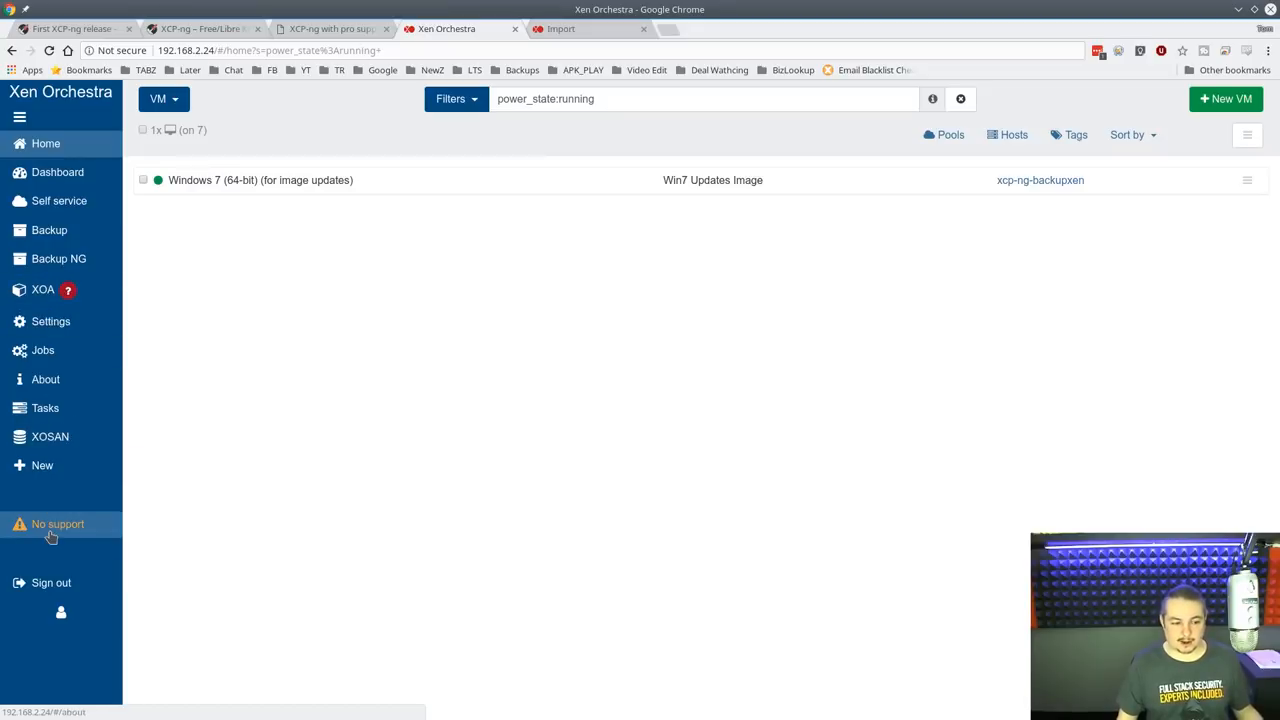
{"action": "mouse_move", "coordinate": [480, 392]}
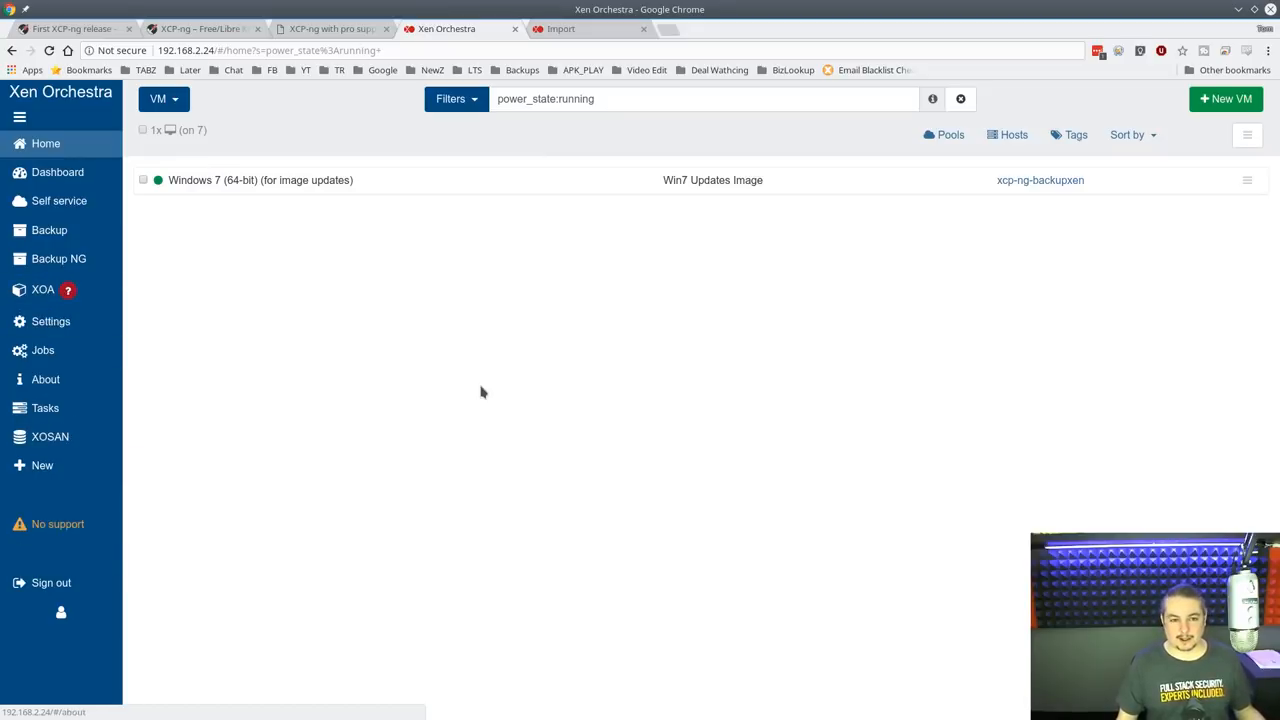
{"action": "left_click", "coordinate": [560, 28]}
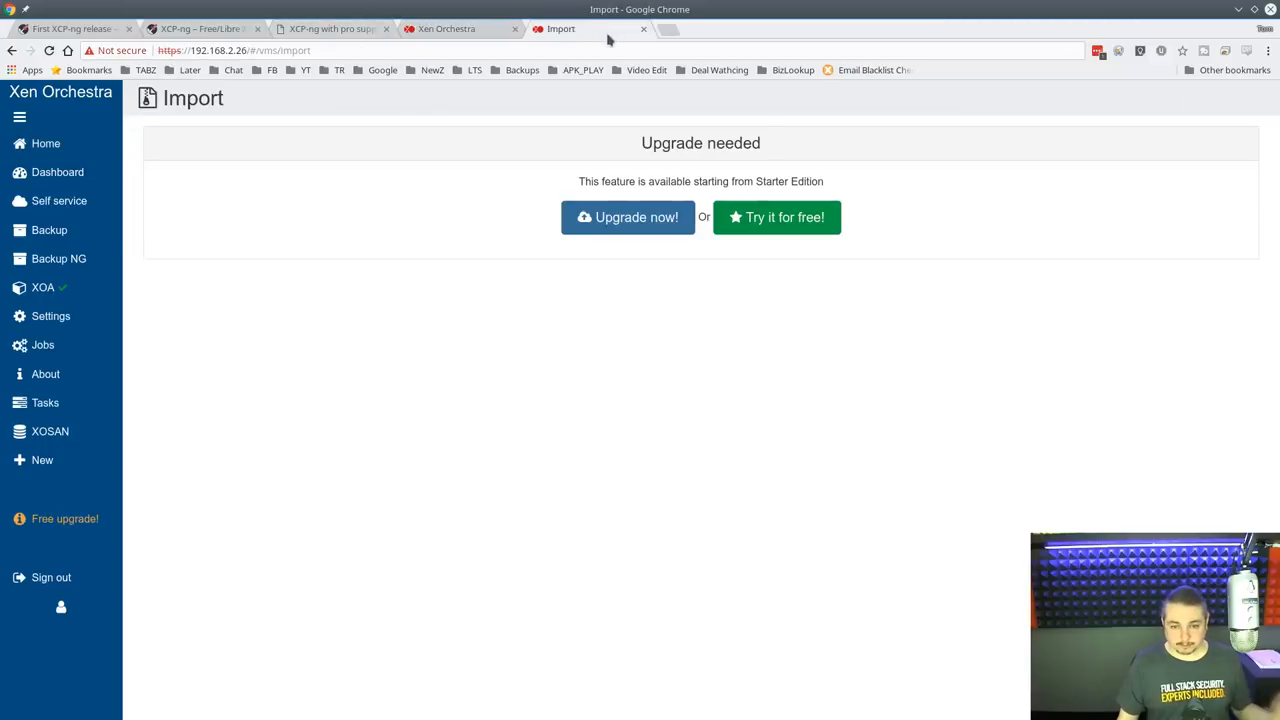
{"action": "mouse_move", "coordinate": [504, 88]}
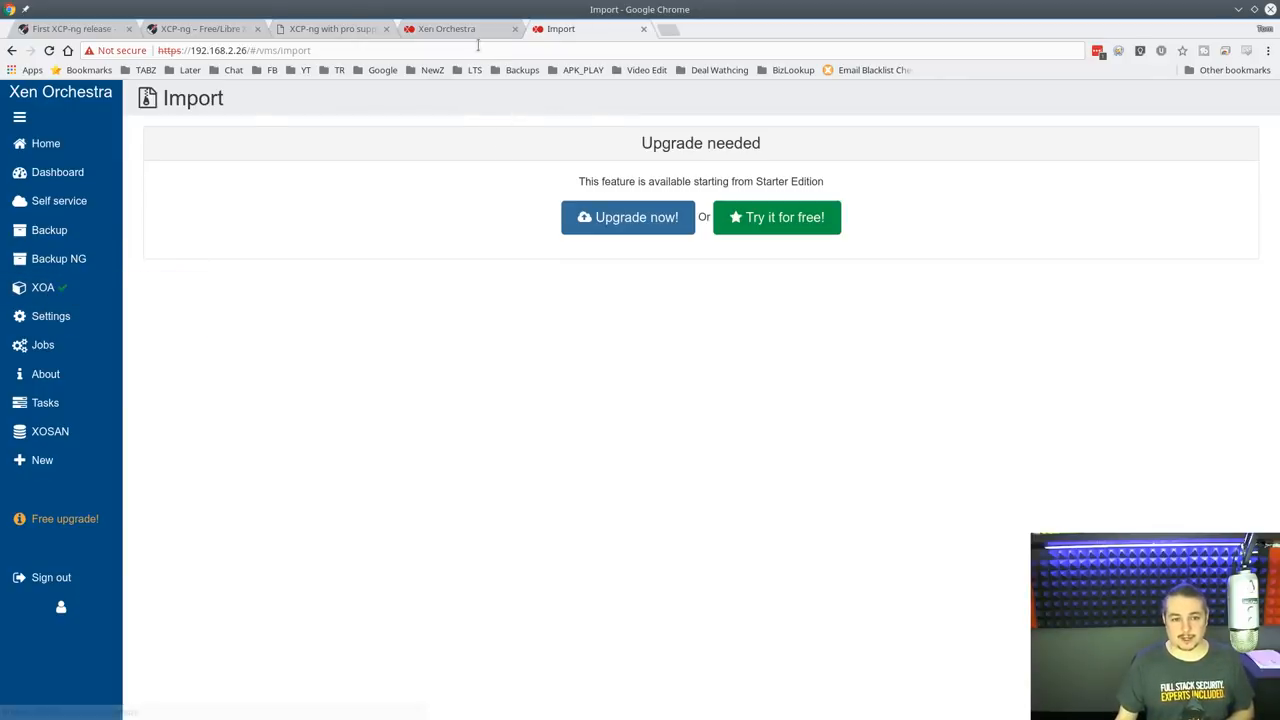
{"action": "left_click", "coordinate": [446, 28]}
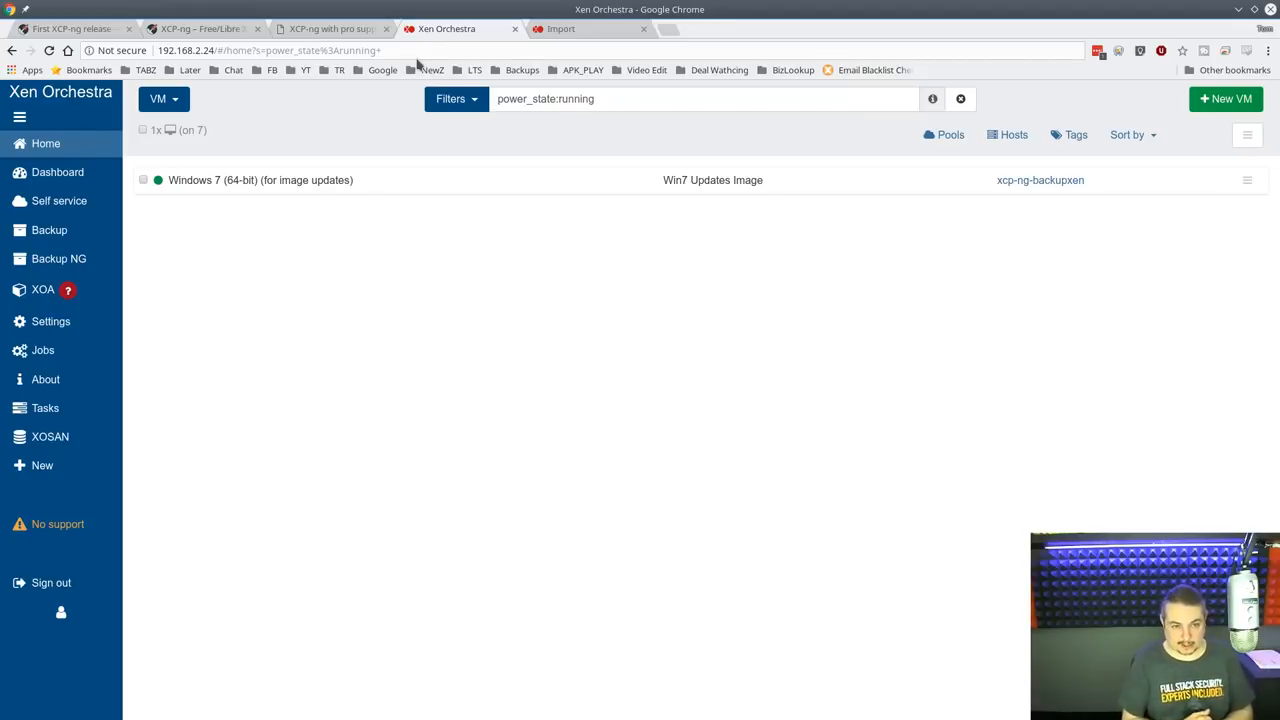
{"action": "mouse_move", "coordinate": [376, 8]}
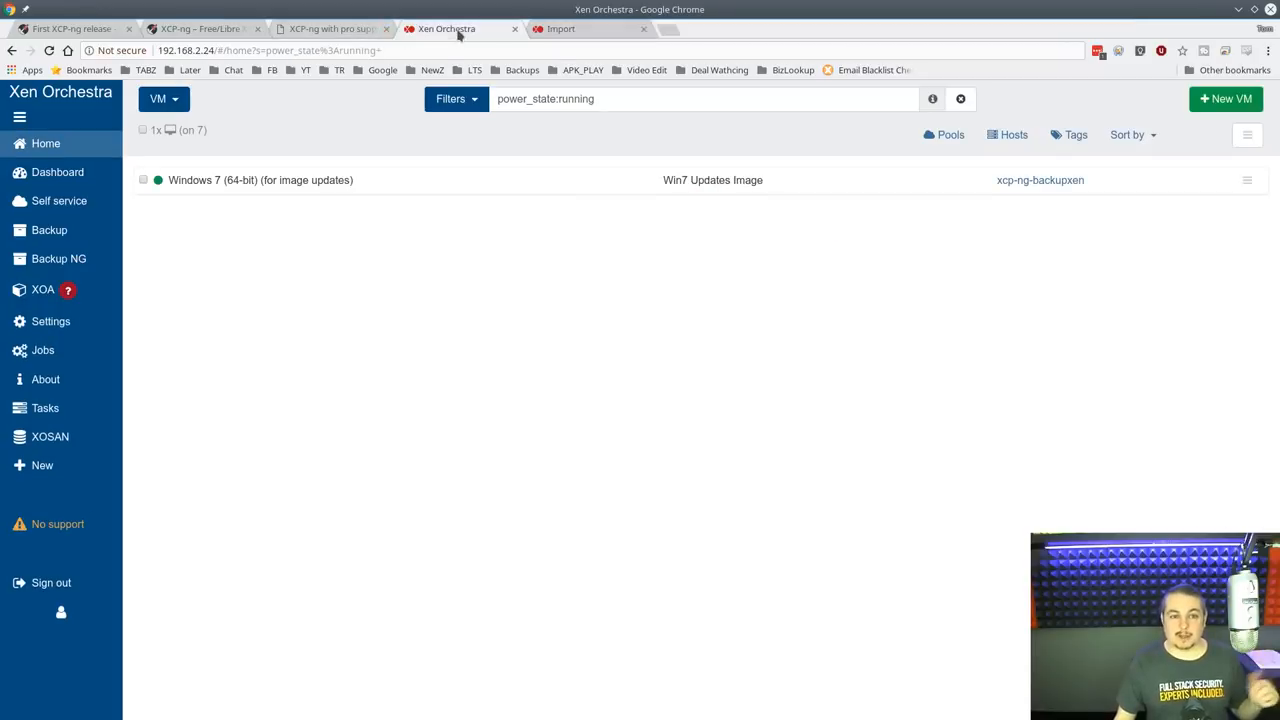
{"action": "mouse_move", "coordinate": [444, 28]}
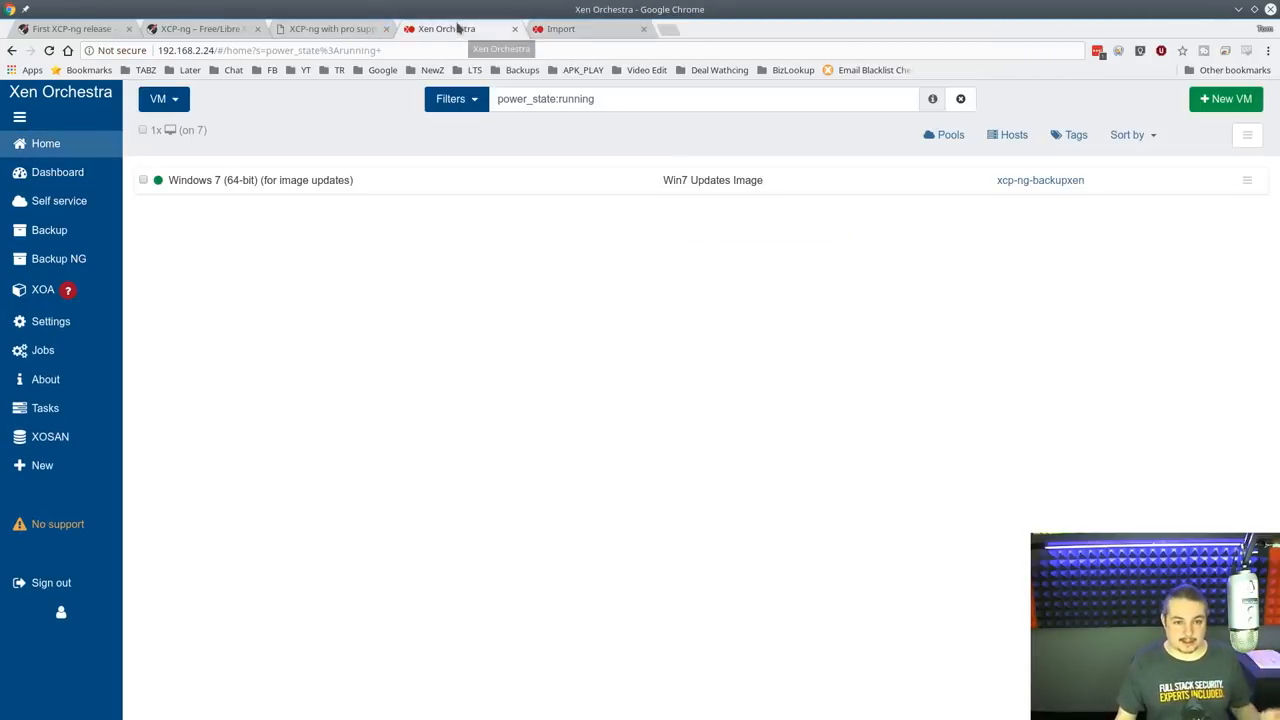
Start the Debian9_Demo1 VM and watch its console reach the Debian 9 login prompt.
{"action": "left_click", "coordinate": [560, 28]}
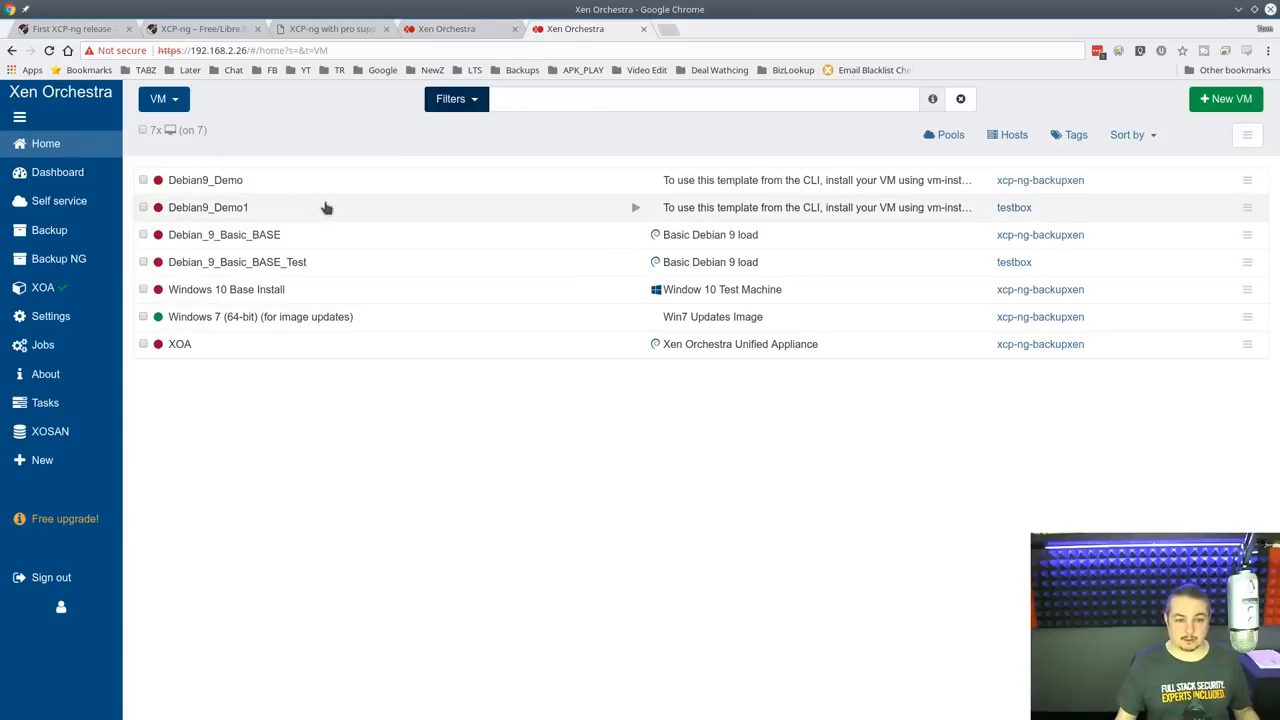
{"action": "left_click", "coordinate": [208, 206]}
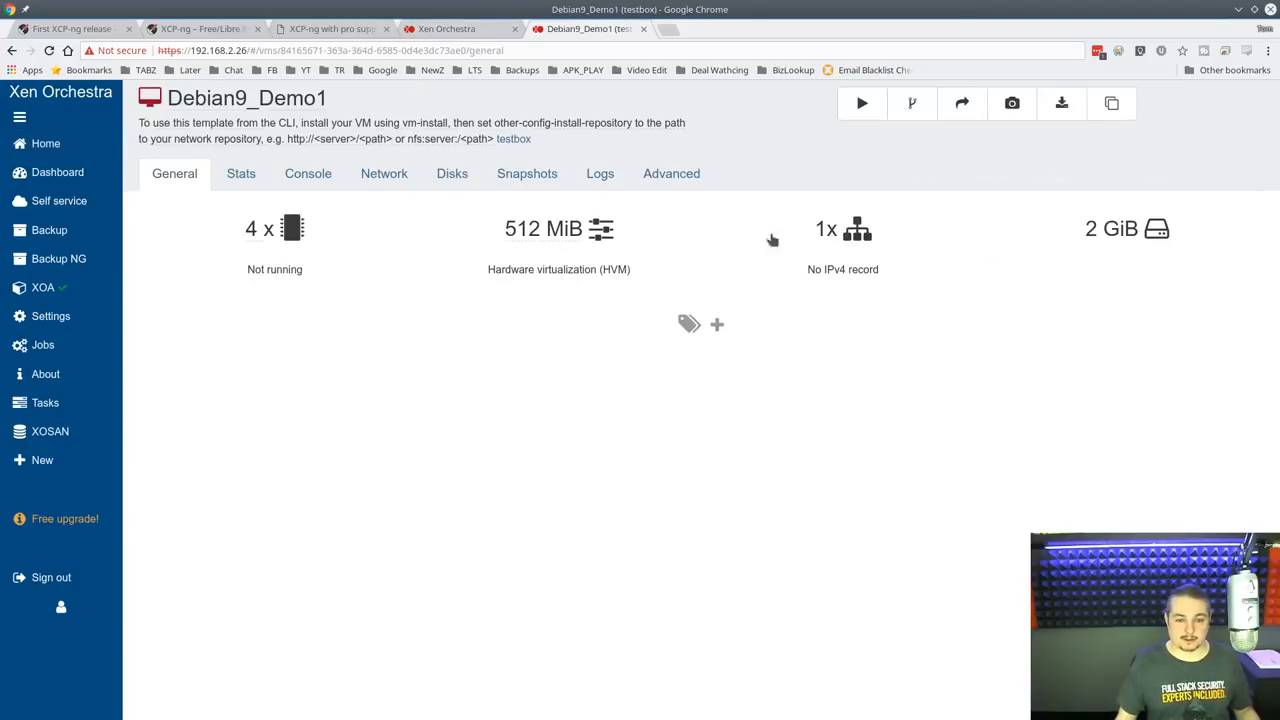
{"action": "left_click", "coordinate": [308, 172]}
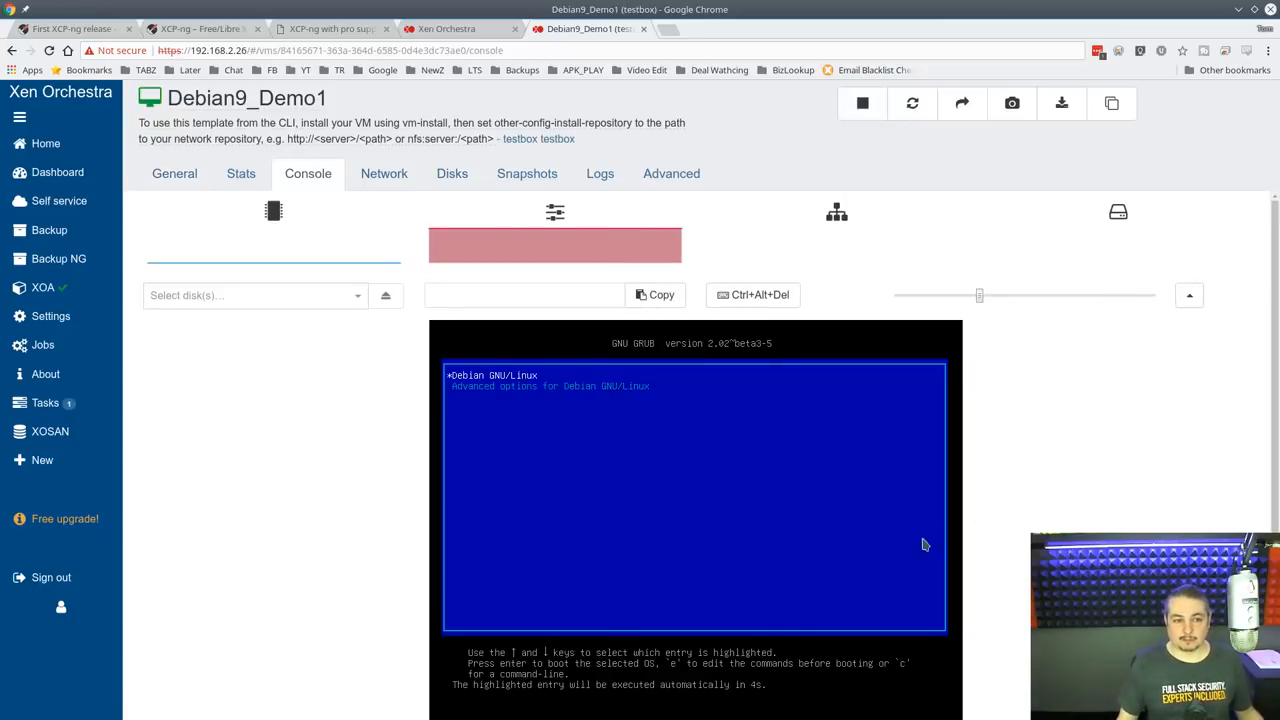
{"action": "mouse_move", "coordinate": [730, 524]}
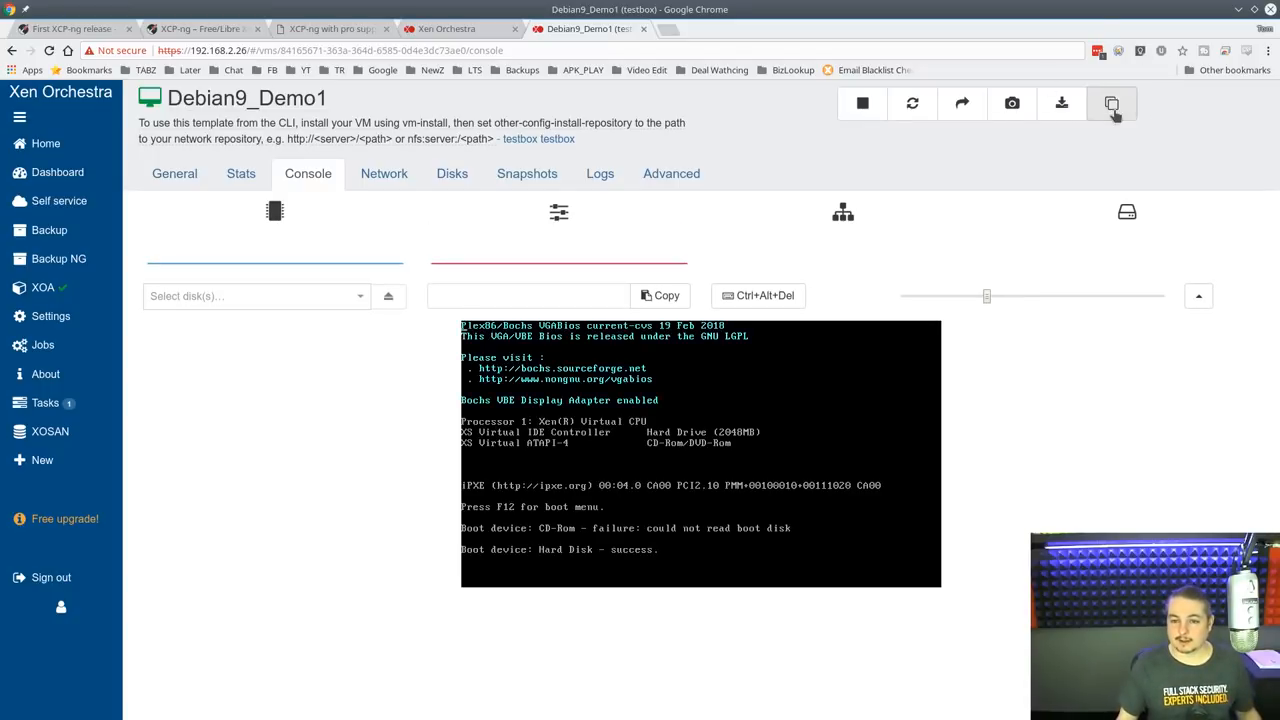
{"action": "left_click", "coordinate": [1112, 104]}
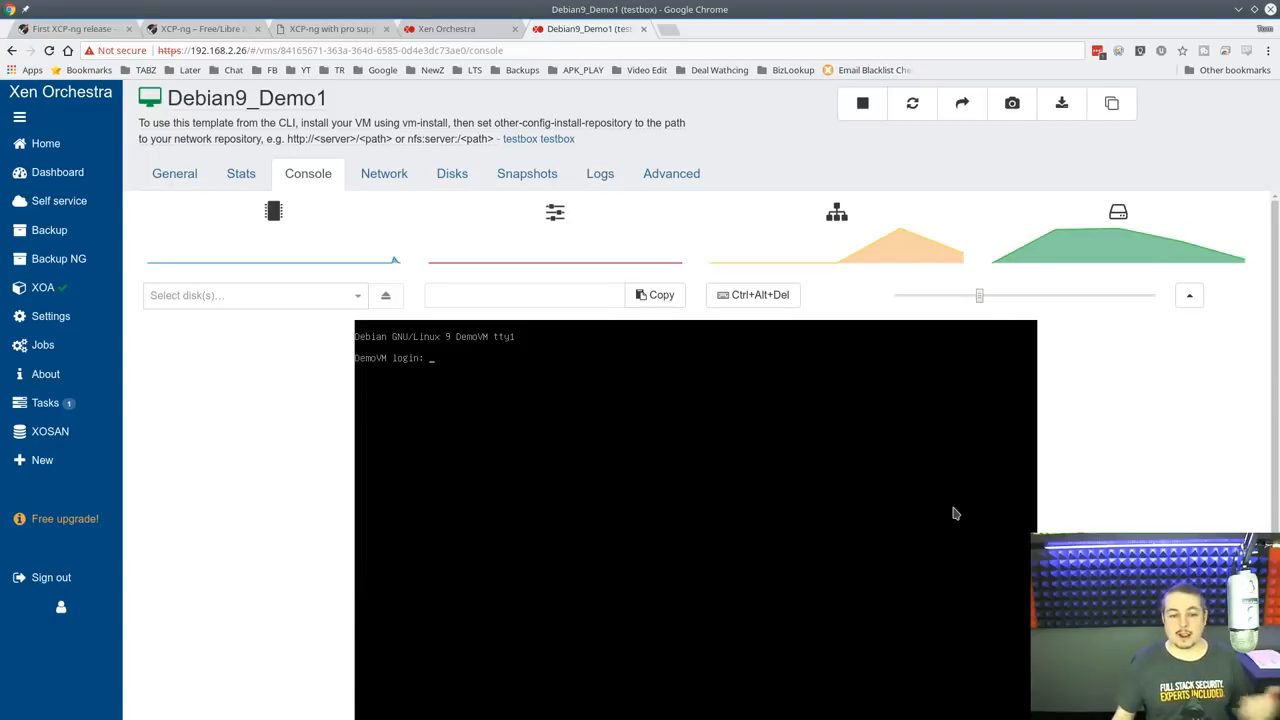
{"action": "mouse_move", "coordinate": [448, 224]}
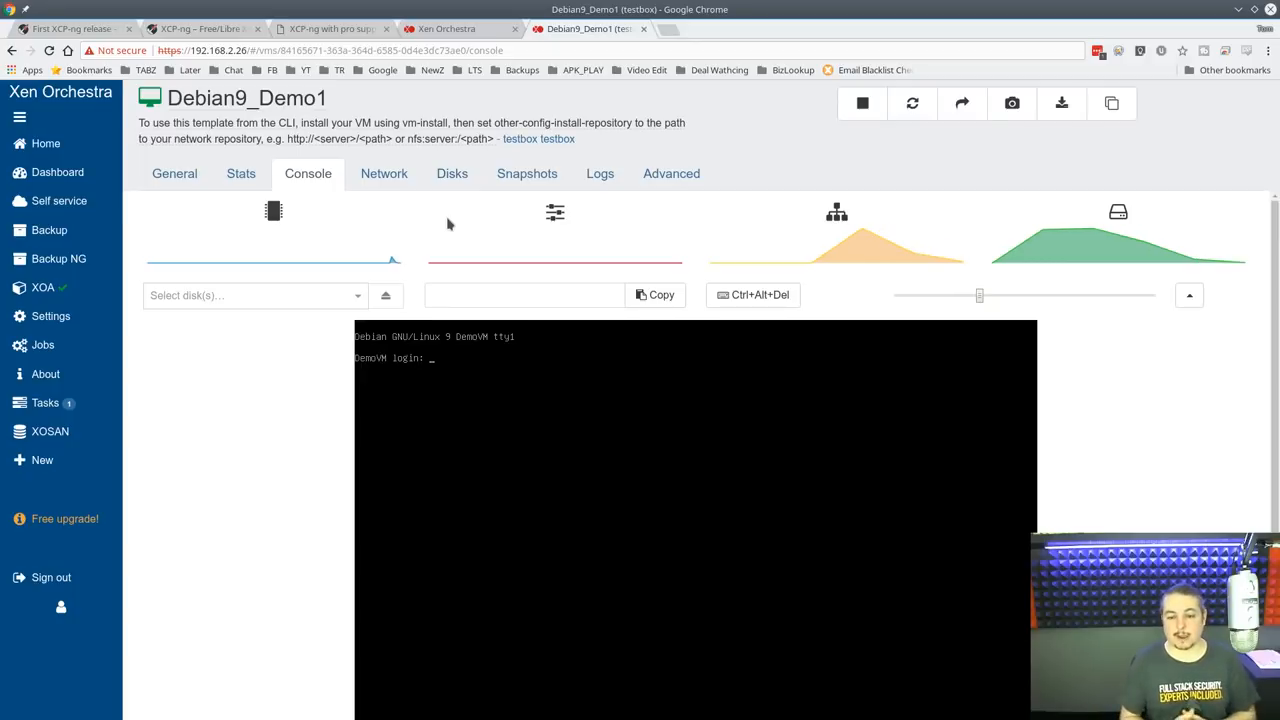
{"action": "mouse_move", "coordinate": [88, 178]}
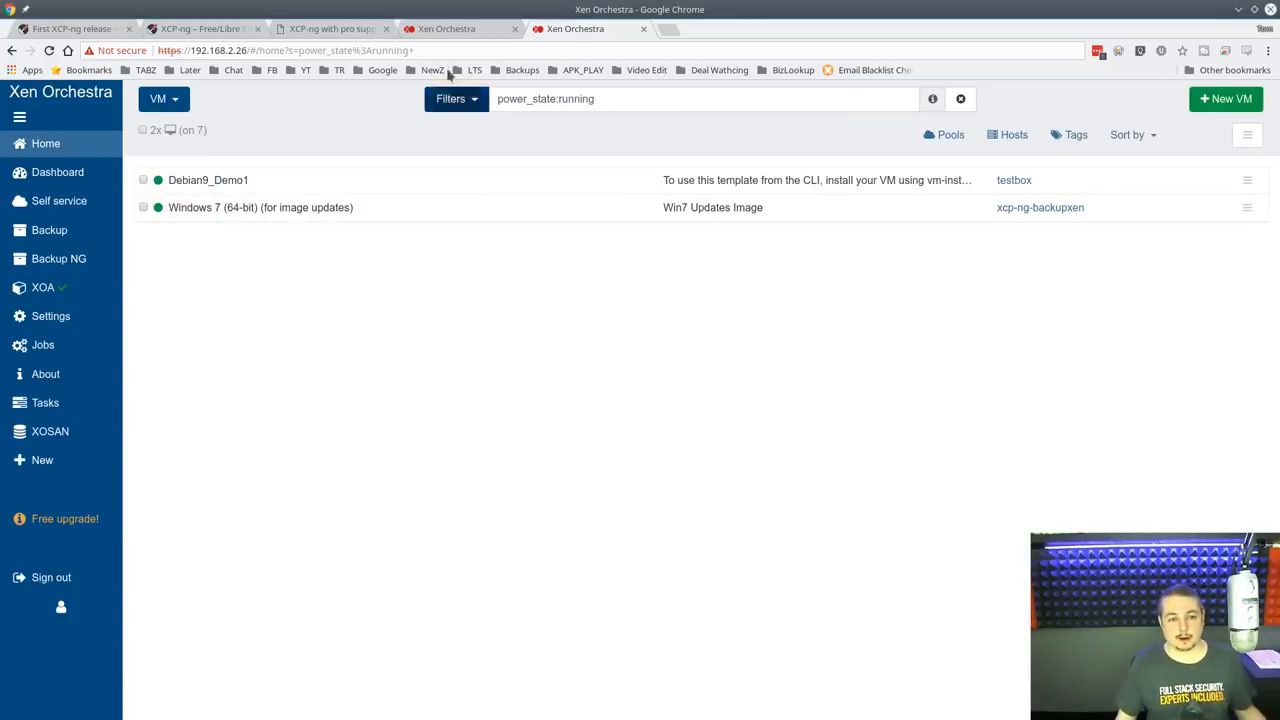
Open the 'From the sources' install docs in a new tab and scroll through them.
{"action": "left_click", "coordinate": [576, 28]}
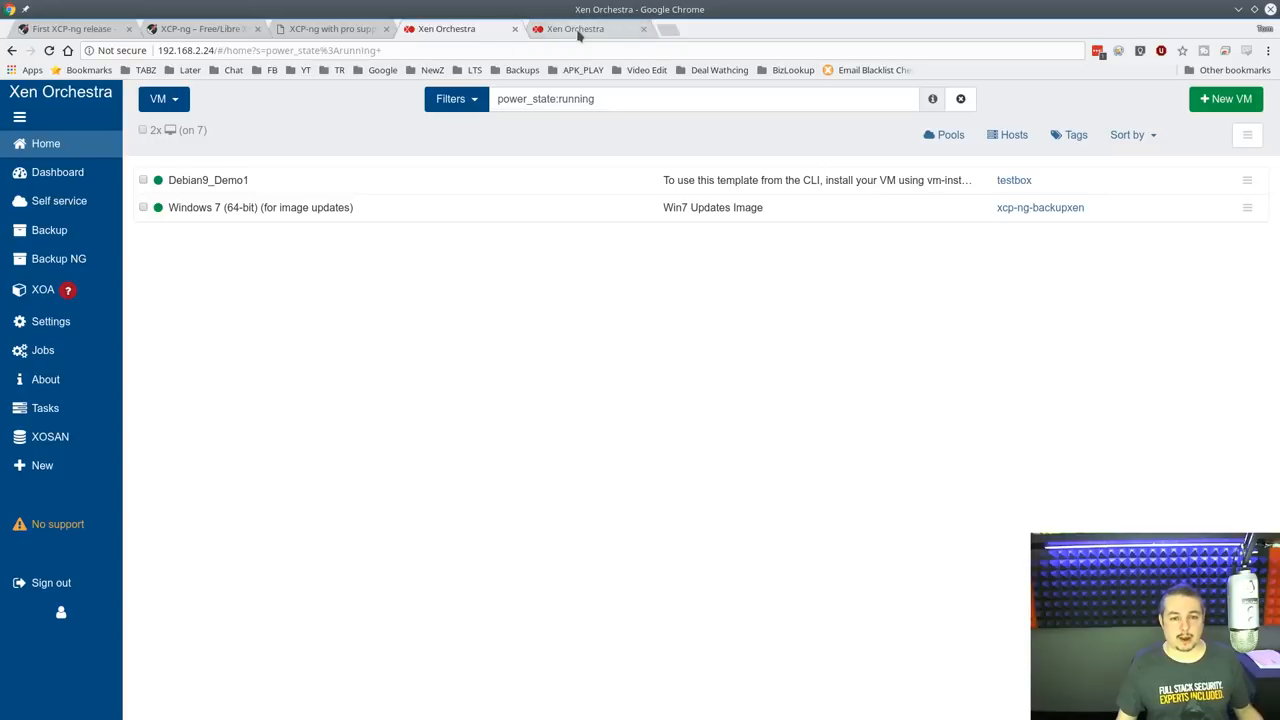
{"action": "left_click", "coordinate": [576, 28]}
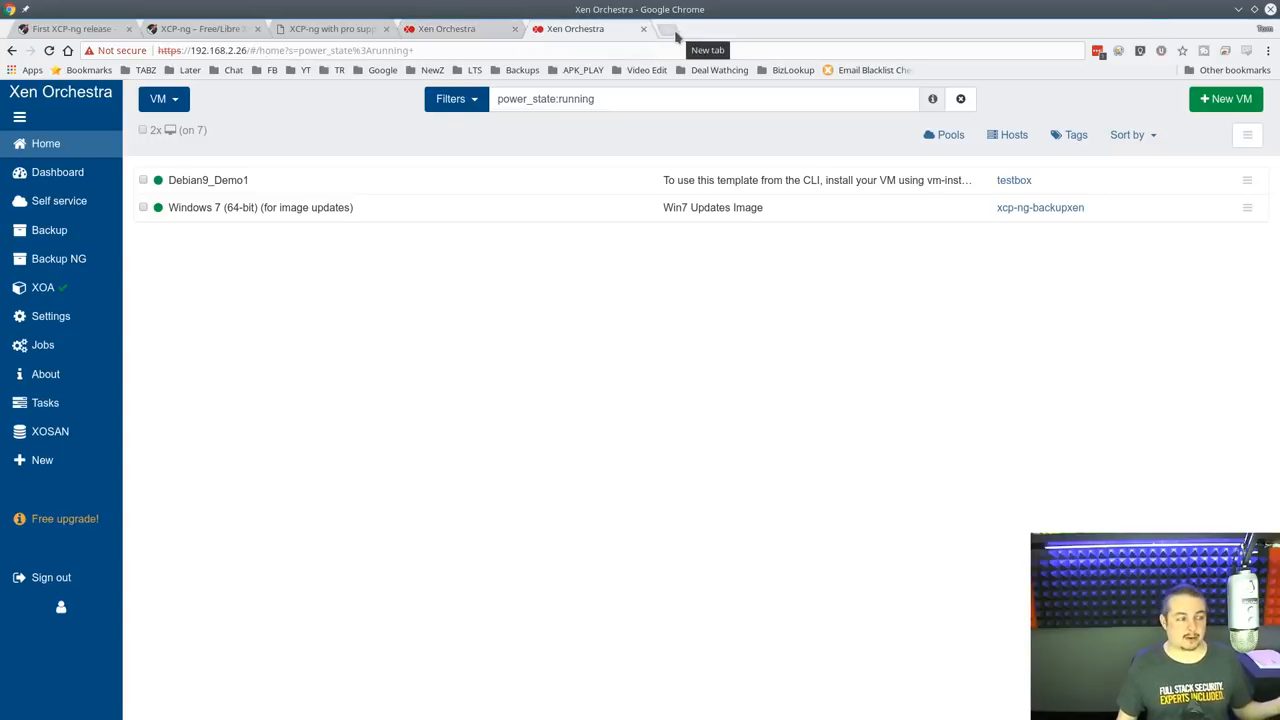
{"action": "left_click", "coordinate": [668, 22]}
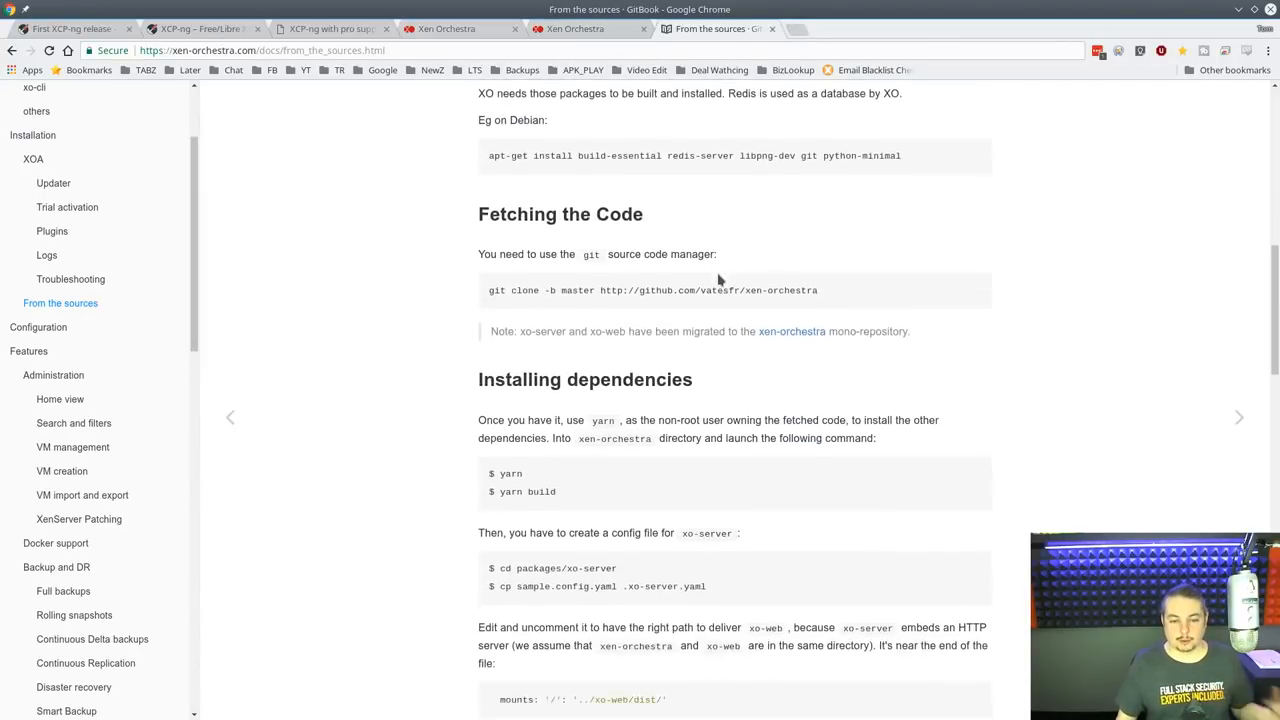
{"action": "scroll", "scroll_direction": "down", "scroll_amount": 3}
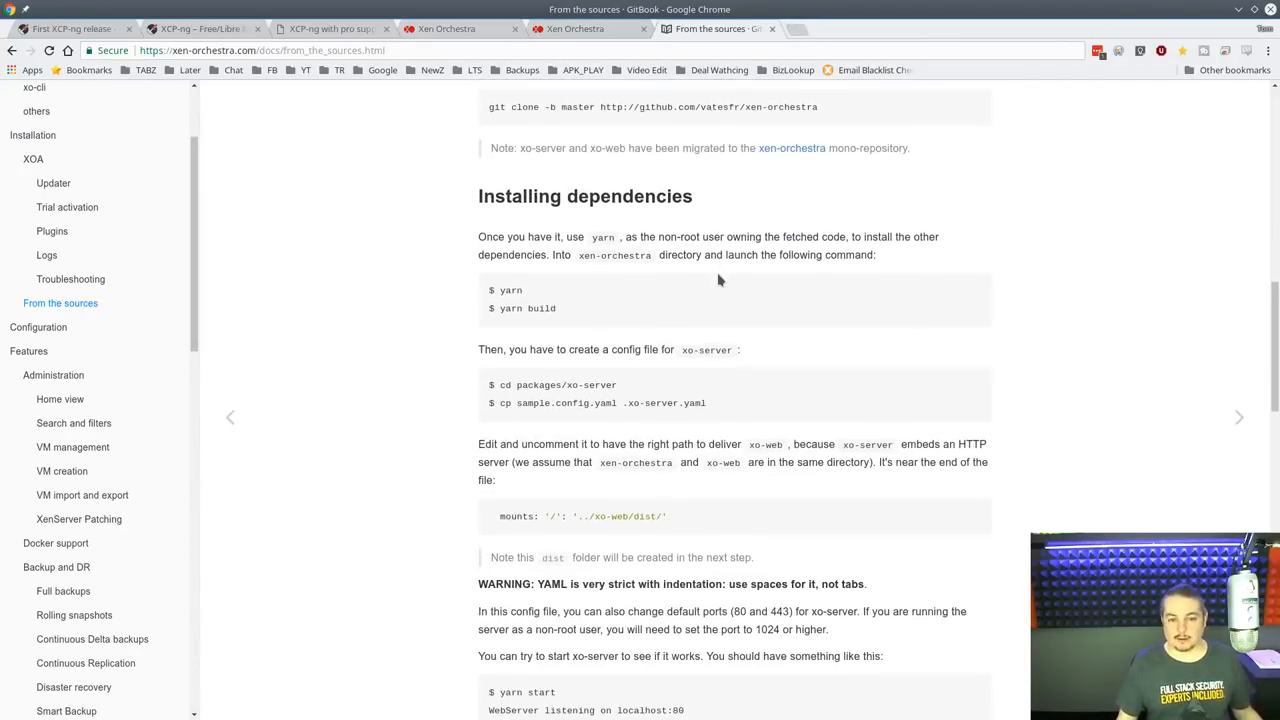
{"action": "scroll", "scroll_direction": "down", "scroll_amount": 3}
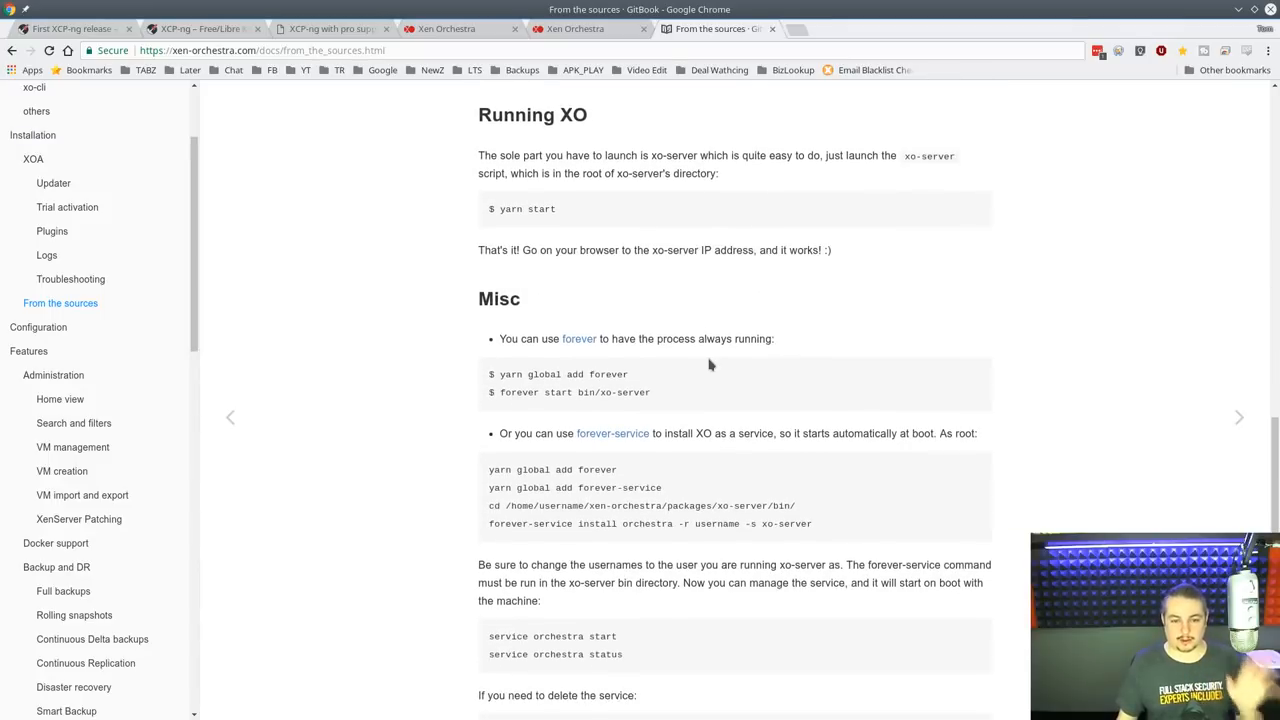
Return to Xen Orchestra and open the dashboard's Statistics view.
{"action": "left_click", "coordinate": [460, 28]}
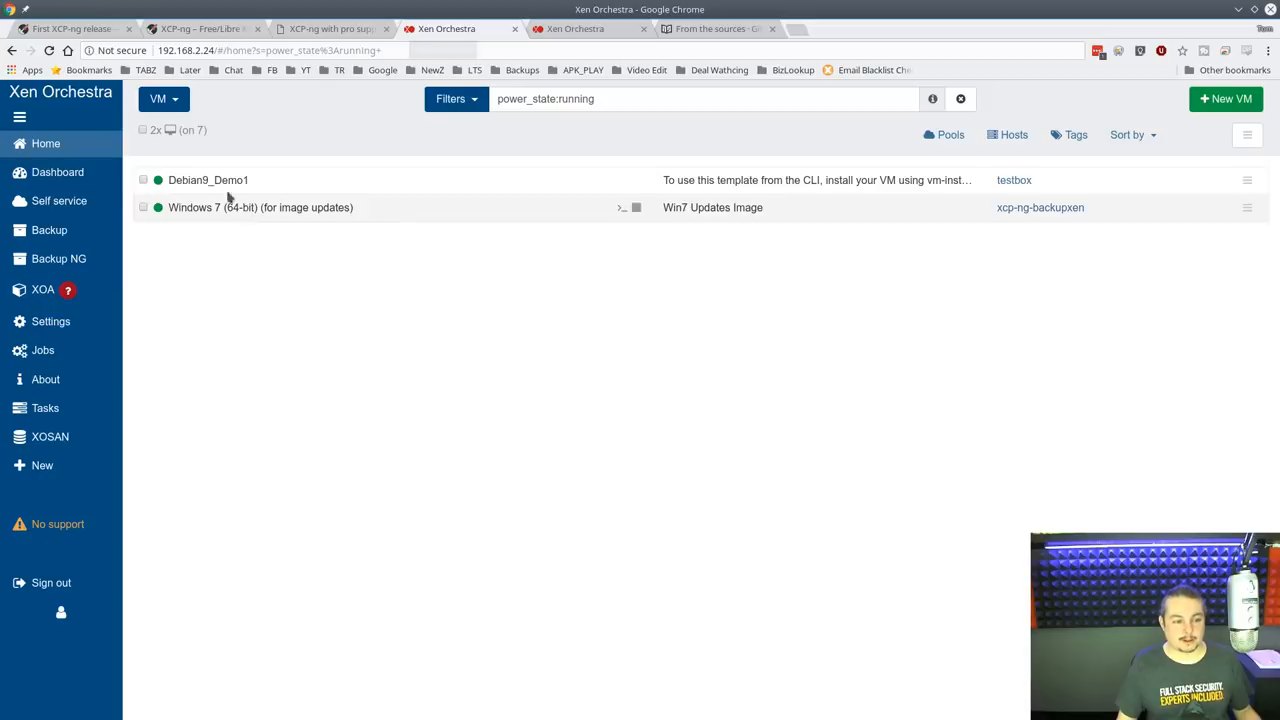
{"action": "left_click", "coordinate": [56, 172]}
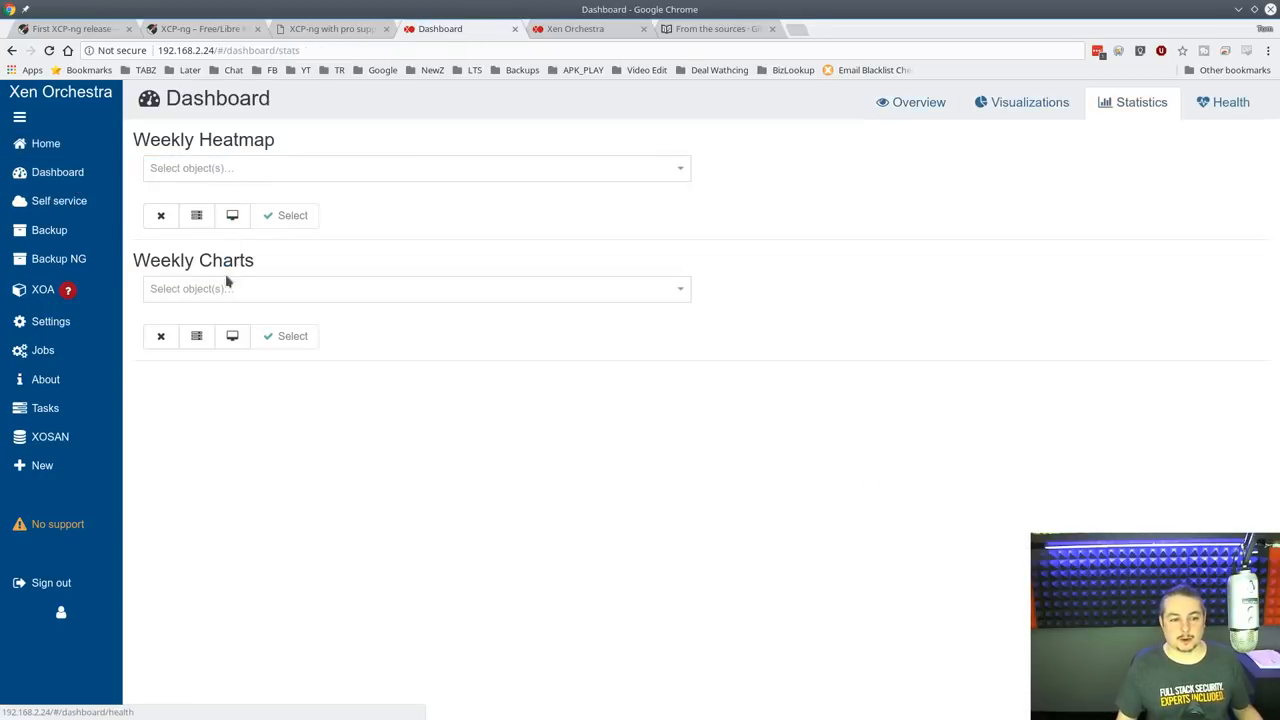
Show the dashboard Overview with 2 pools, 2 hosts, 7 VMs and usage charts, then return to the from-sources guide.
{"action": "left_click", "coordinate": [1230, 100]}
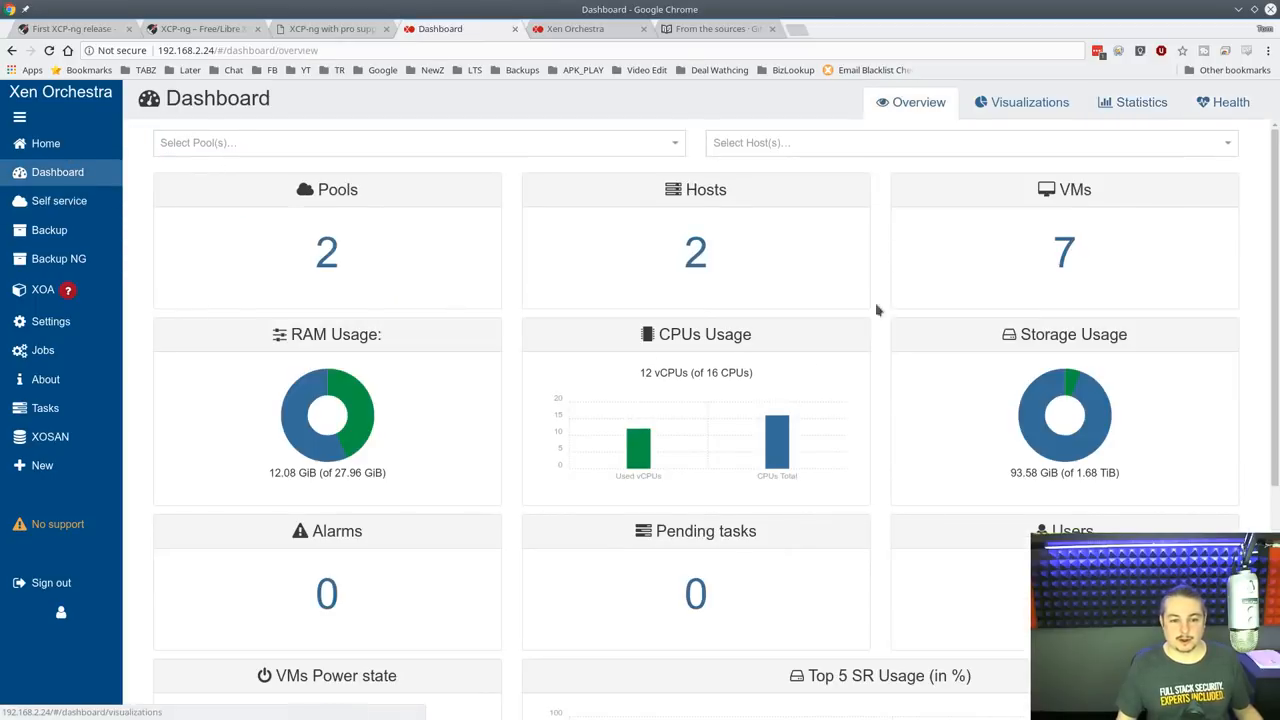
{"action": "scroll", "scroll_direction": "down", "scroll_amount": 3}
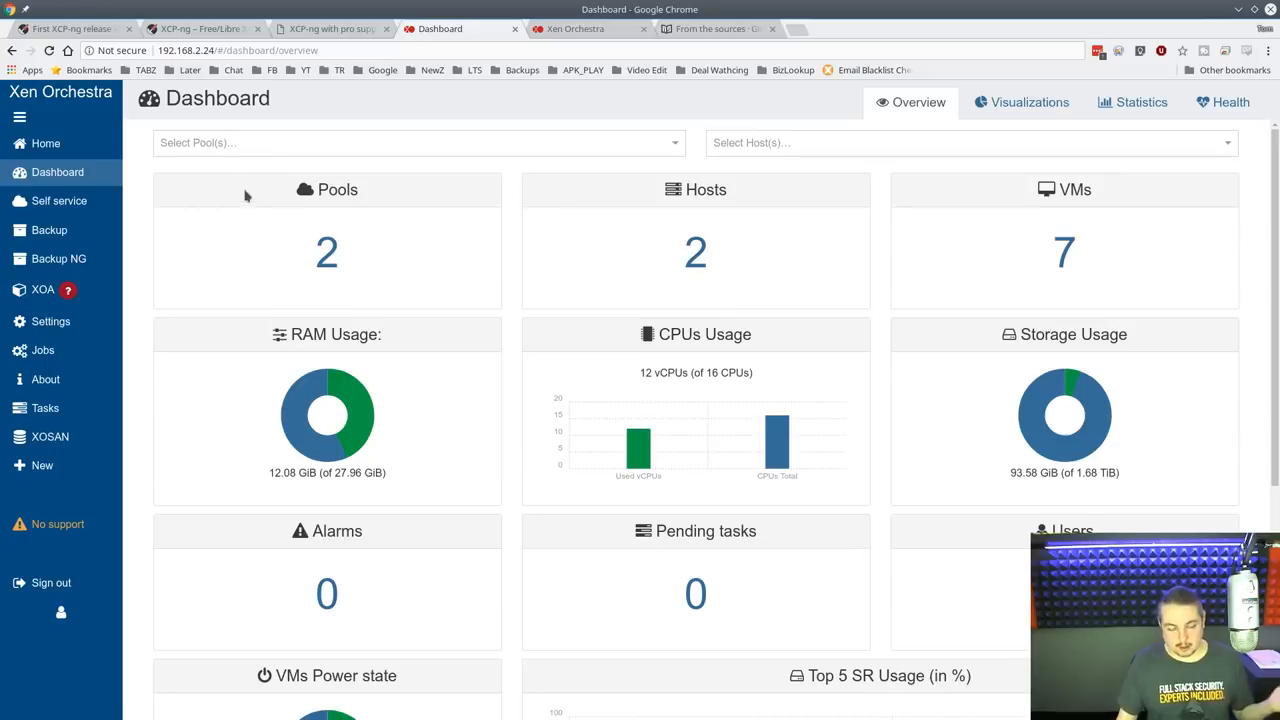
{"action": "mouse_move", "coordinate": [656, 104]}
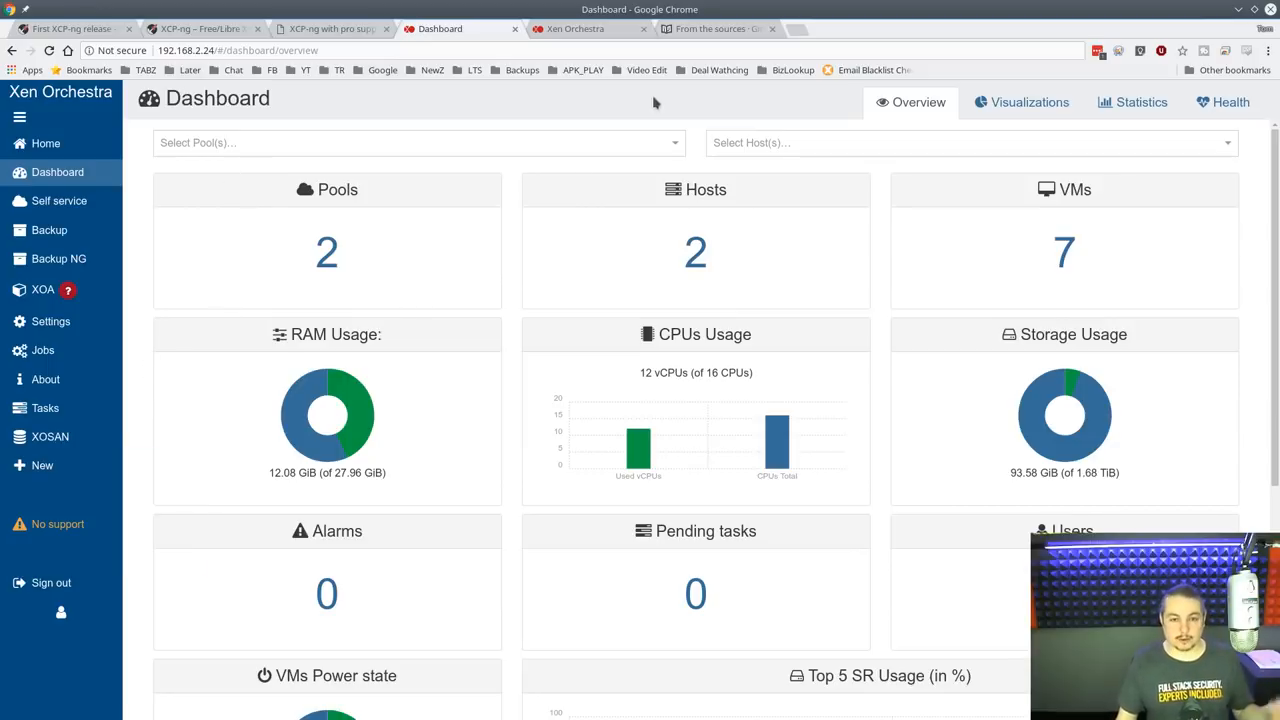
{"action": "mouse_move", "coordinate": [284, 360]}
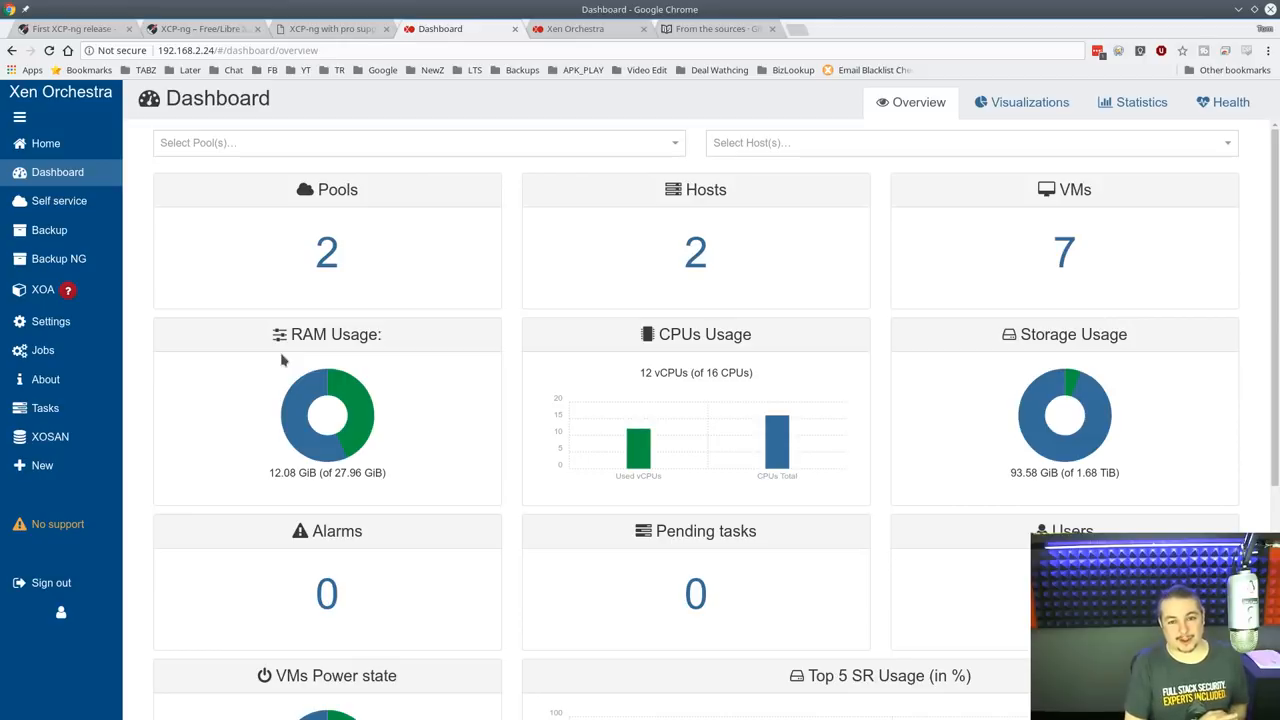
{"action": "left_click", "coordinate": [712, 28]}
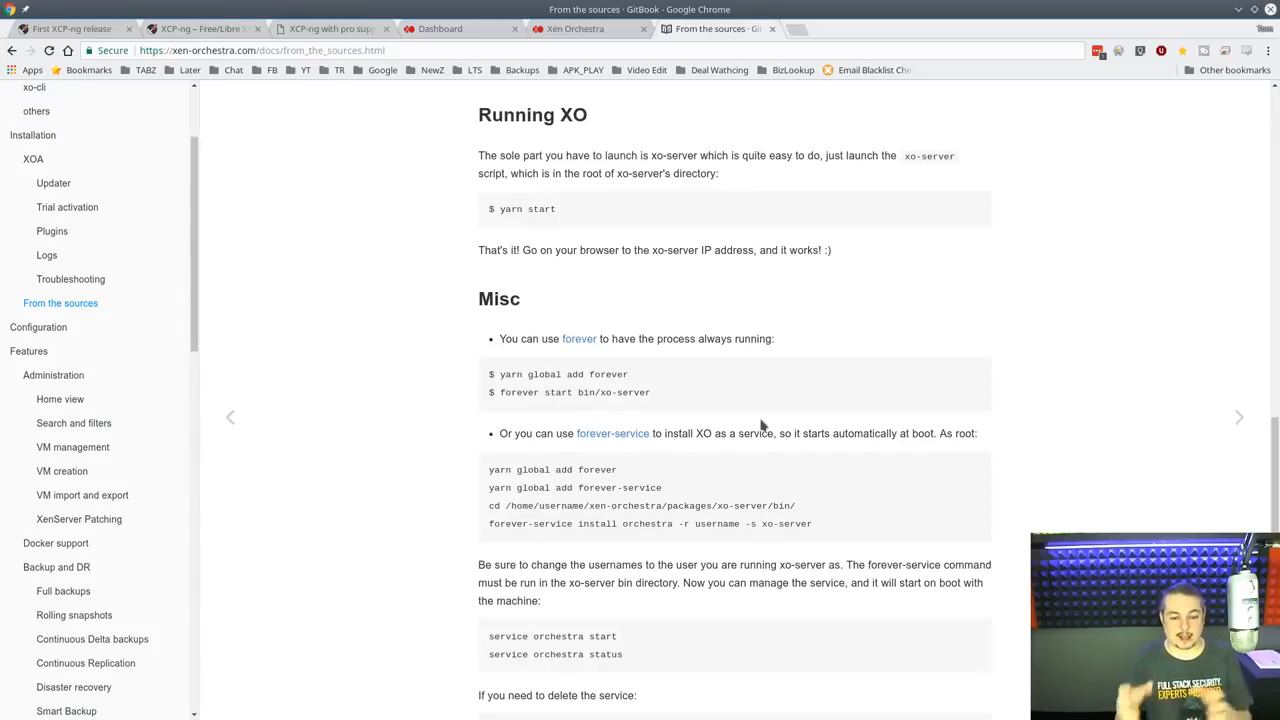
Scroll the from-sources guide back up to its NodeJS, Yarn and Packages sections.
{"action": "scroll", "scroll_direction": "up", "scroll_amount": 3}
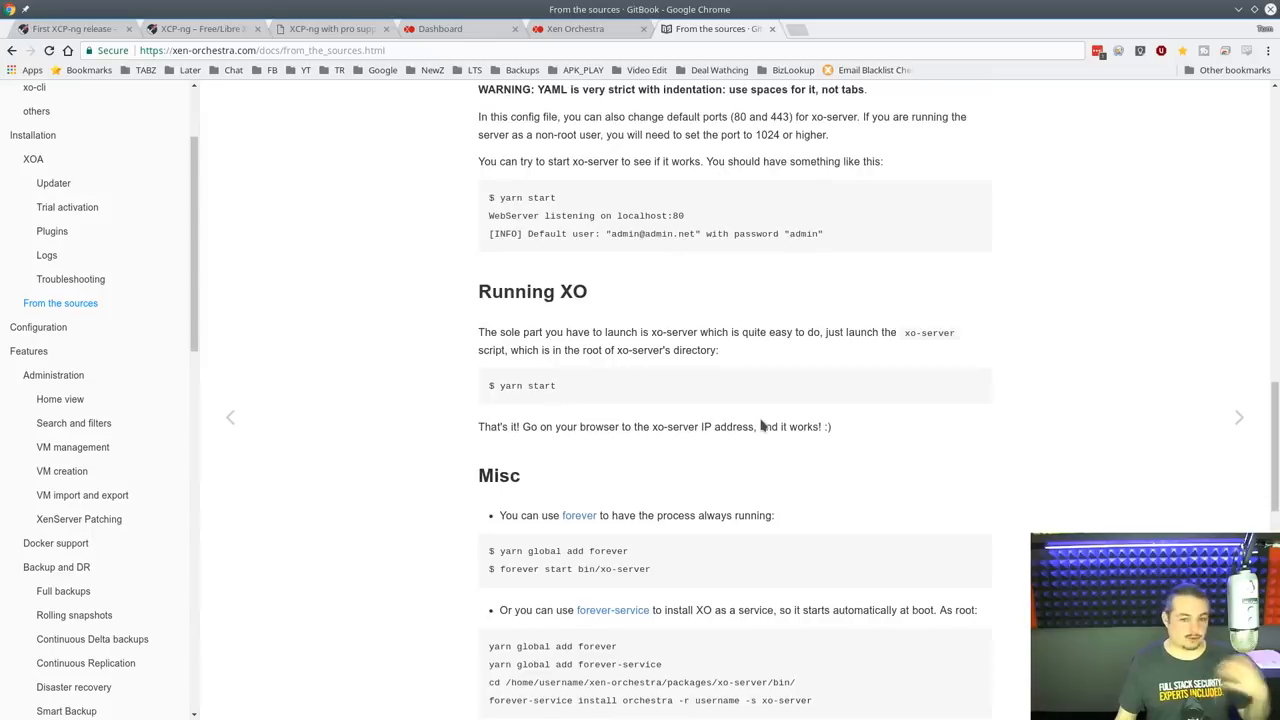
{"action": "scroll", "scroll_direction": "down", "scroll_amount": 3}
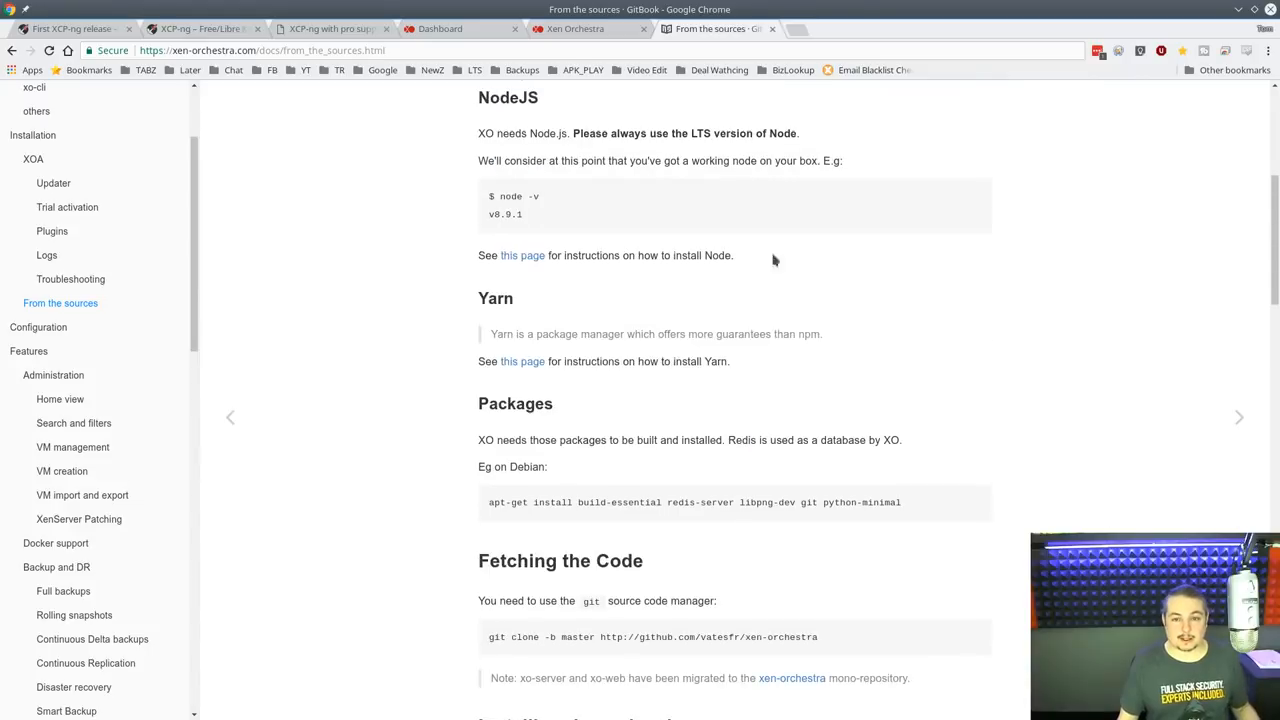
{"action": "mouse_move", "coordinate": [796, 30]}
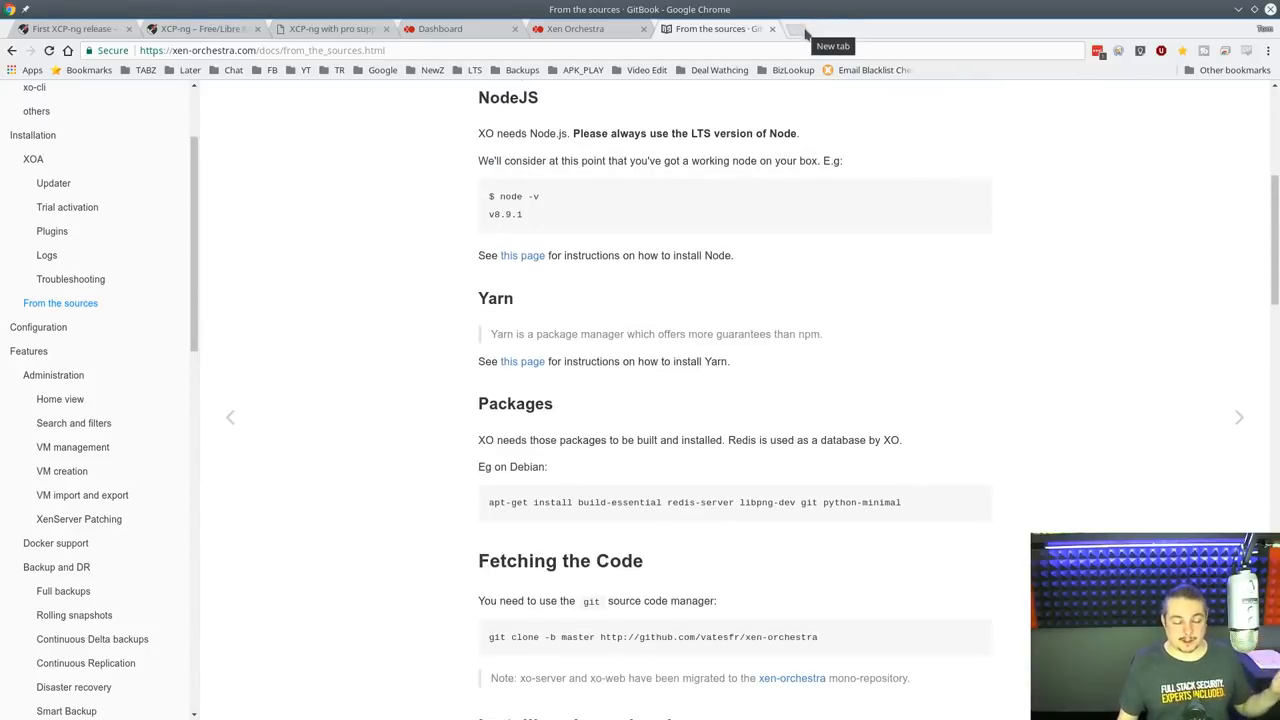
Browse the XenOrchestraInstallerUpdater README down to its package list, then return to the Xen Orchestra console.
{"action": "left_click", "coordinate": [792, 28]}
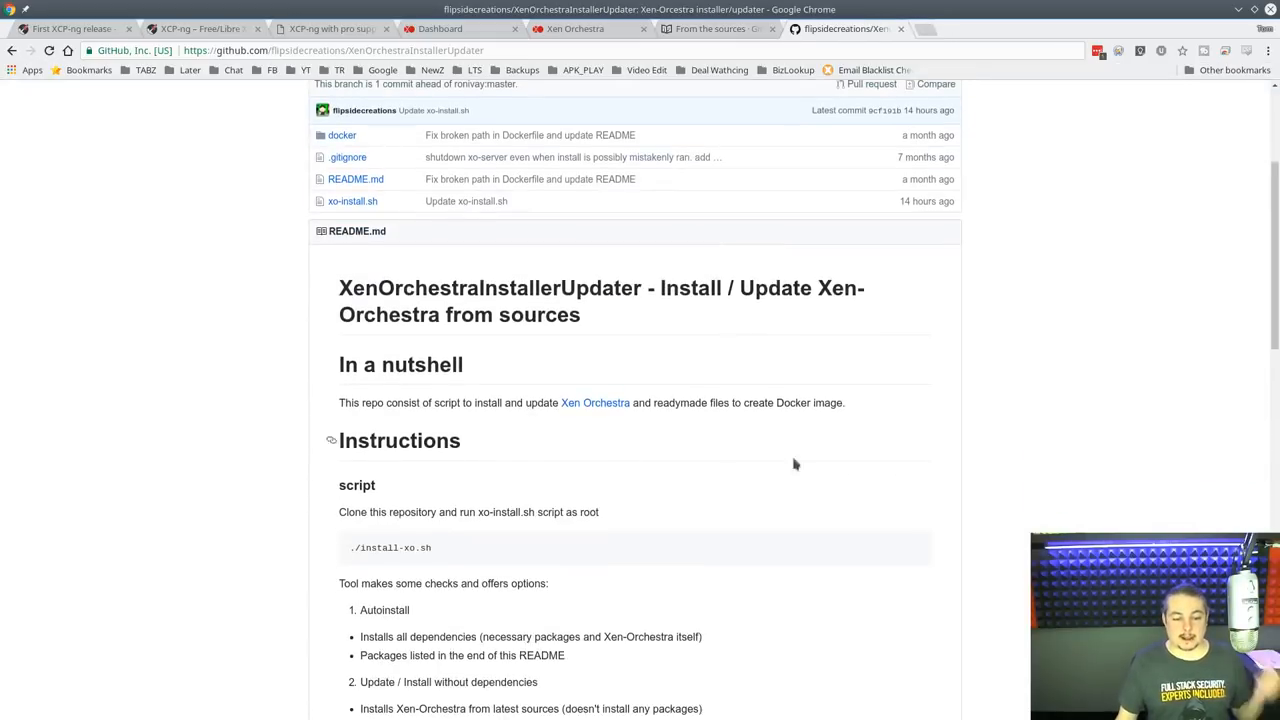
{"action": "scroll", "scroll_direction": "down", "scroll_amount": 3}
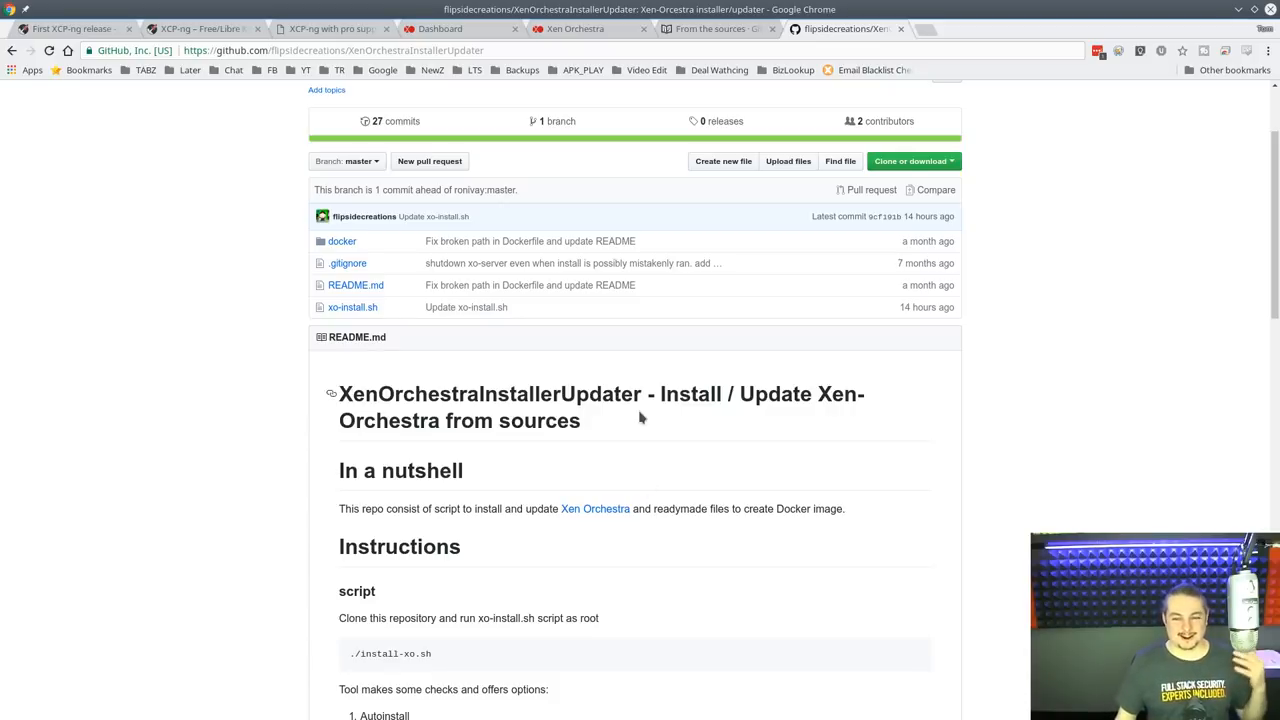
{"action": "scroll", "scroll_direction": "up", "scroll_amount": 3}
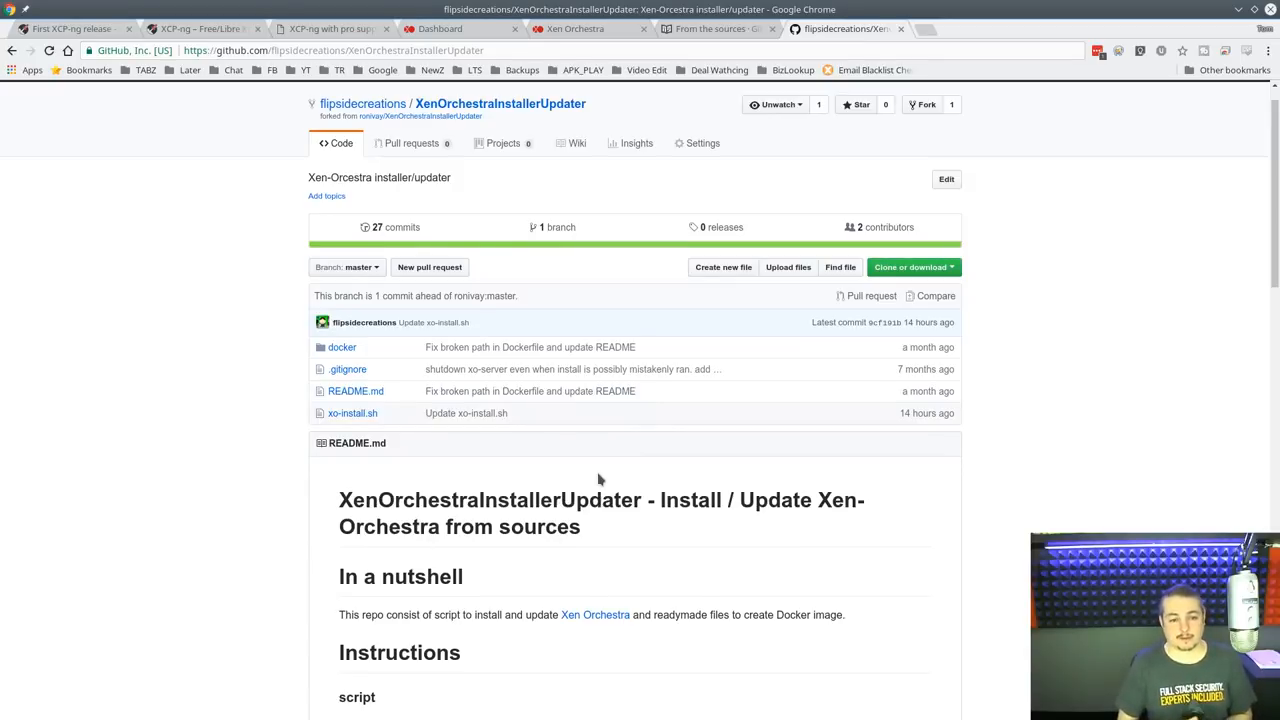
{"action": "scroll", "scroll_direction": "down", "scroll_amount": 3}
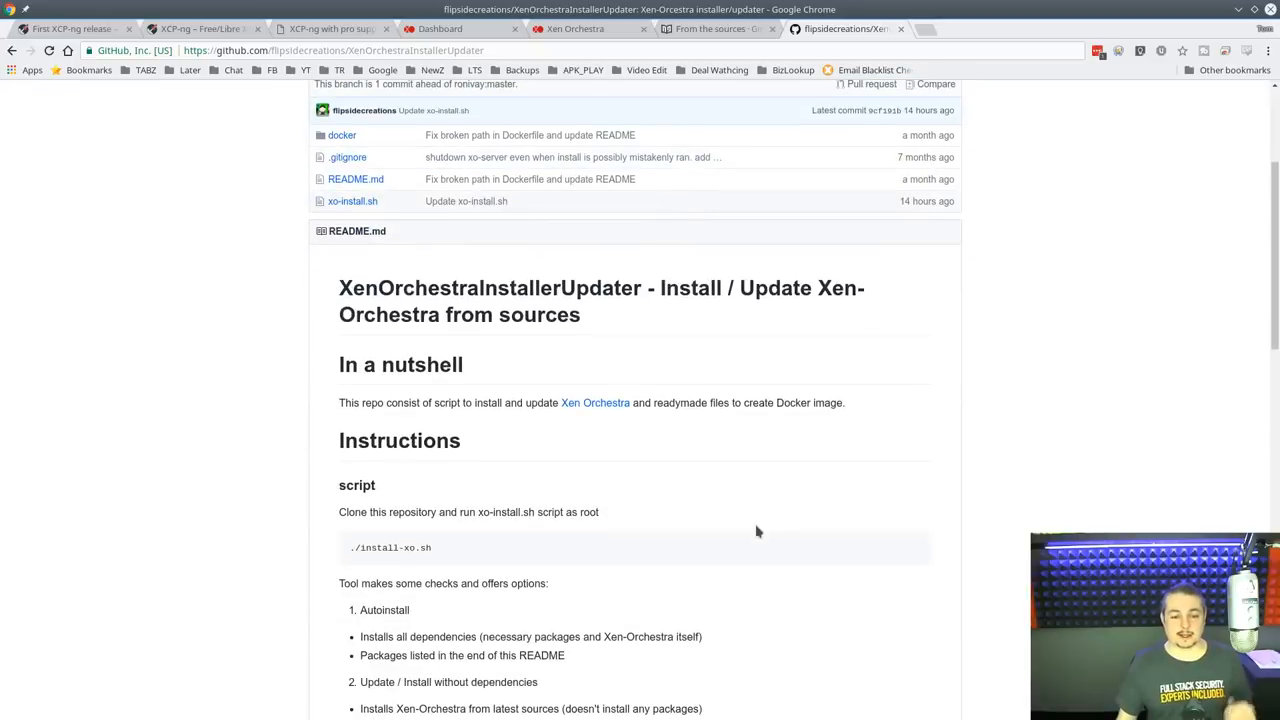
{"action": "scroll", "scroll_direction": "down", "scroll_amount": 3}
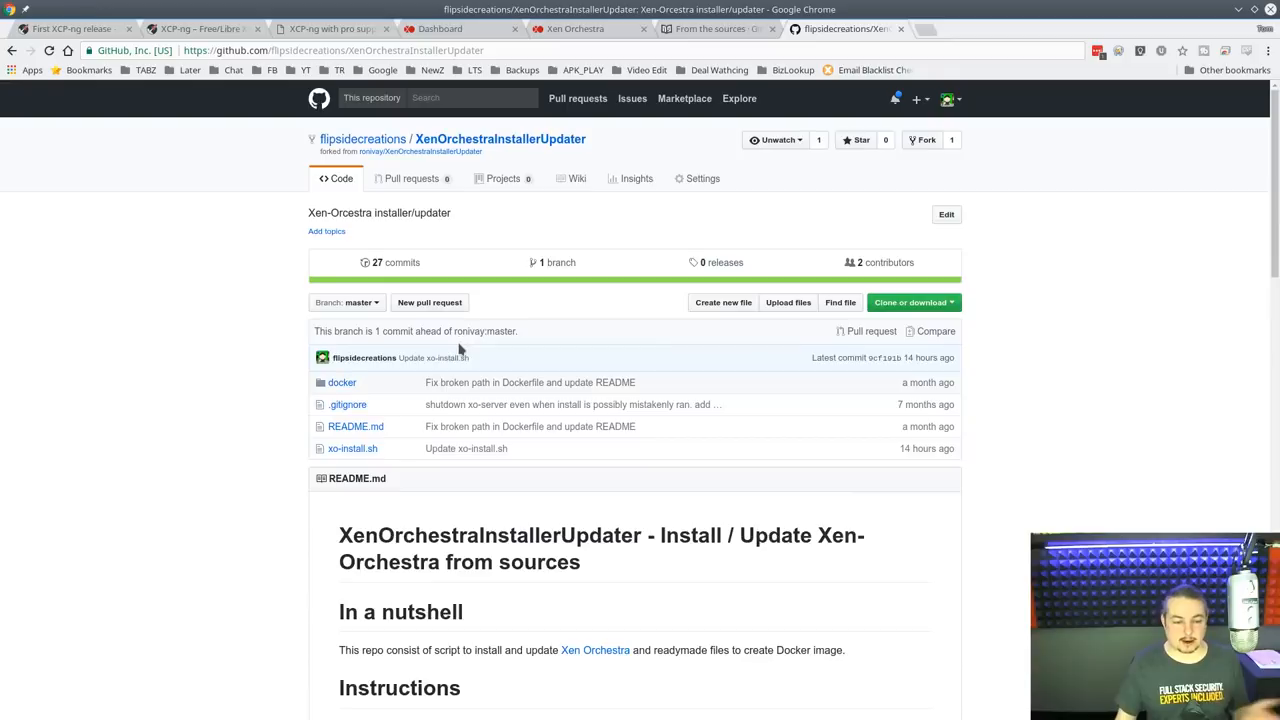
{"action": "mouse_move", "coordinate": [444, 200]}
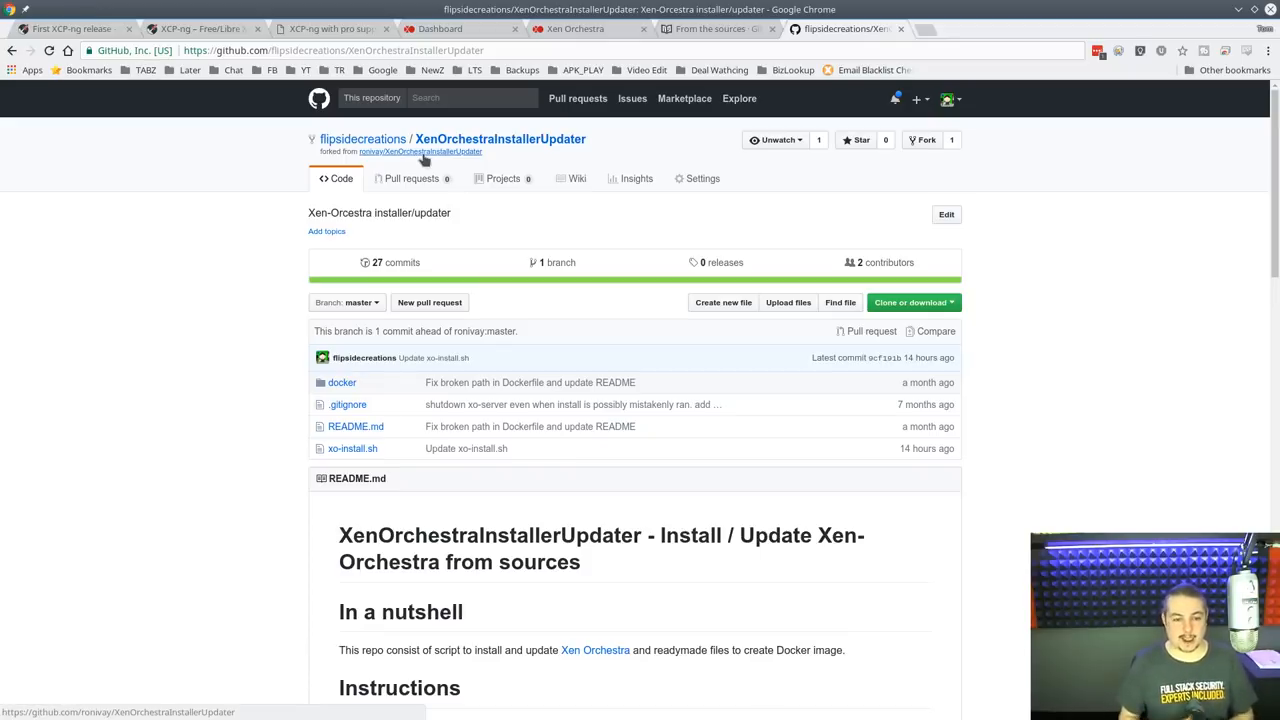
{"action": "scroll", "scroll_direction": "down", "scroll_amount": 3}
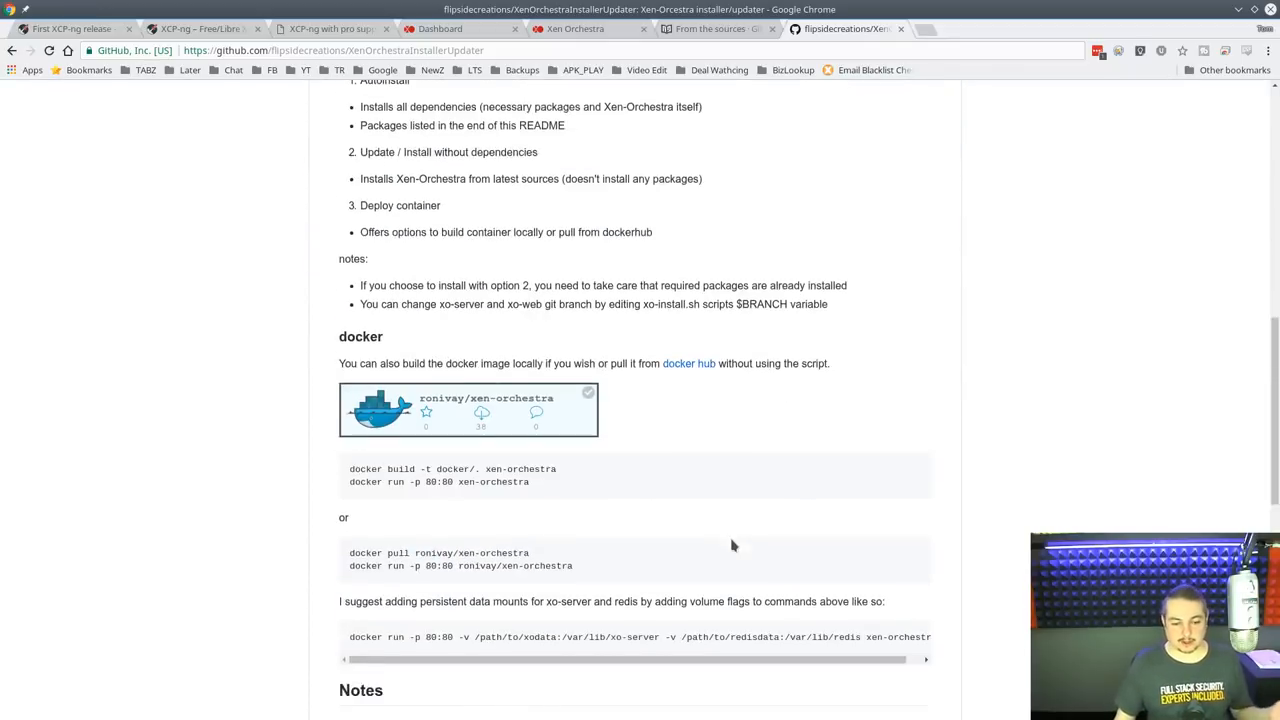
{"action": "scroll", "scroll_direction": "down", "scroll_amount": 3}
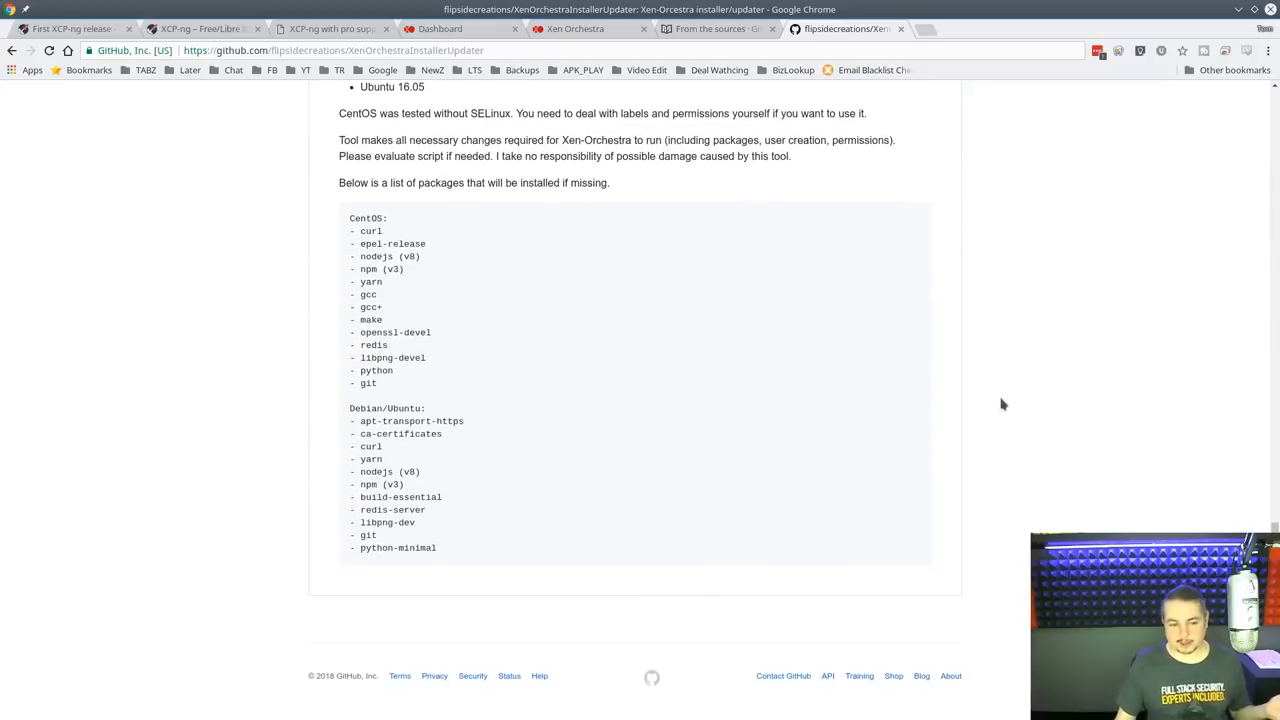
{"action": "mouse_move", "coordinate": [472, 440]}
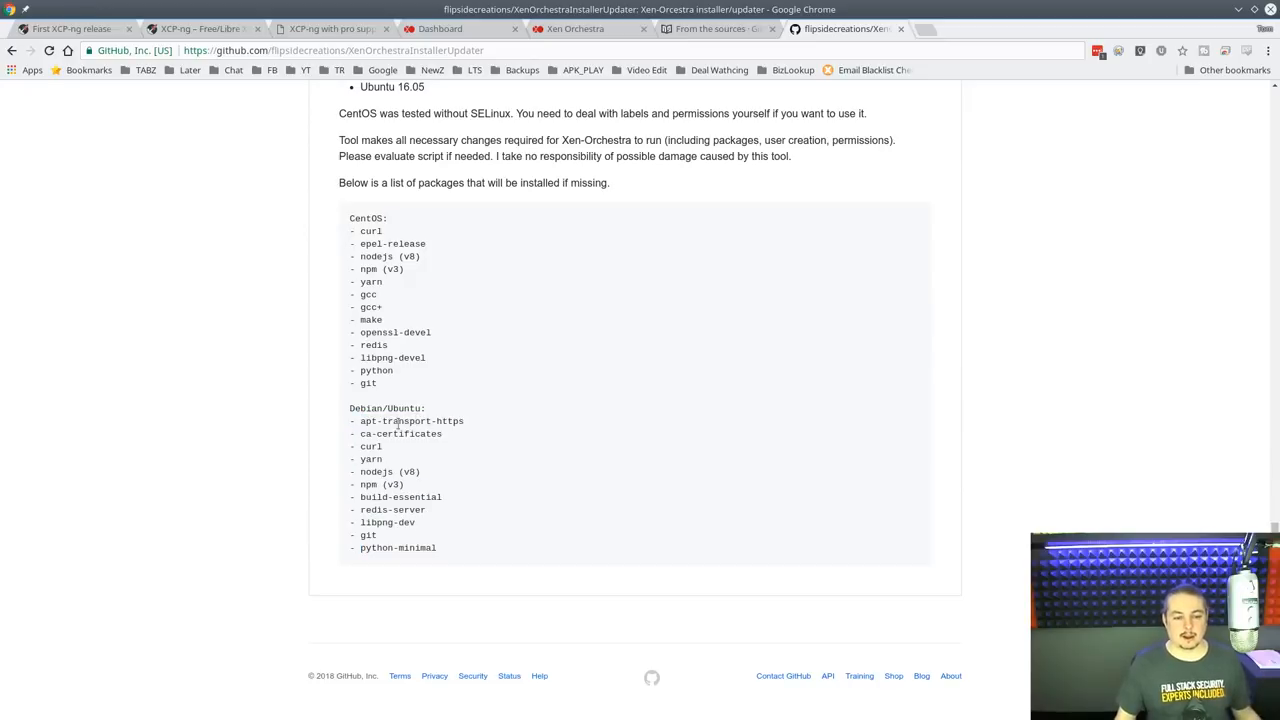
{"action": "mouse_move", "coordinate": [522, 470]}
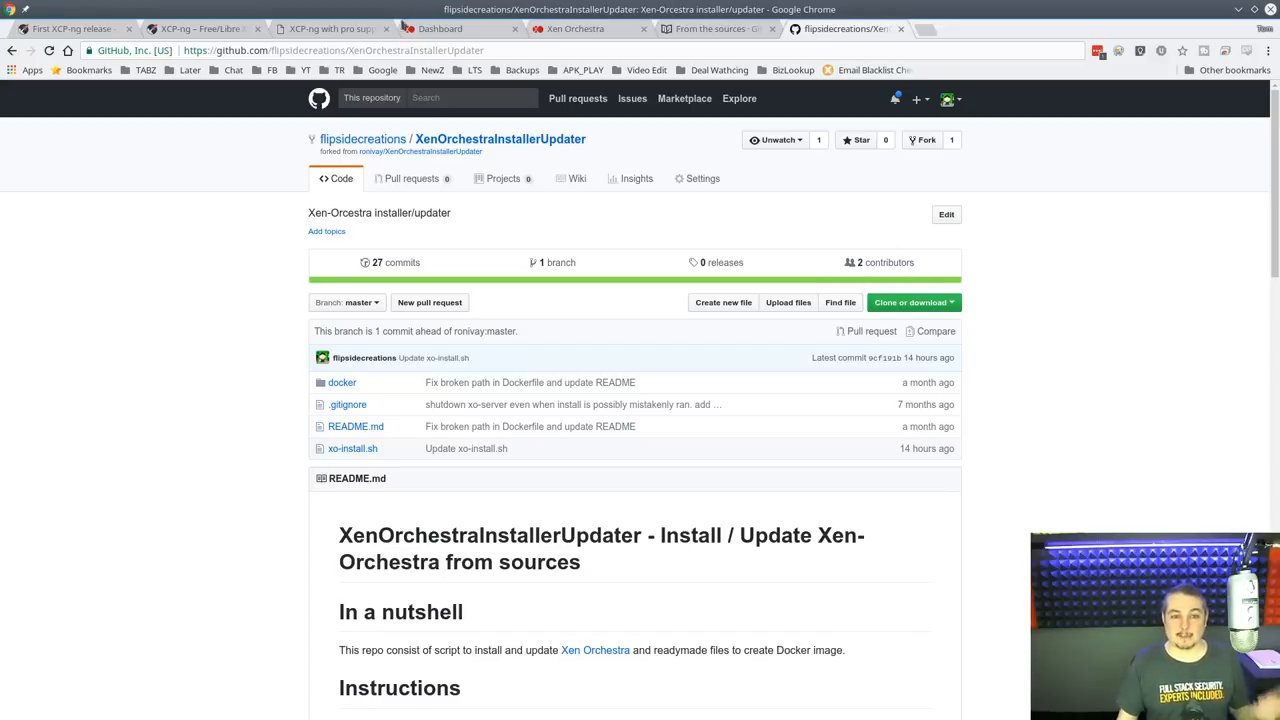
{"action": "left_click", "coordinate": [460, 28]}
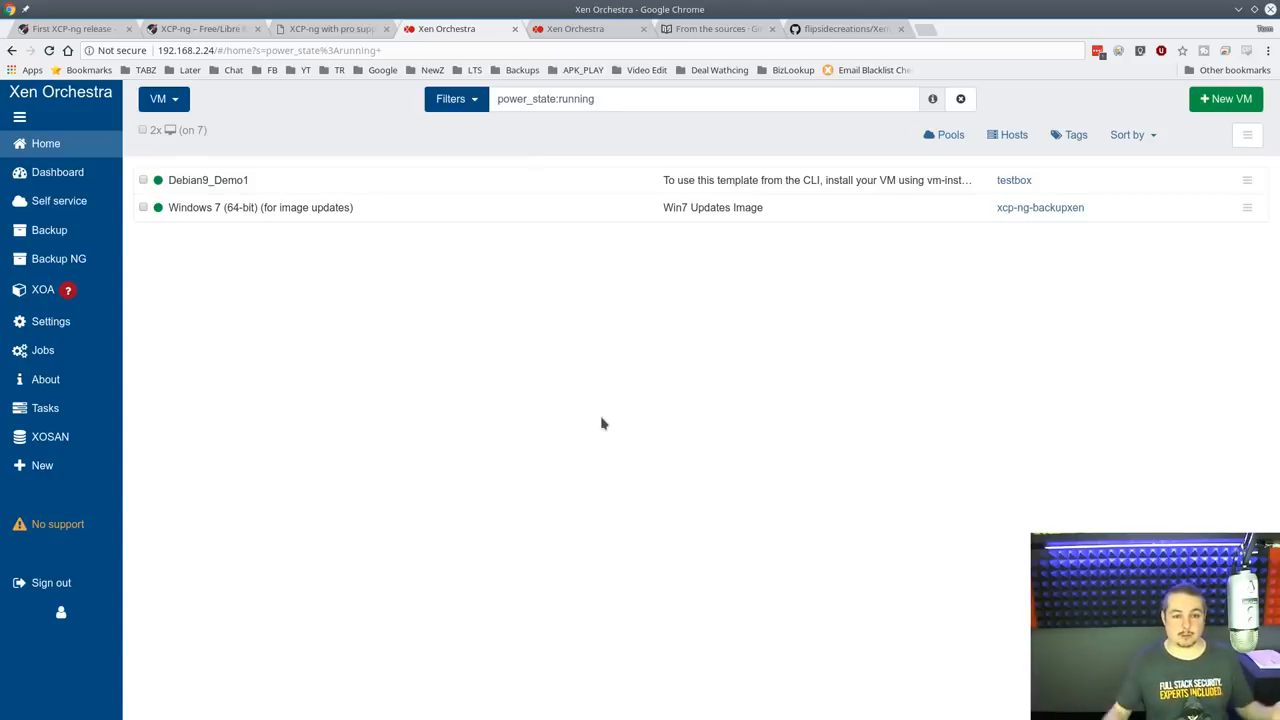
Open Debian9_Demo1's General page from the Home list of running VMs.
{"action": "left_click", "coordinate": [44, 144]}
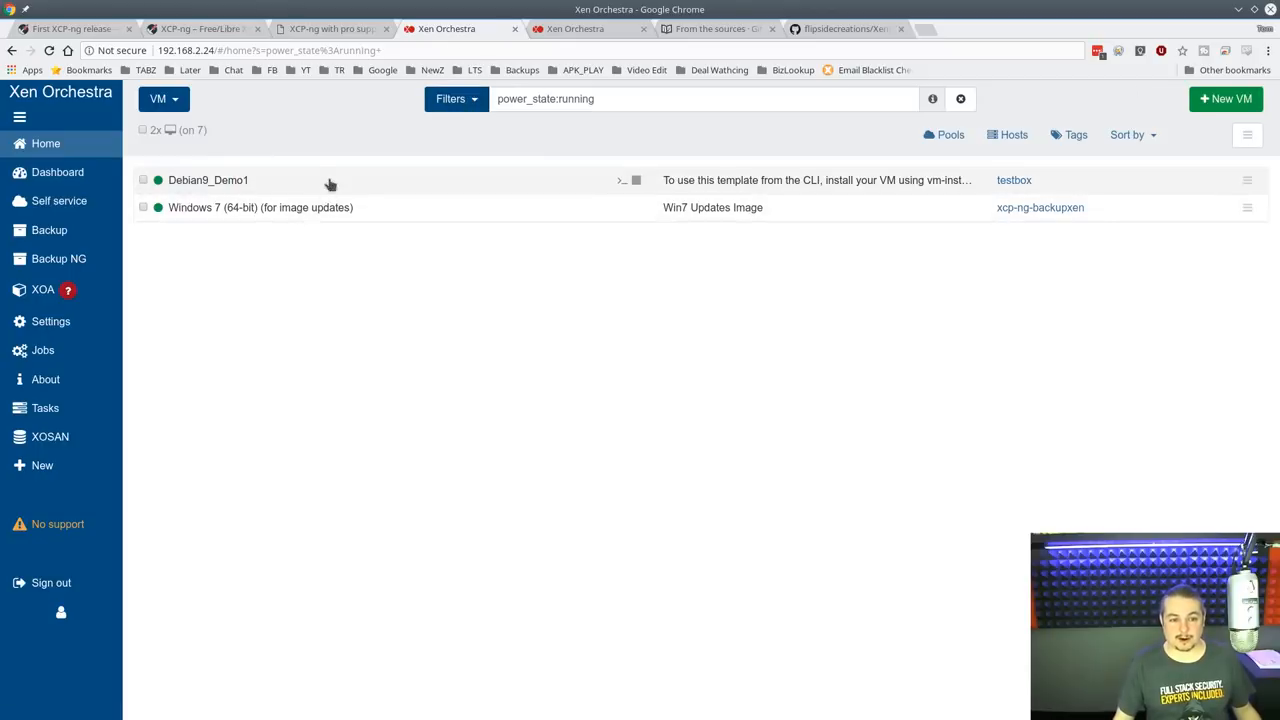
{"action": "left_click", "coordinate": [208, 180]}
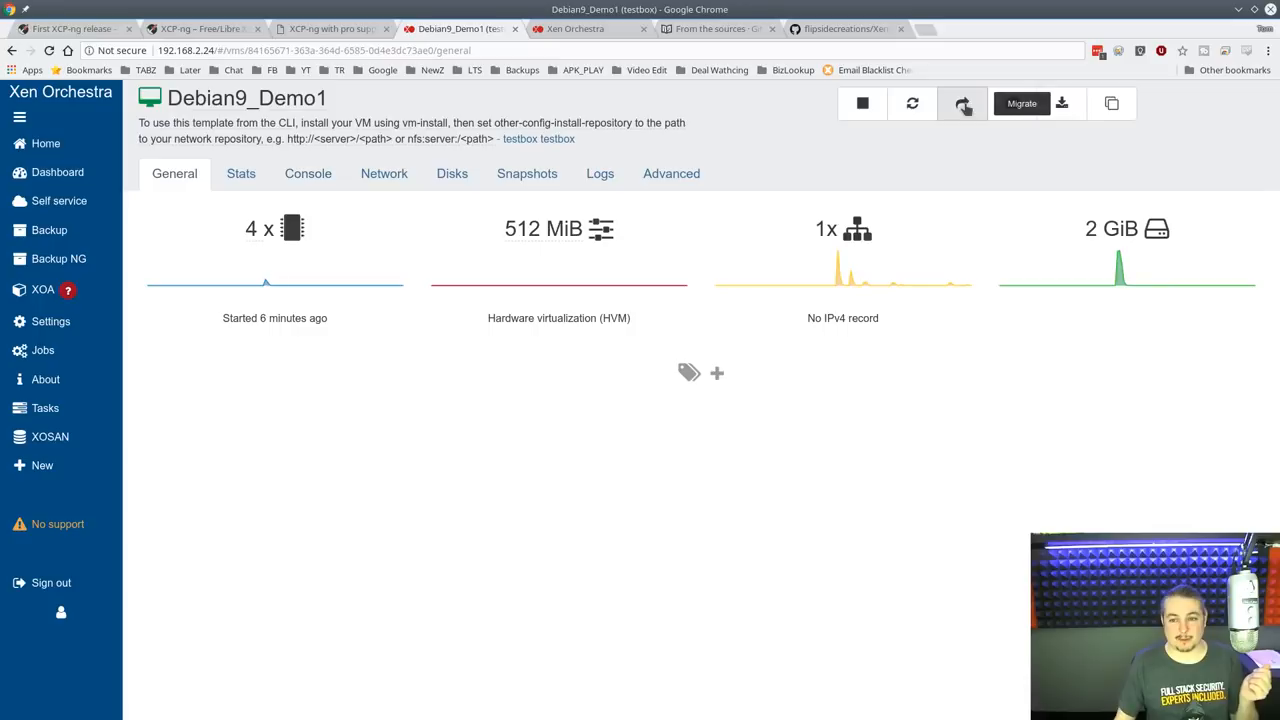
{"action": "mouse_move", "coordinate": [962, 104]}
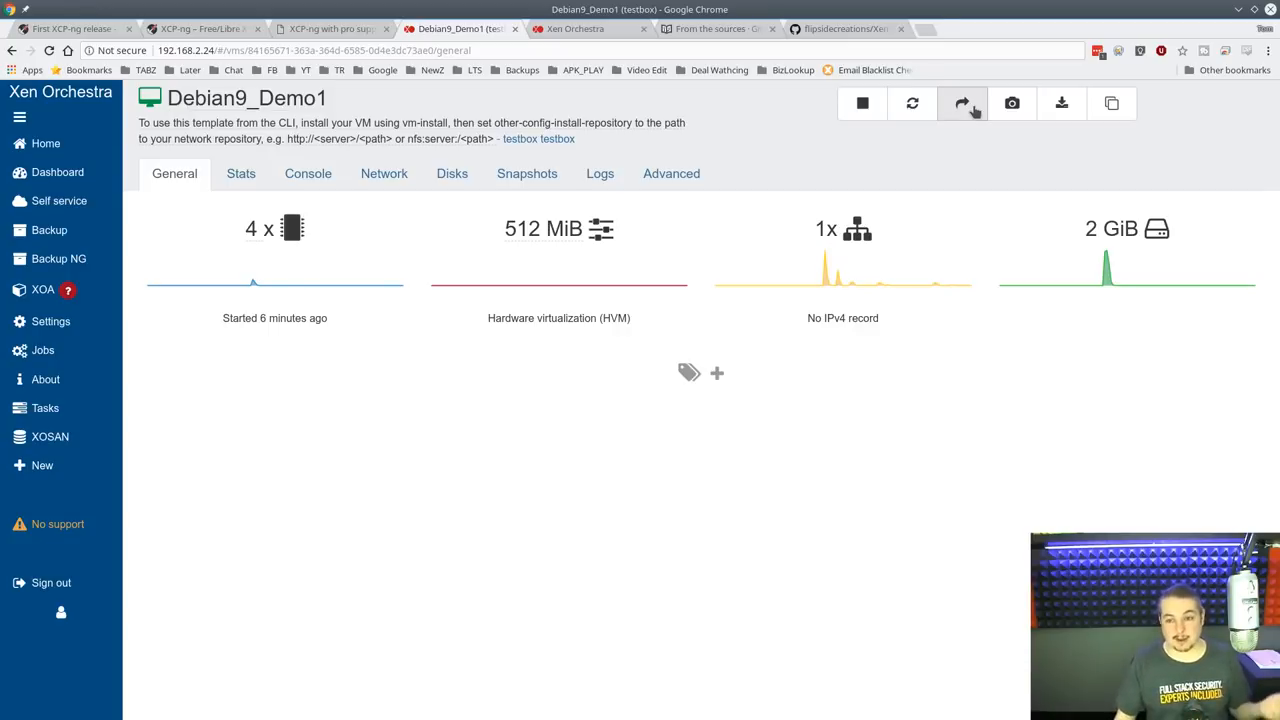
Stop Debian9_Demo1 with confirmation, then look at and dismiss its Copy VM options.
{"action": "left_click", "coordinate": [860, 104]}
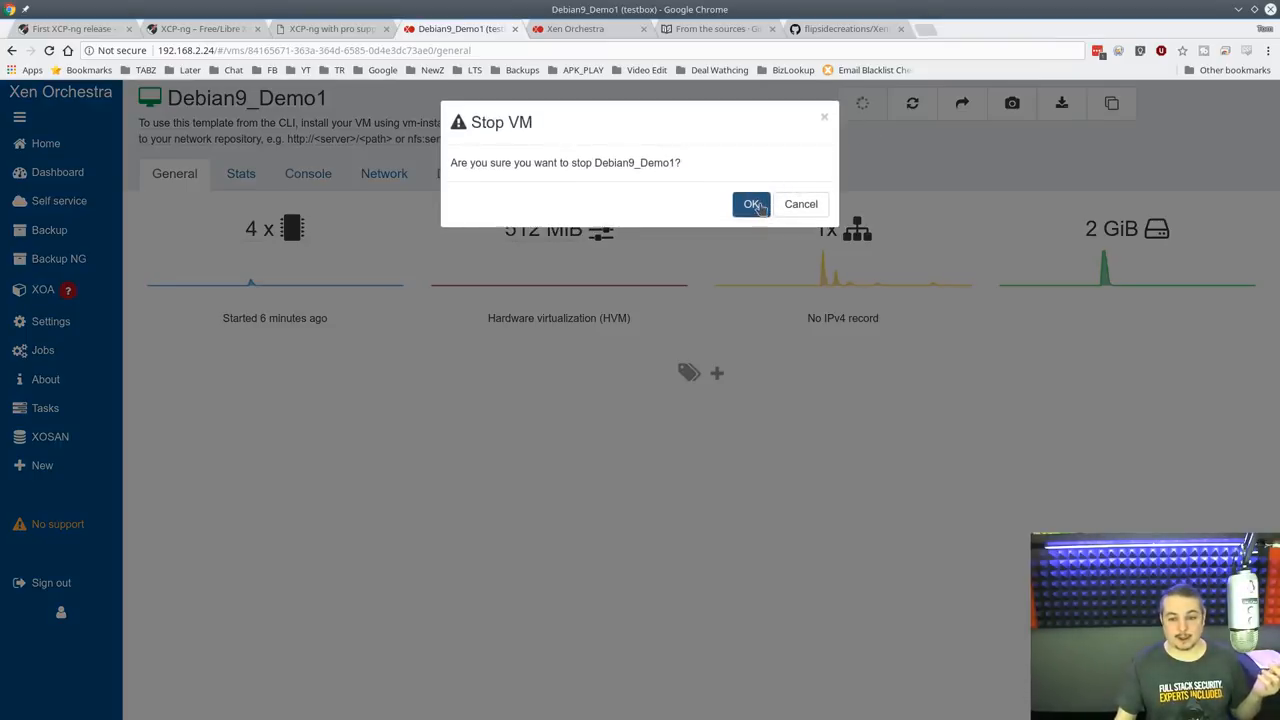
{"action": "left_click", "coordinate": [752, 204]}
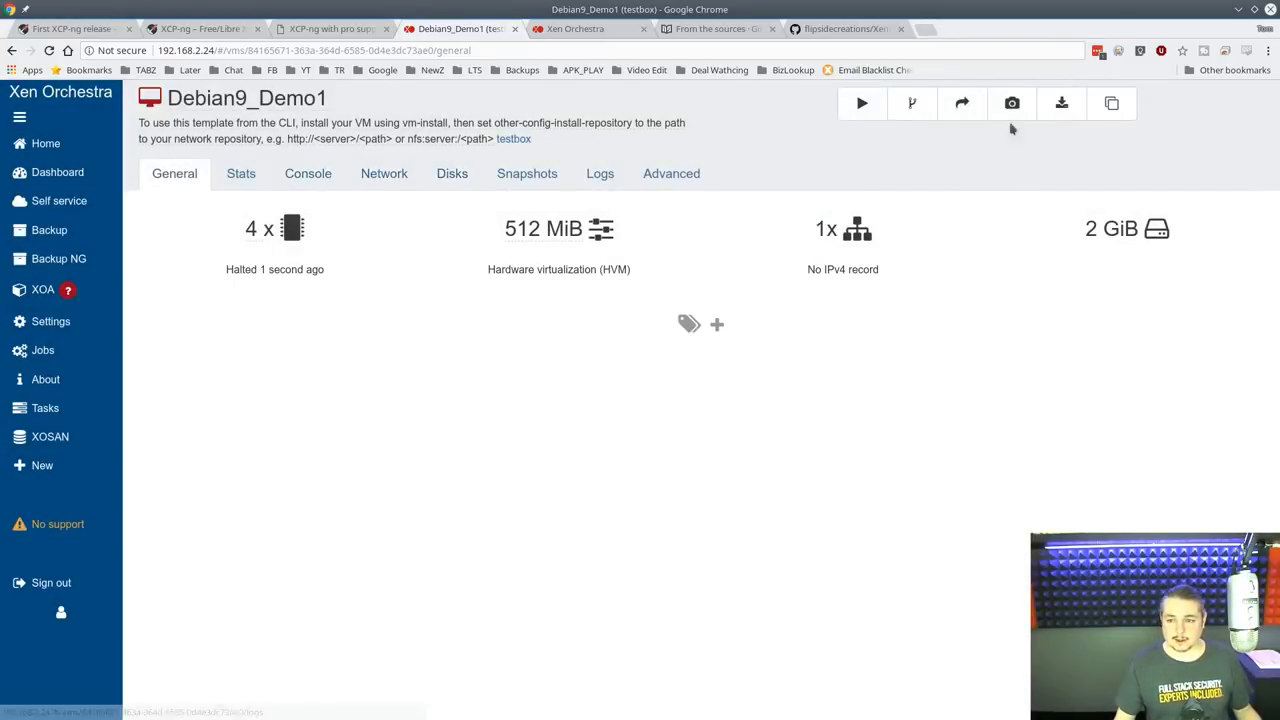
{"action": "left_click", "coordinate": [1112, 104]}
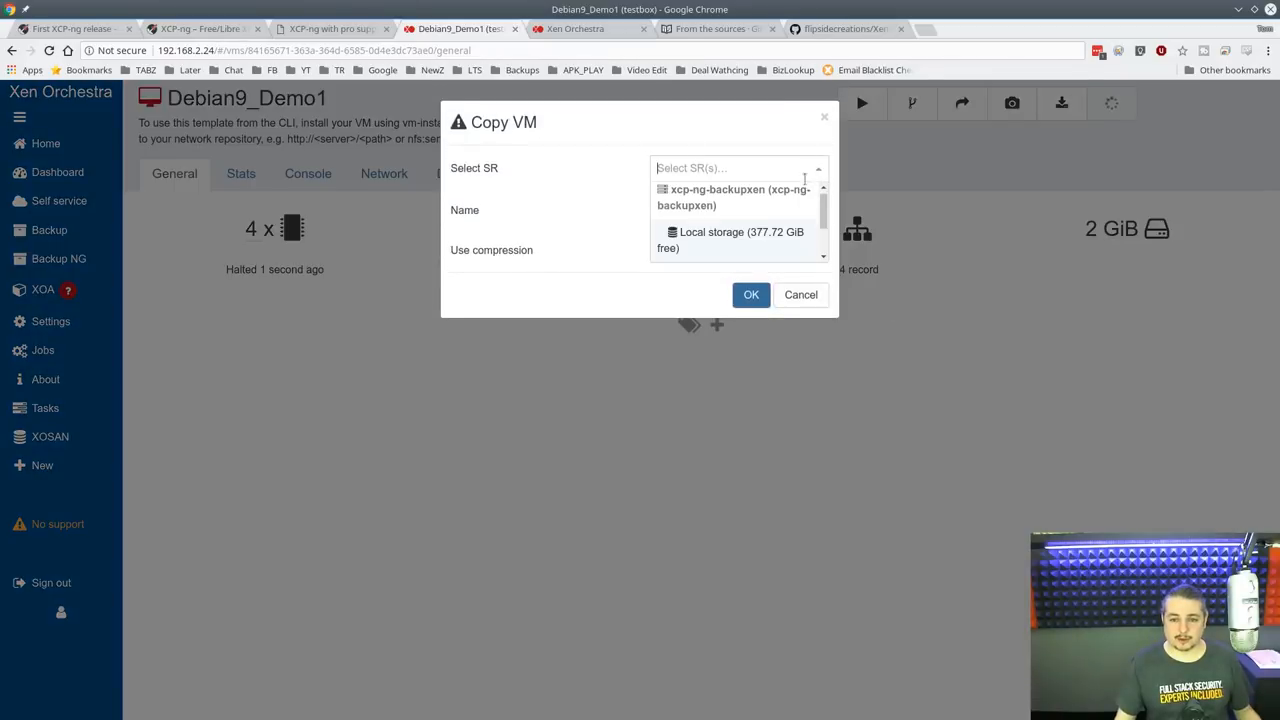
{"action": "left_click", "coordinate": [730, 240]}
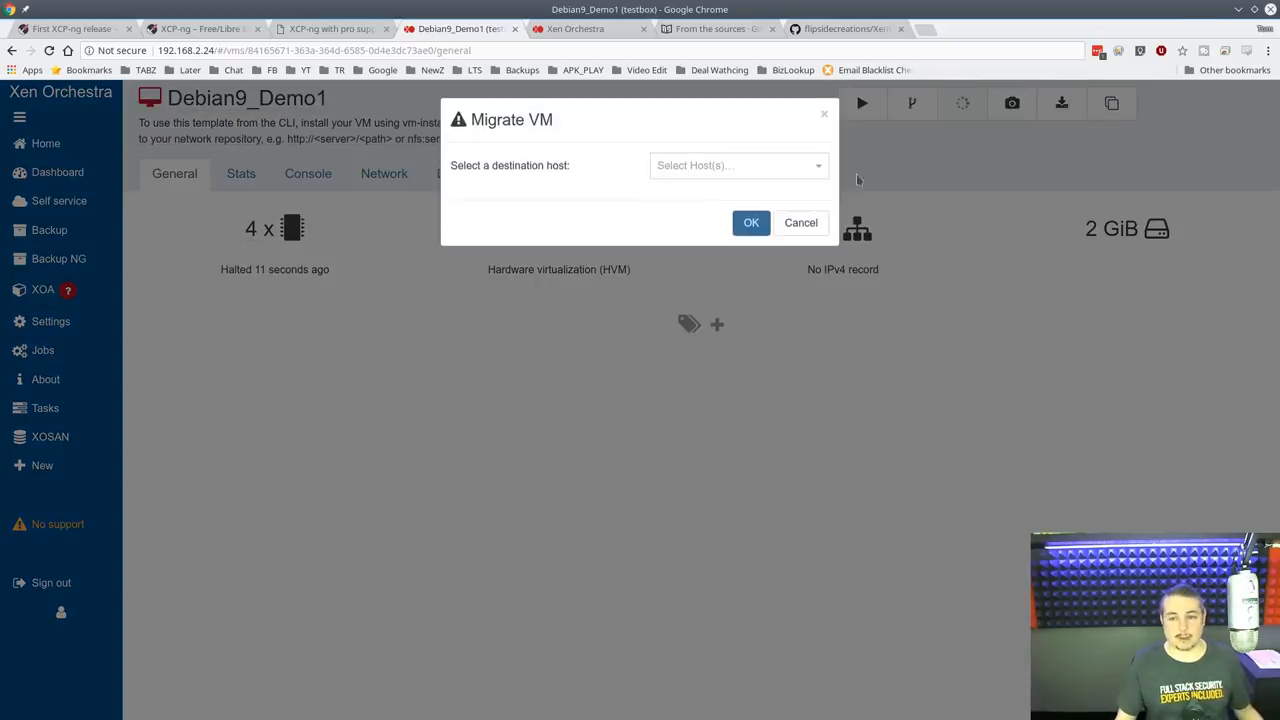
In Migrate VM, choose host xcp-ng-backupxen and its local storage repository without migrating.
{"action": "left_click", "coordinate": [738, 164]}
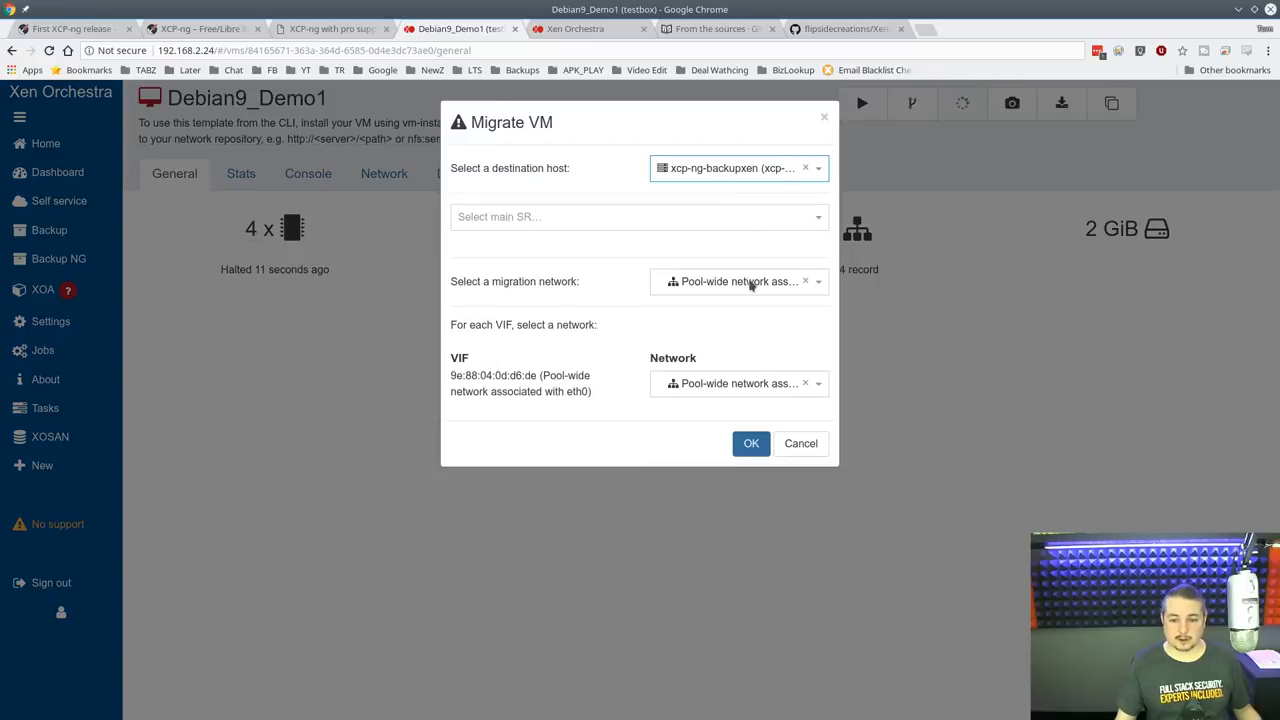
{"action": "left_click", "coordinate": [640, 216]}
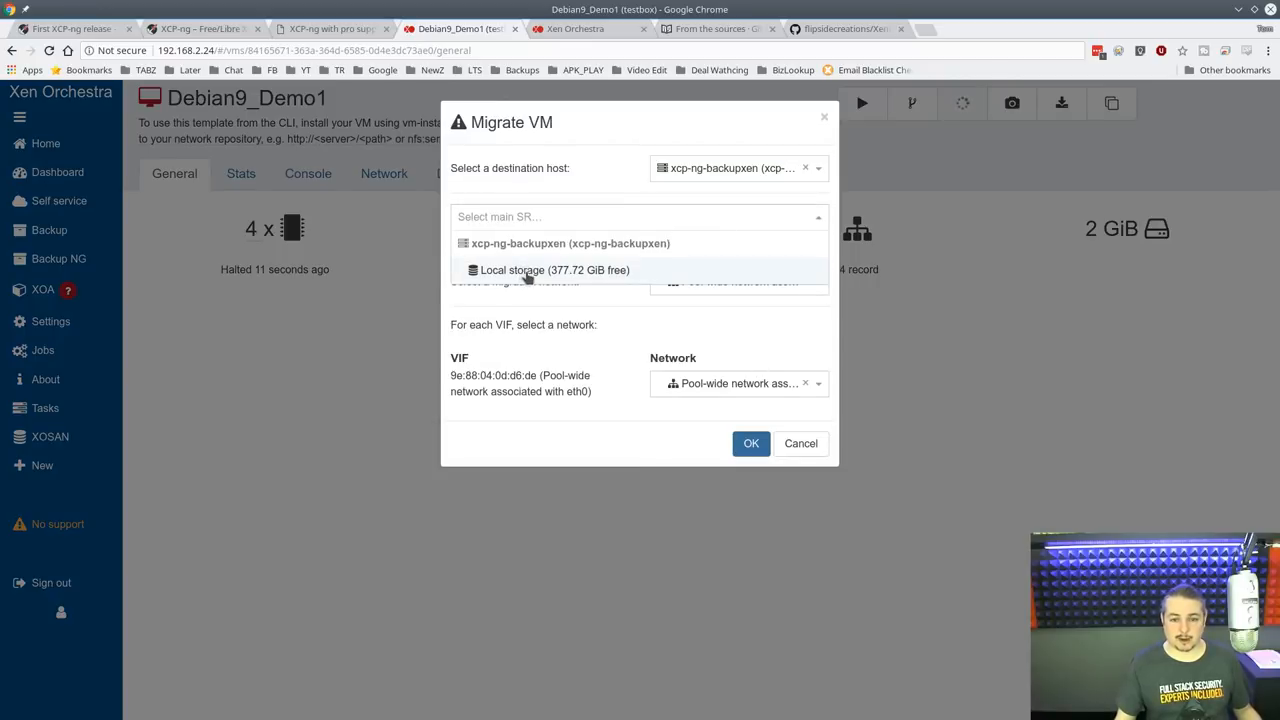
{"action": "left_click", "coordinate": [554, 270]}
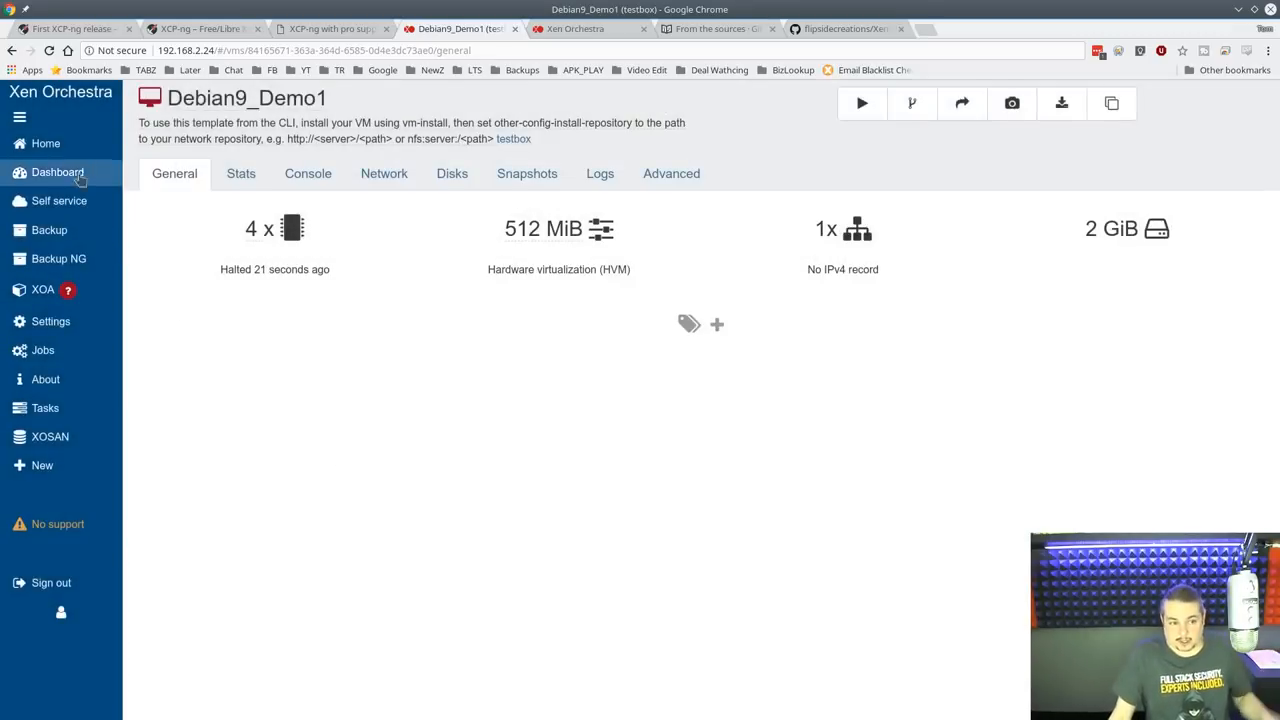
View the Windows 7 VM's details from Home, check the other console tab, and return to the running VMs list.
{"action": "left_click", "coordinate": [44, 144]}
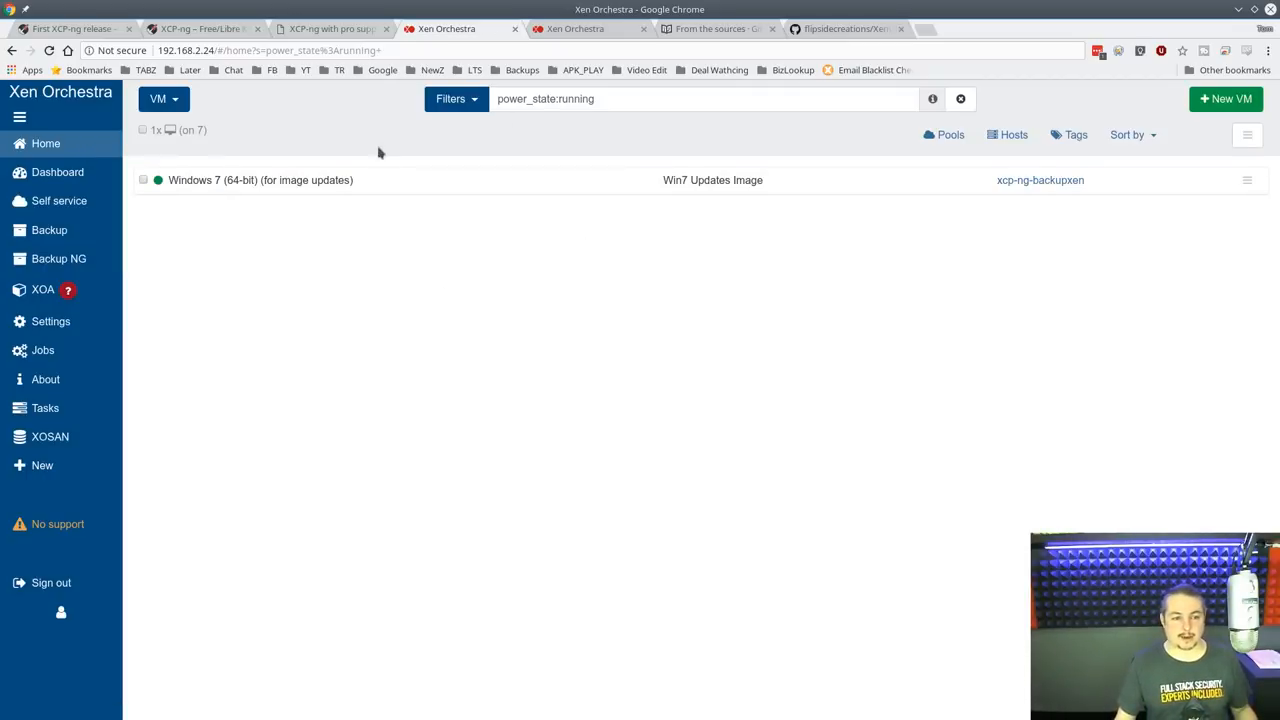
{"action": "left_click", "coordinate": [260, 180]}
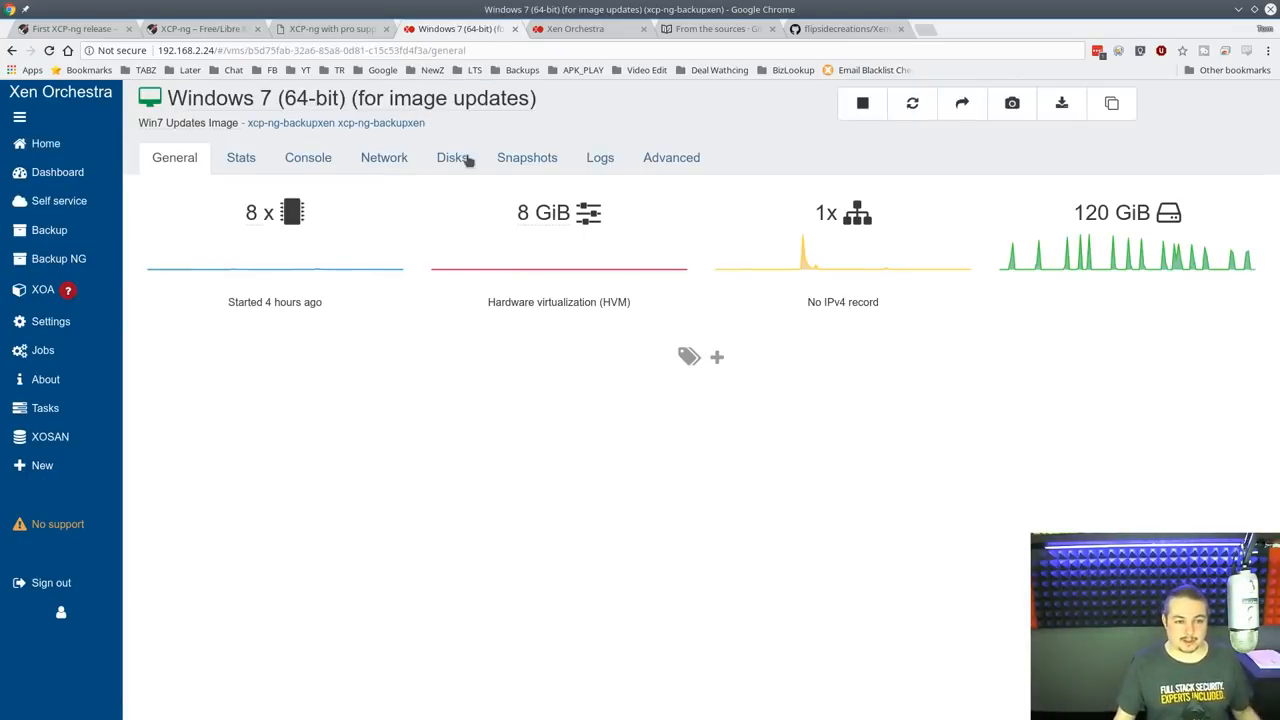
{"action": "mouse_move", "coordinate": [500, 232]}
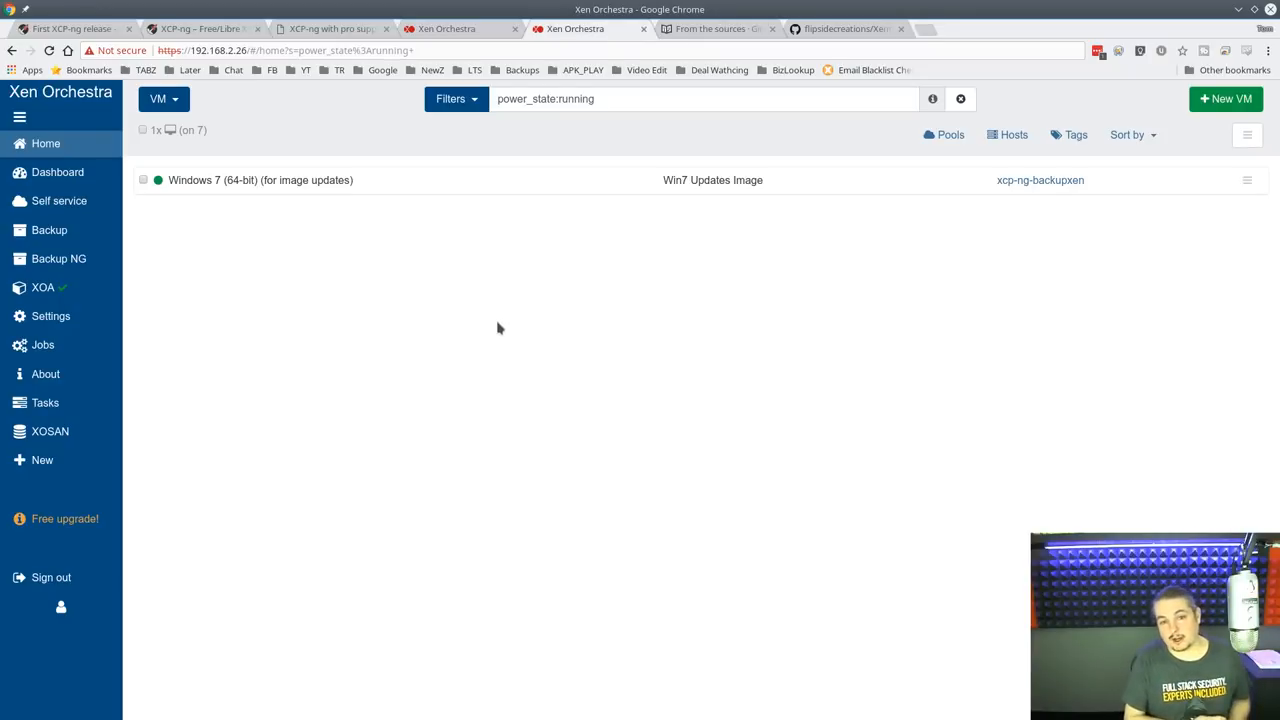
{"action": "mouse_move", "coordinate": [864, 204]}
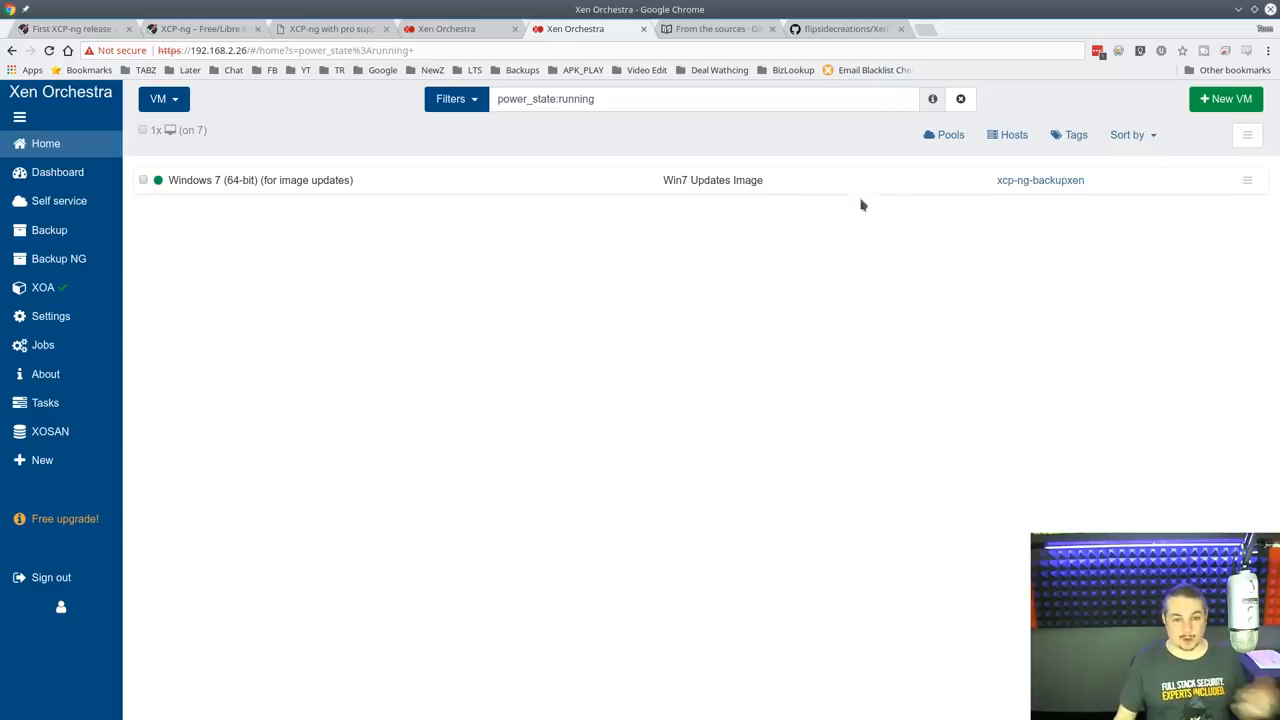
{"action": "left_click", "coordinate": [450, 28]}
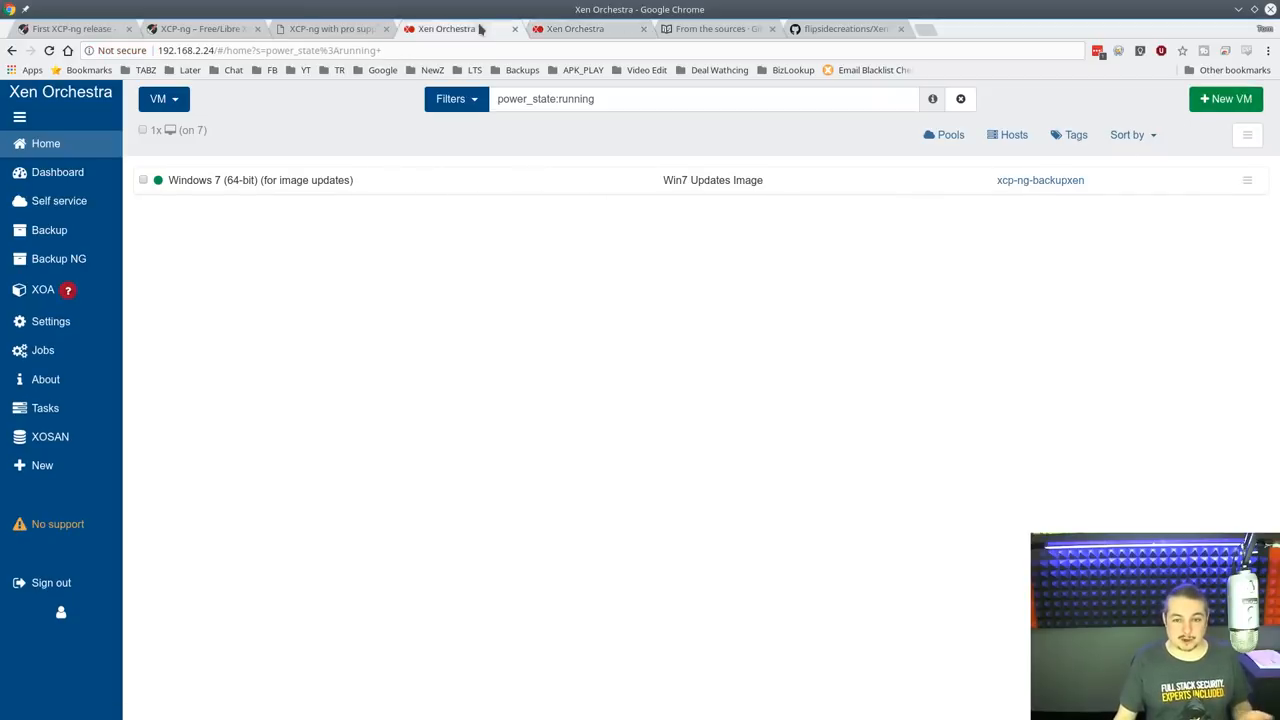
{"action": "left_click", "coordinate": [844, 28]}
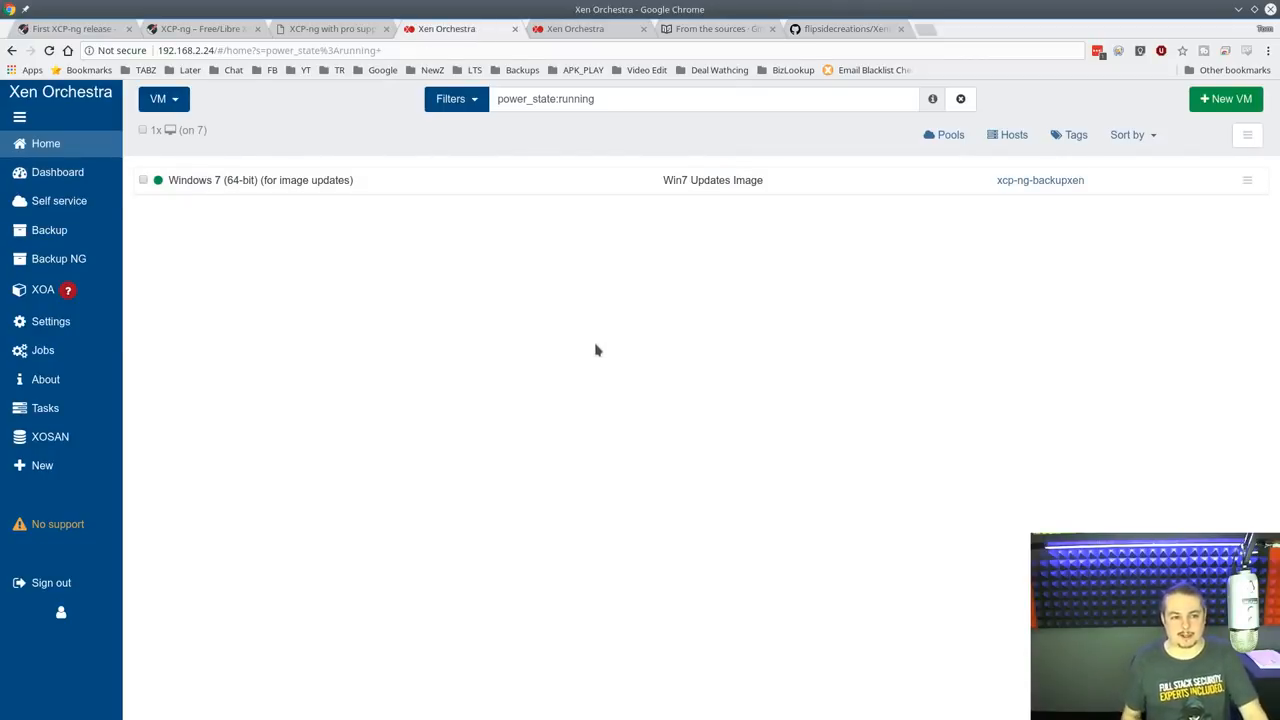
{"action": "mouse_move", "coordinate": [348, 136]}
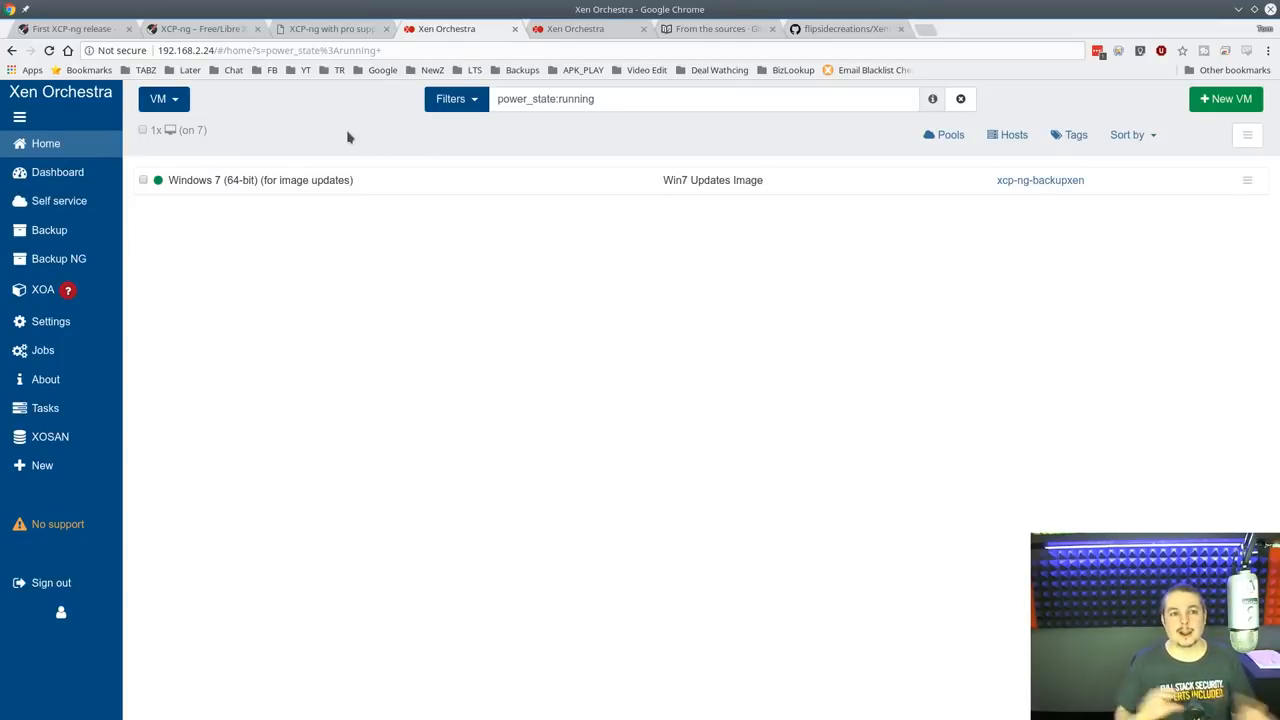